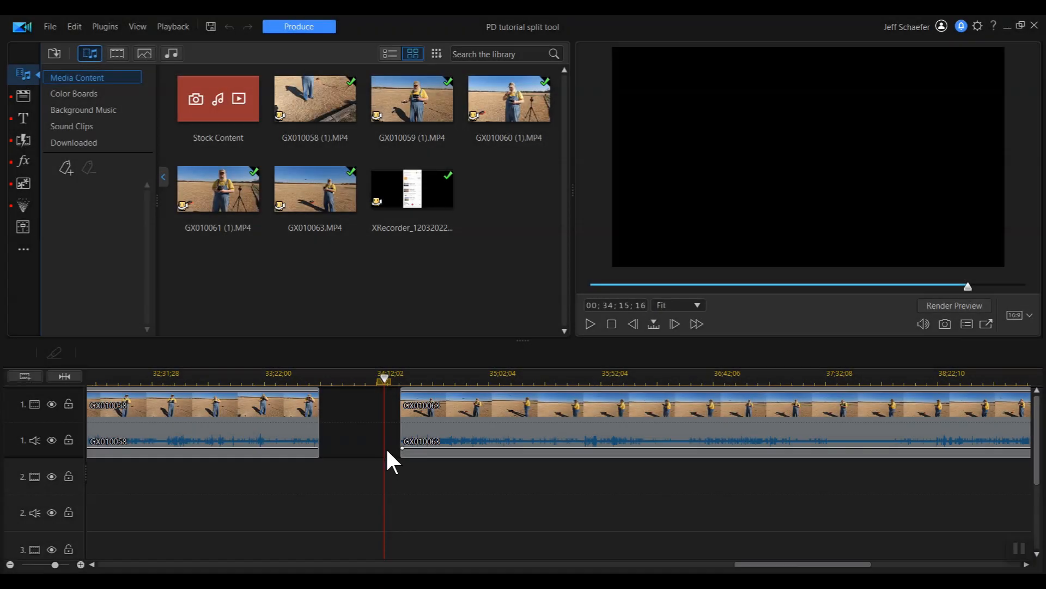
mouse_move(426, 464)
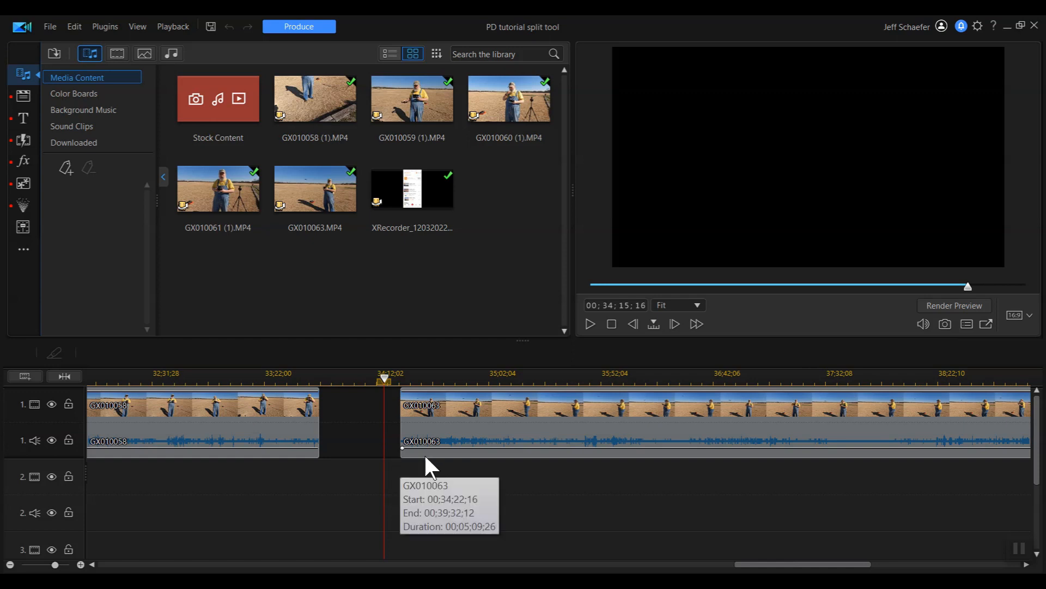
mouse_move(527, 493)
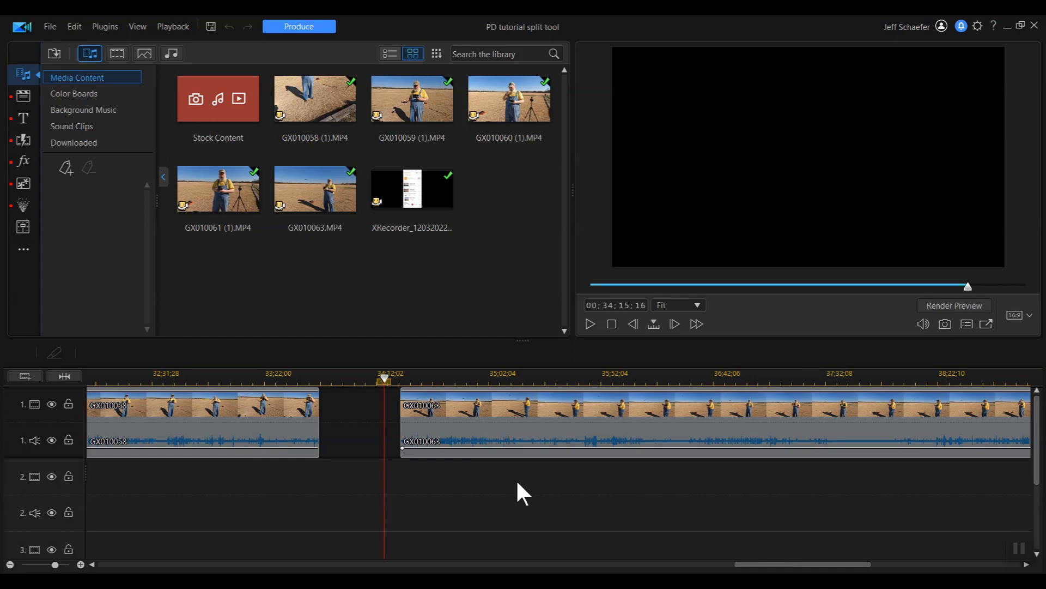
mouse_move(733, 563)
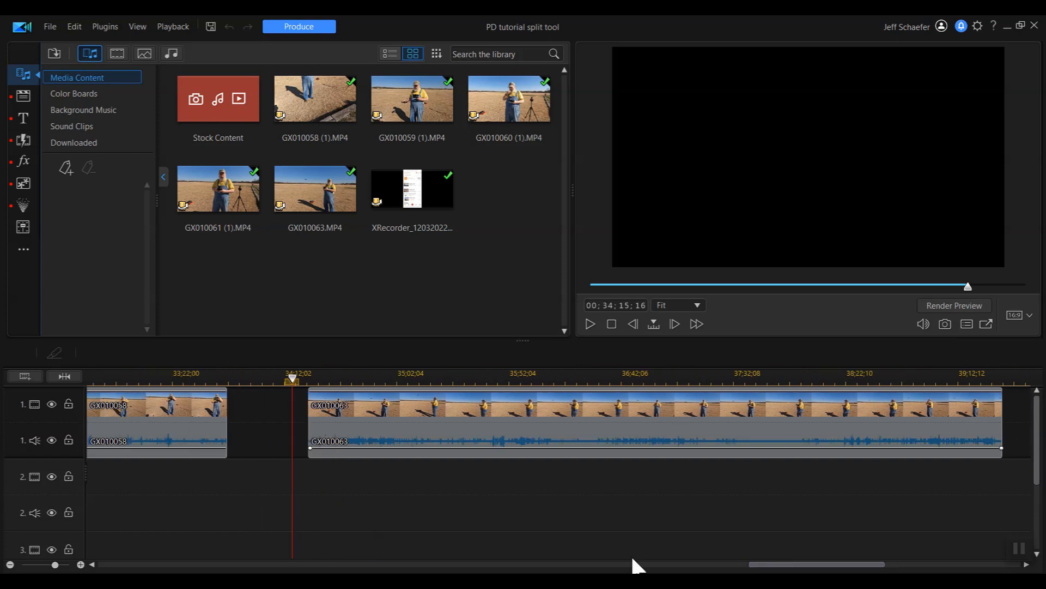
mouse_move(327, 444)
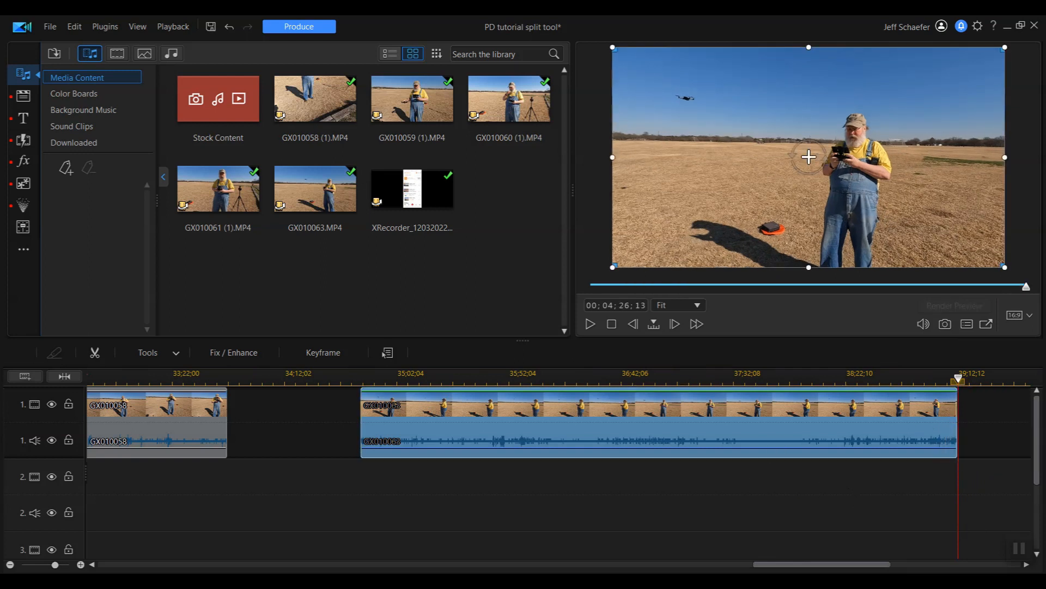
mouse_move(714, 522)
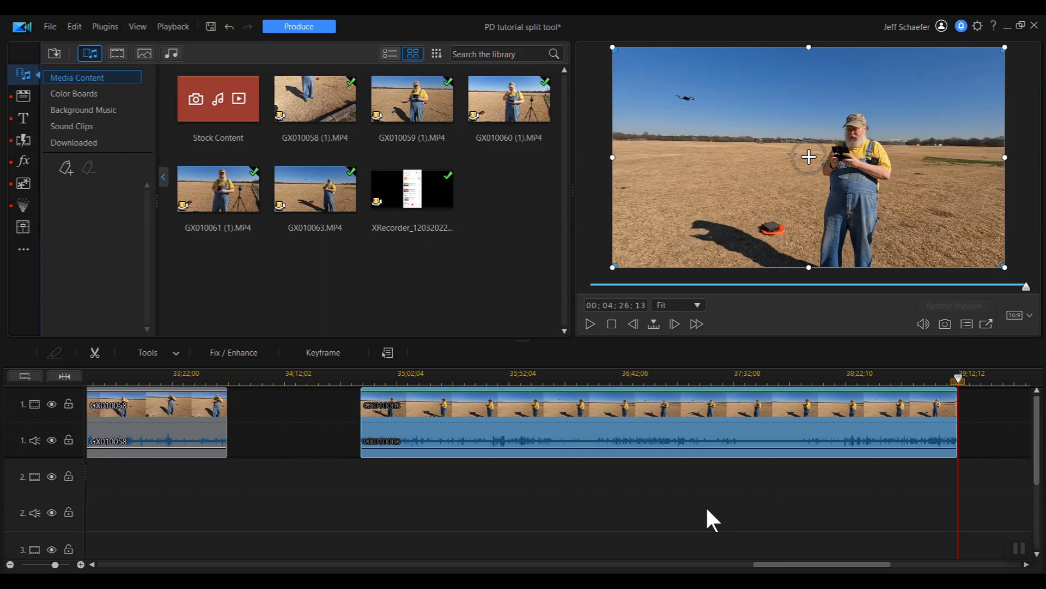
mouse_move(710, 512)
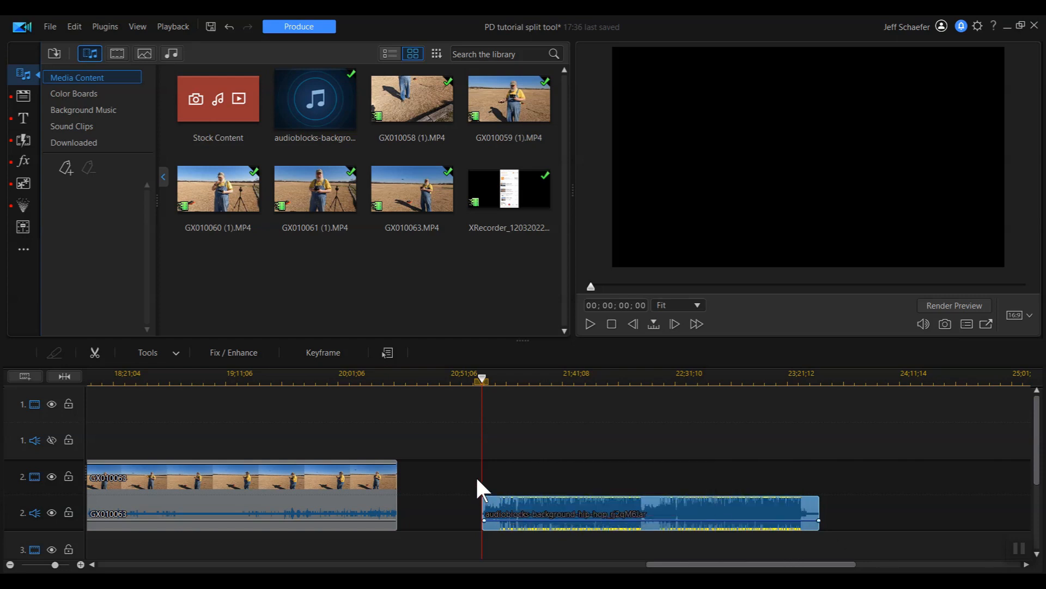
mouse_move(475, 474)
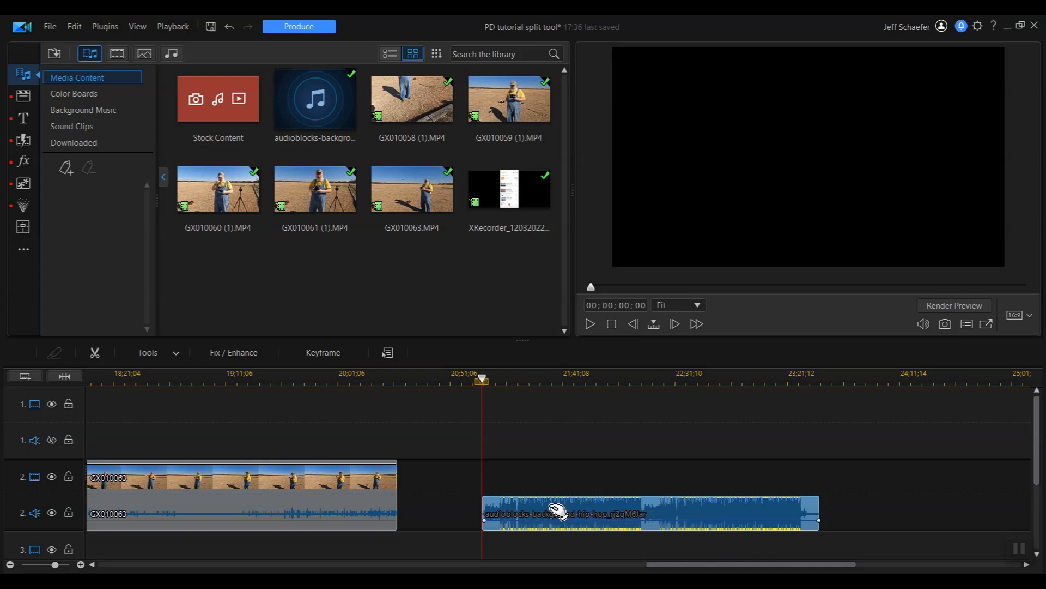
mouse_move(549, 488)
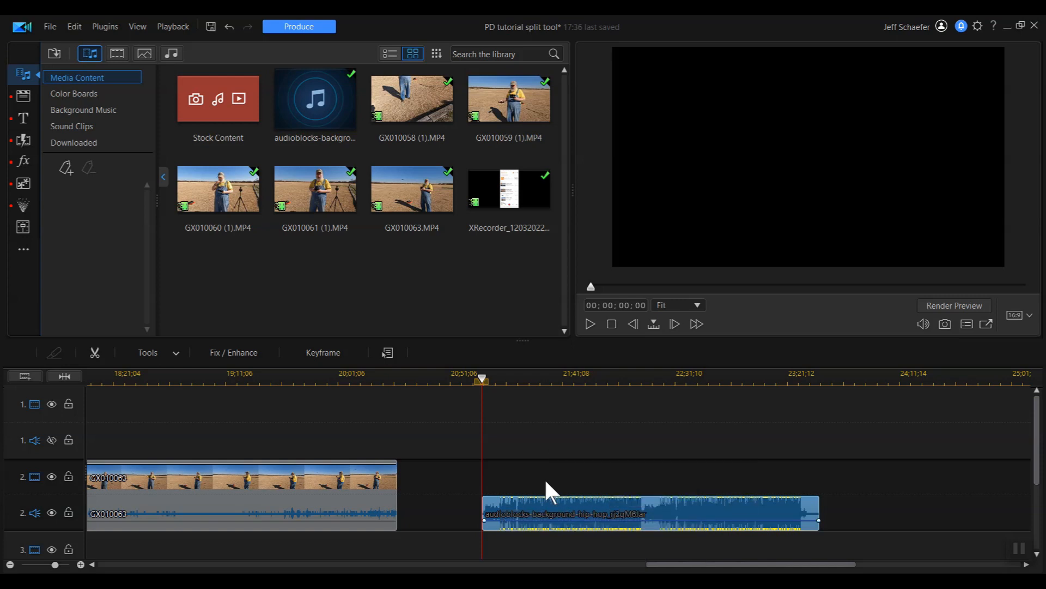
mouse_move(19, 554)
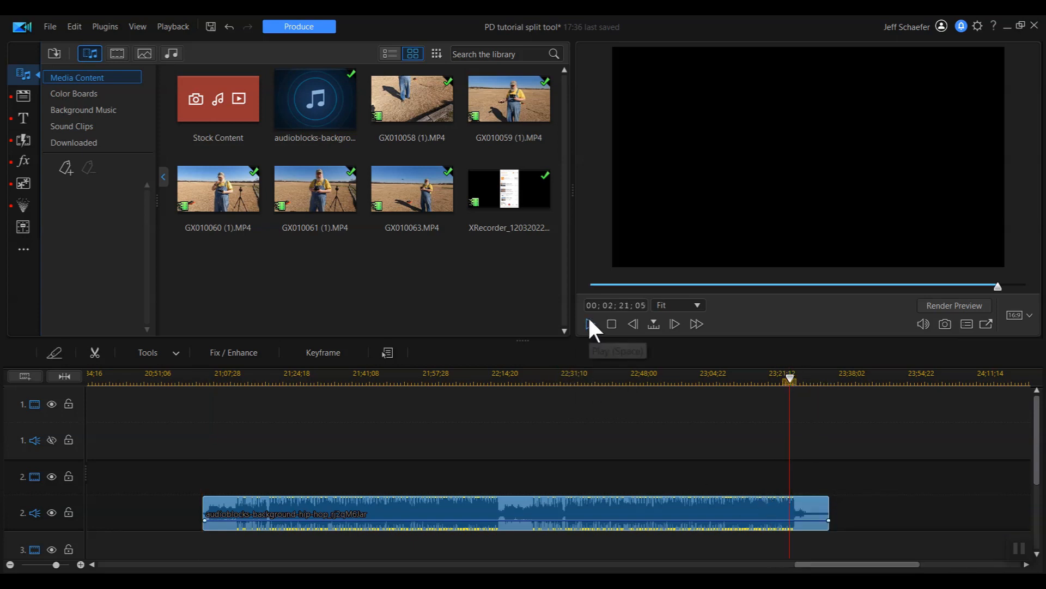
- Play the preview of the hip-hop music clip to locate where the song ends
left_click(585, 323)
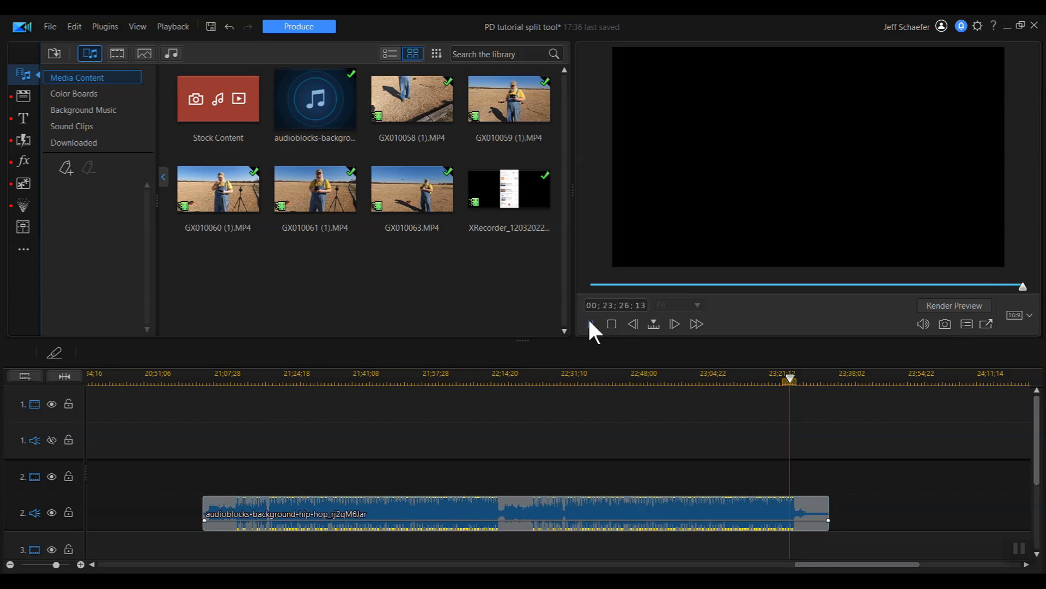
left_click(673, 324)
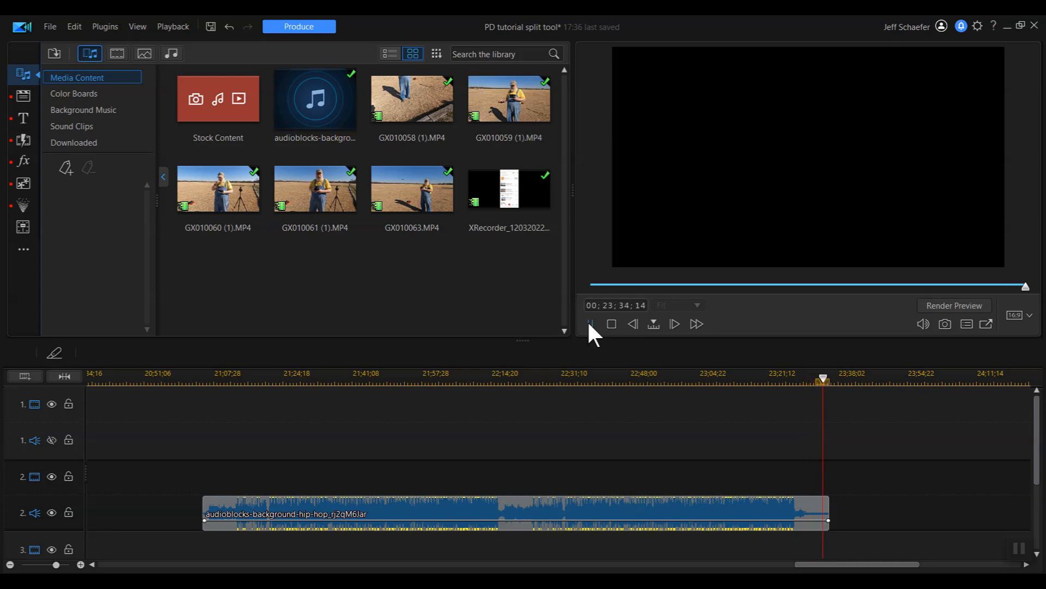
mouse_move(828, 517)
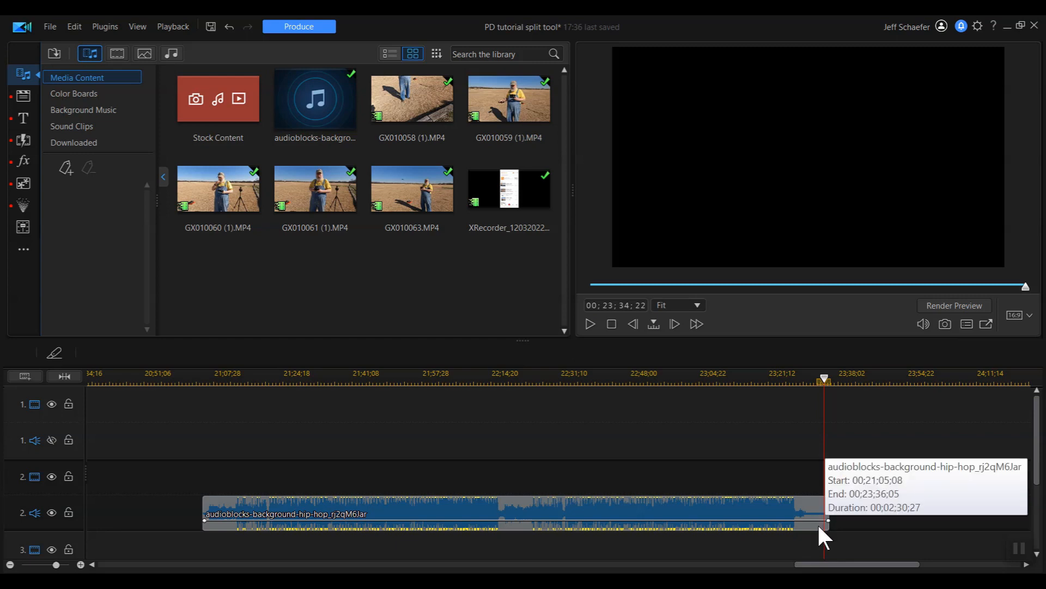
mouse_move(827, 530)
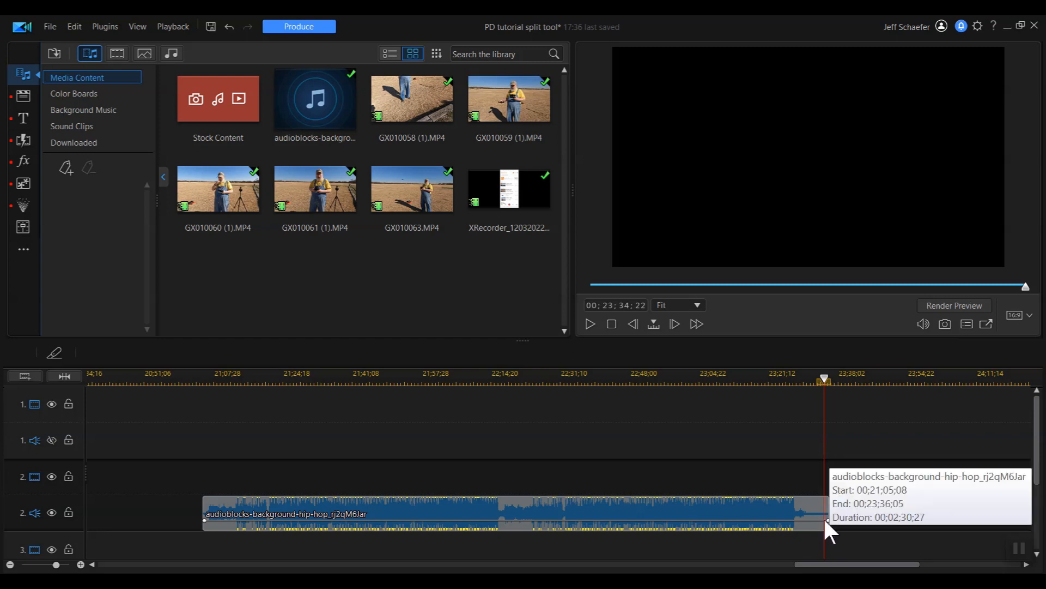
mouse_move(832, 527)
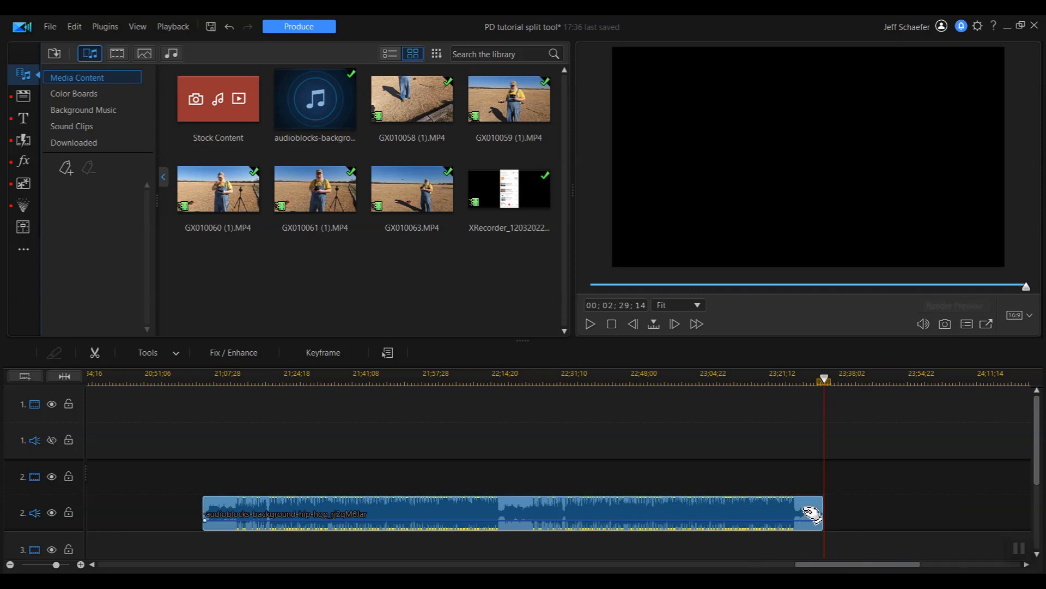
mouse_move(744, 513)
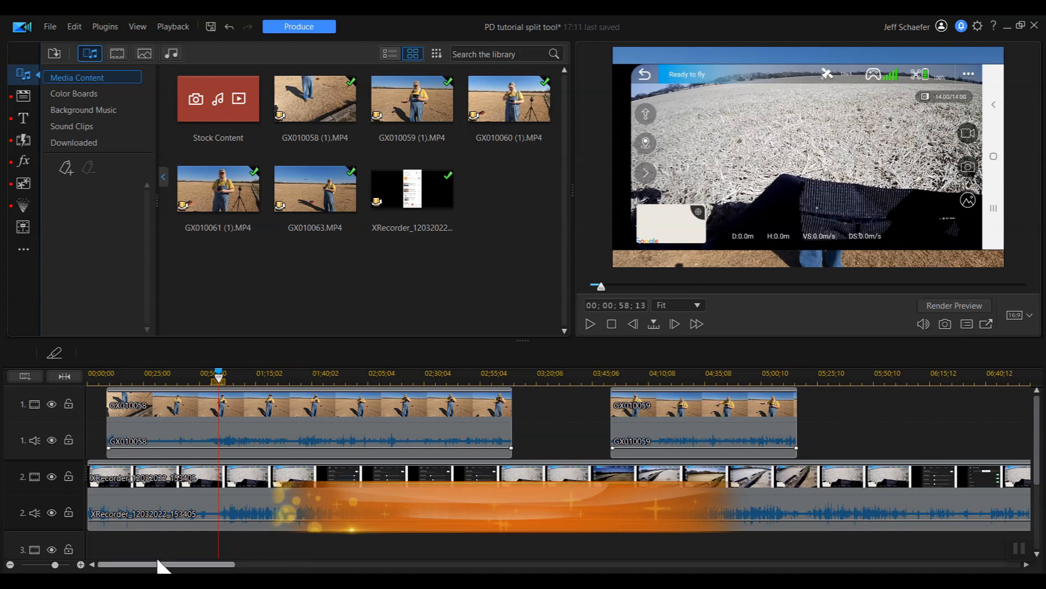
mouse_move(55, 352)
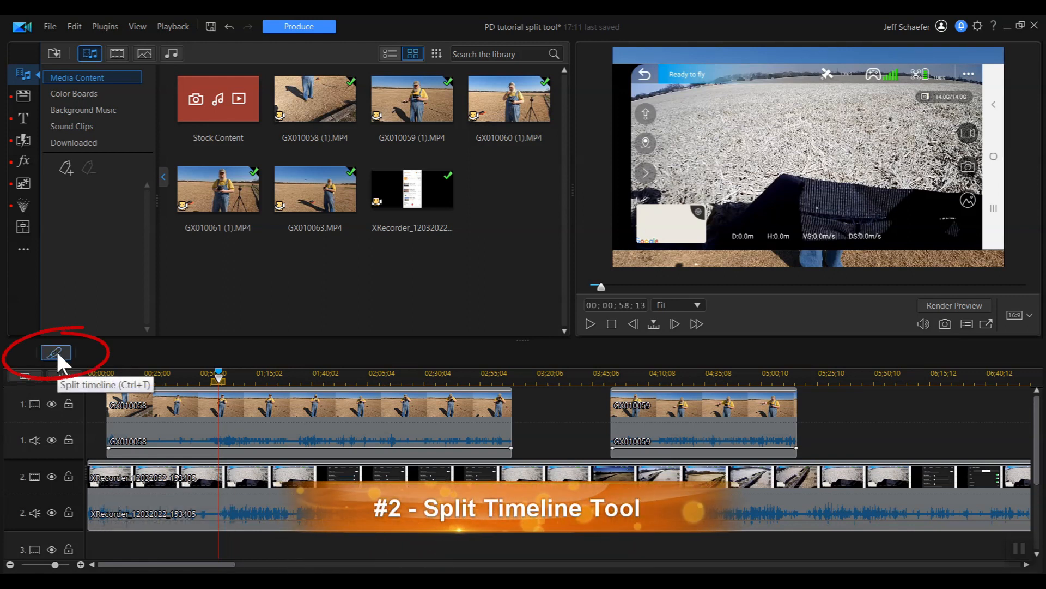
mouse_move(107, 411)
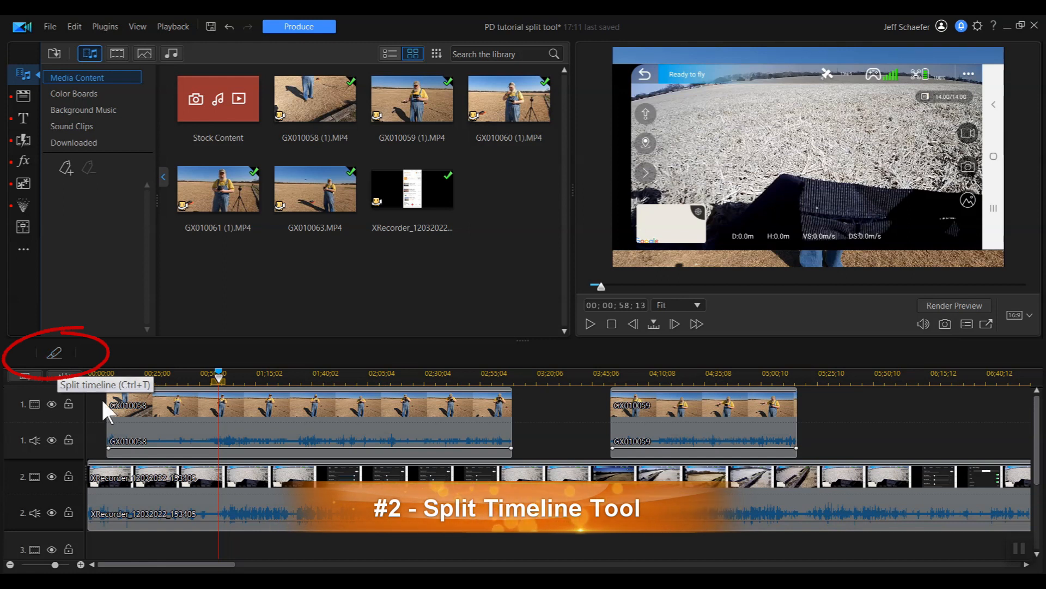
mouse_move(301, 563)
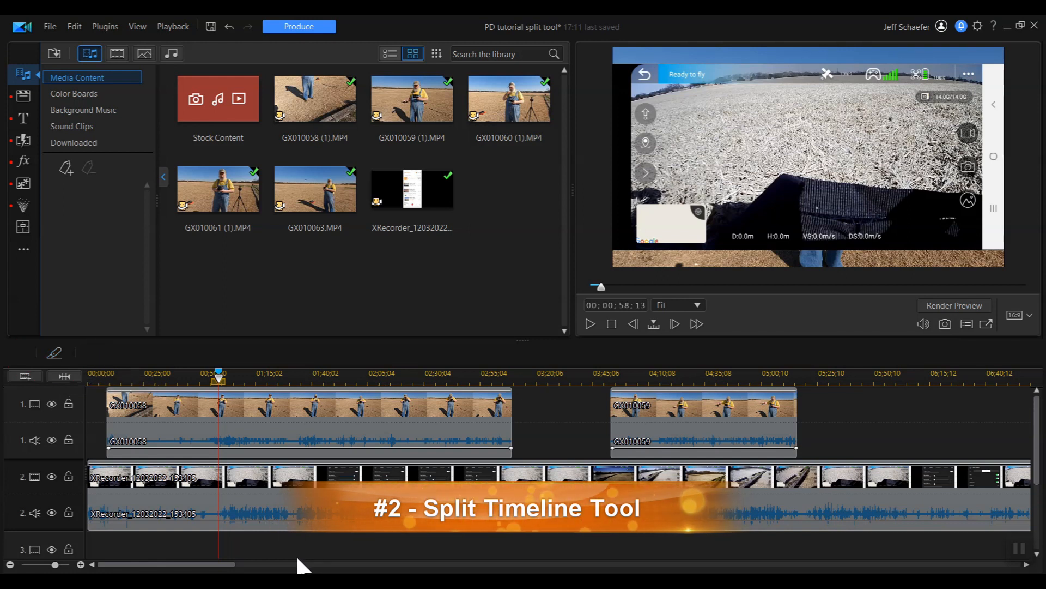
mouse_move(314, 424)
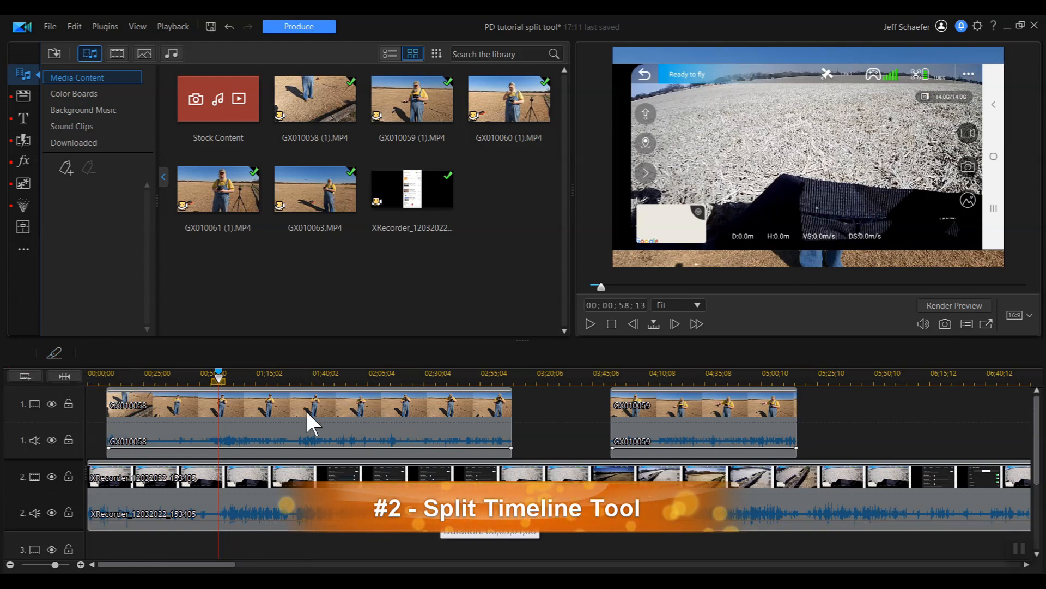
mouse_move(344, 406)
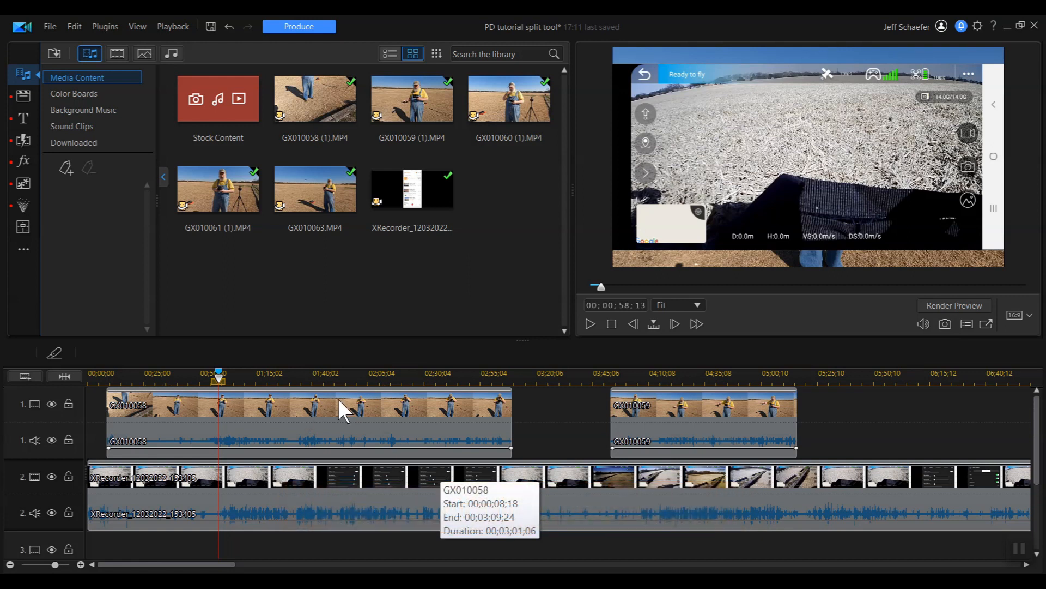
mouse_move(144, 424)
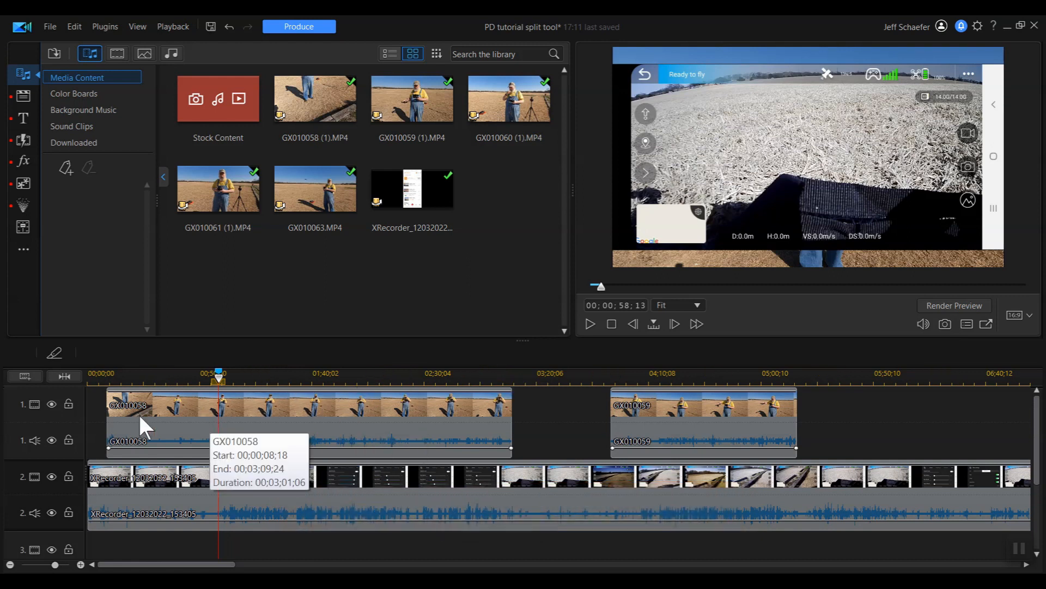
mouse_move(160, 400)
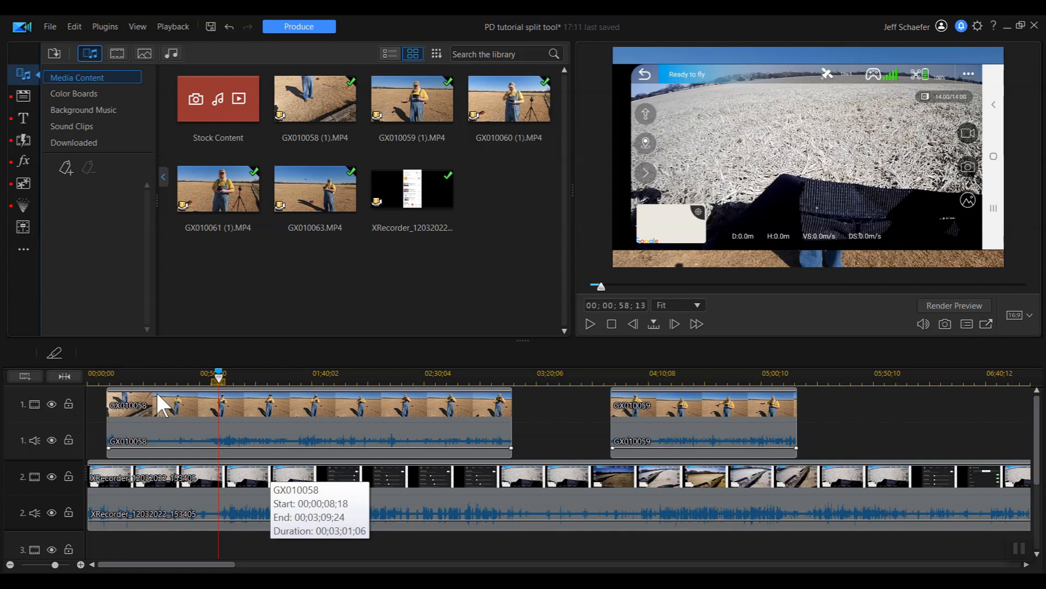
mouse_move(286, 421)
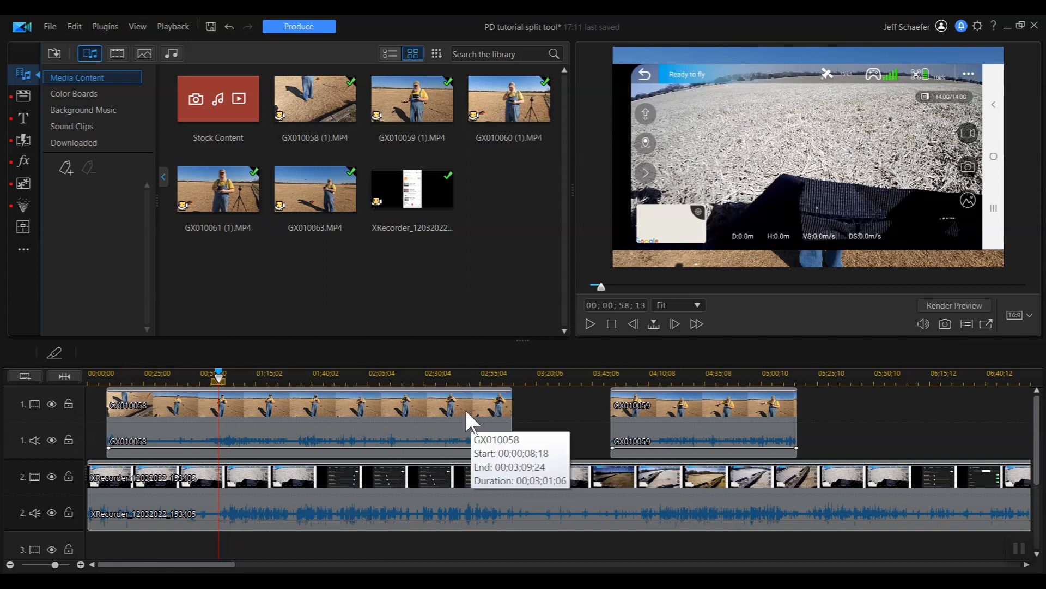
mouse_move(465, 424)
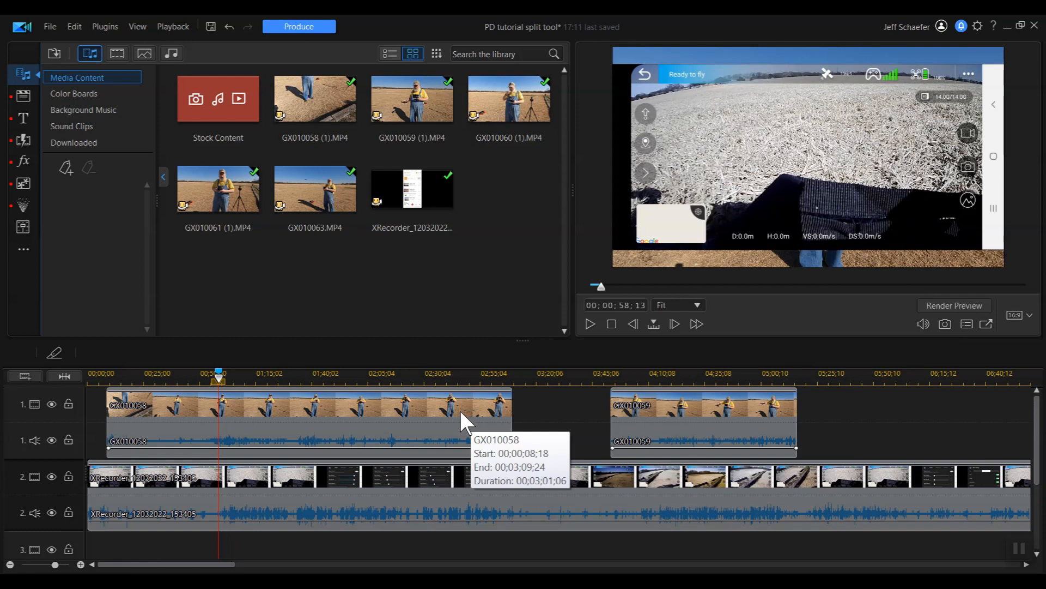
mouse_move(462, 421)
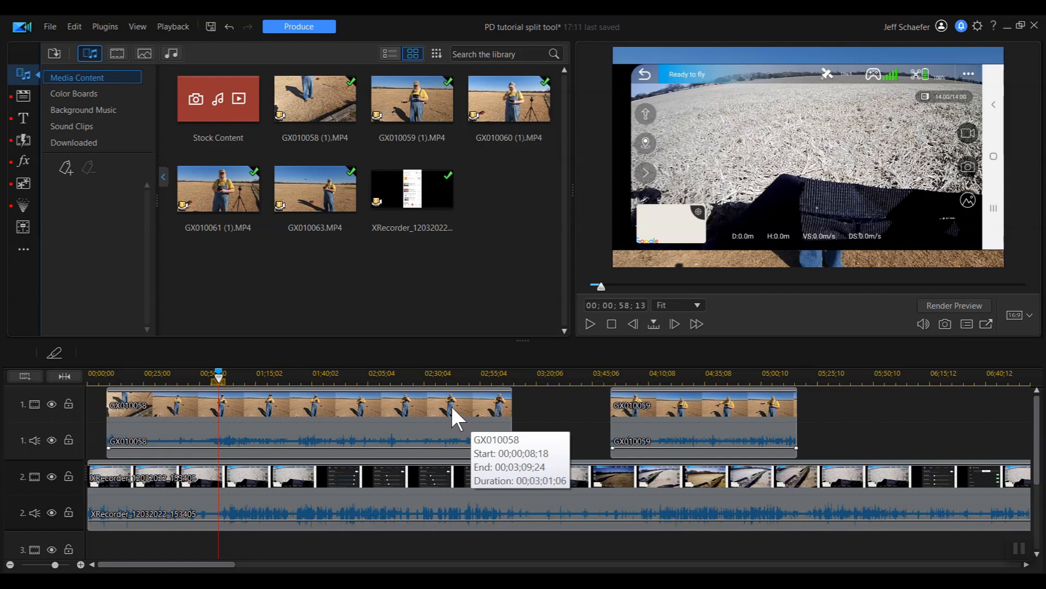
mouse_move(197, 505)
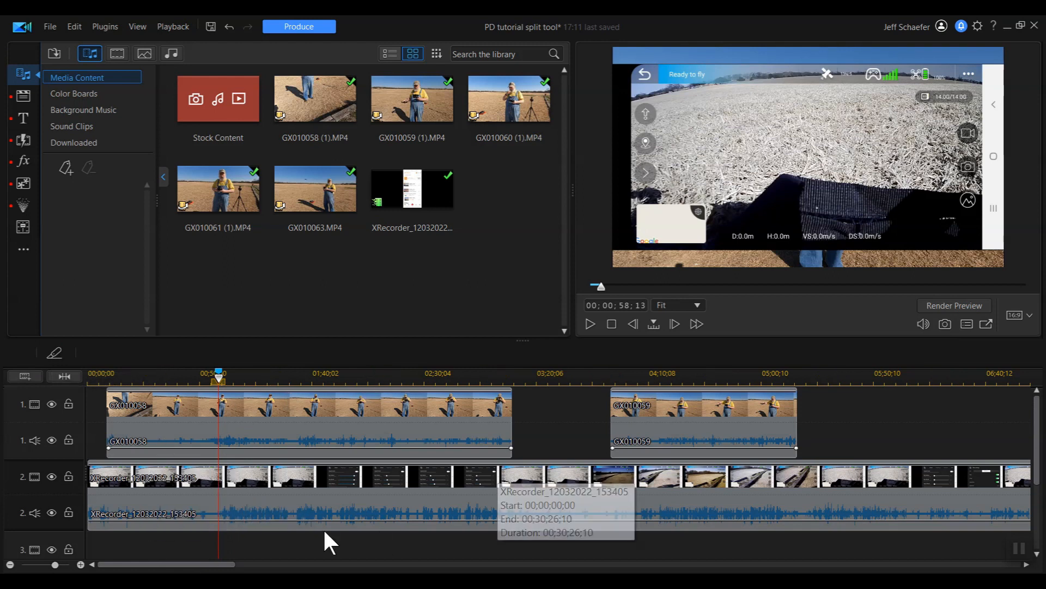
mouse_move(221, 418)
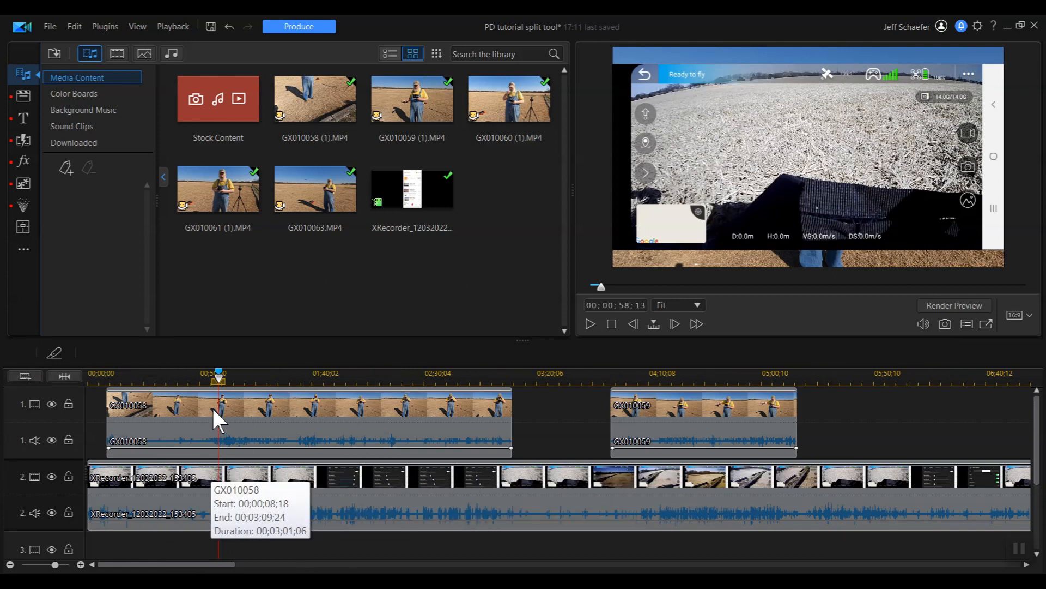
mouse_move(232, 410)
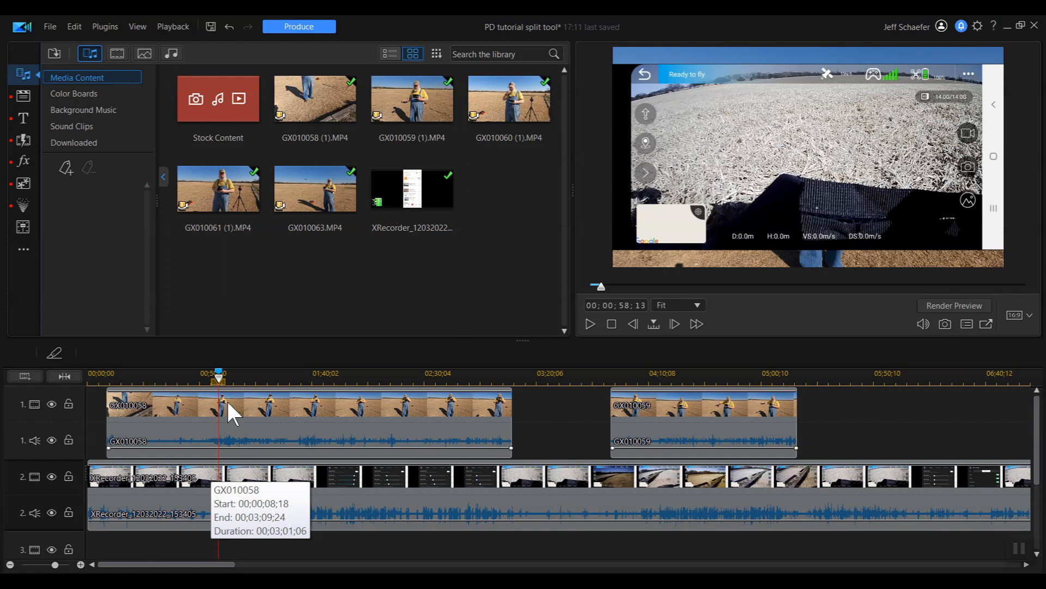
mouse_move(232, 490)
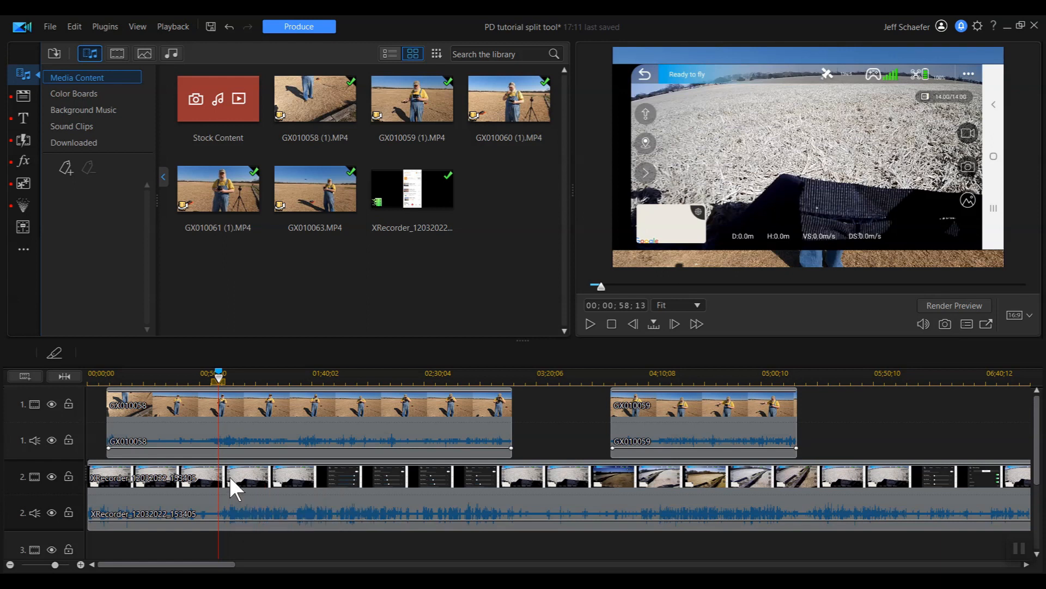
mouse_move(174, 349)
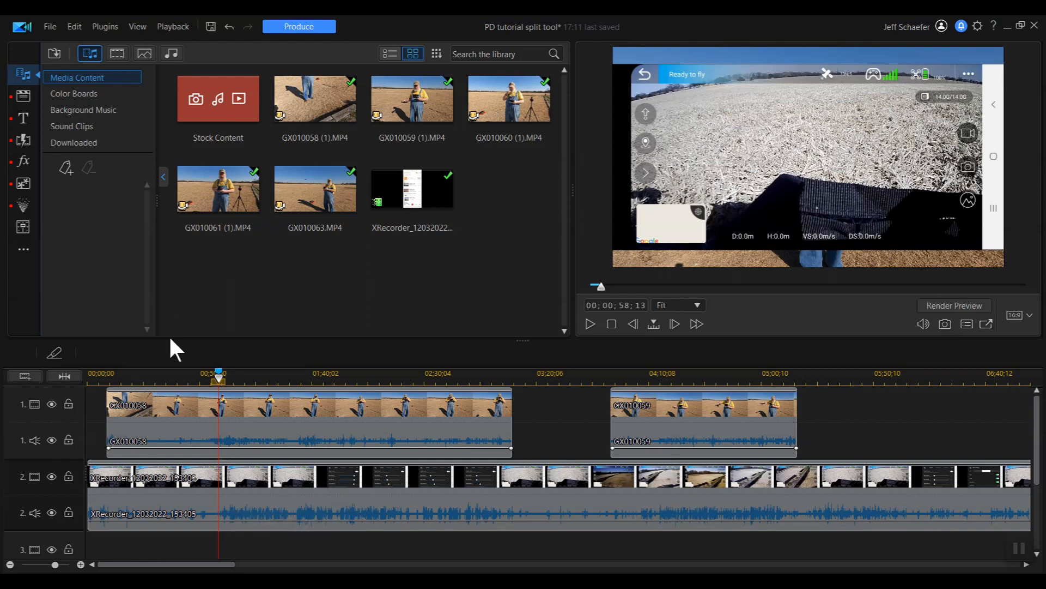
mouse_move(384, 295)
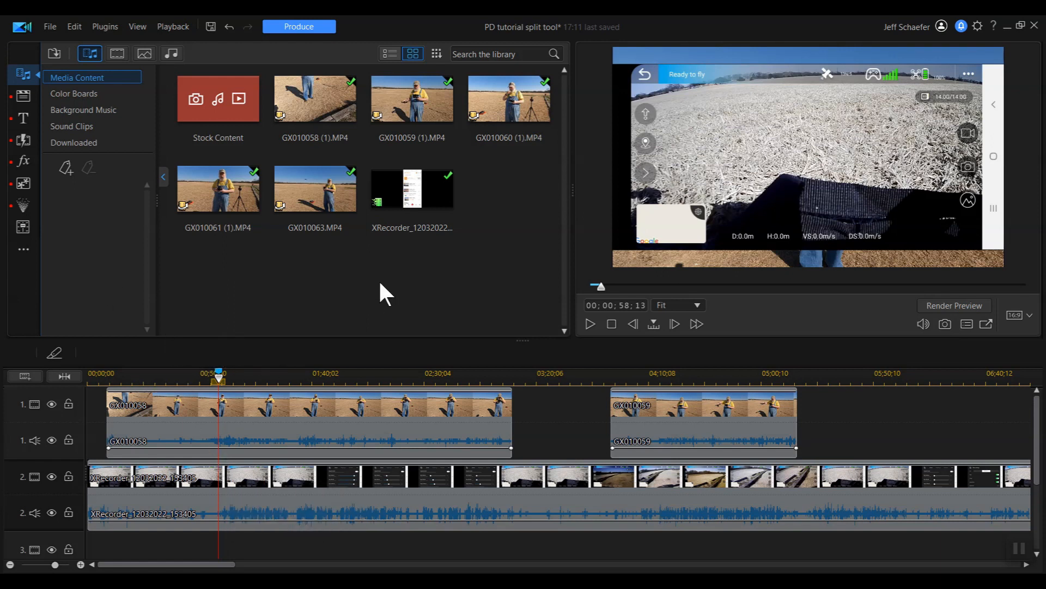
mouse_move(257, 547)
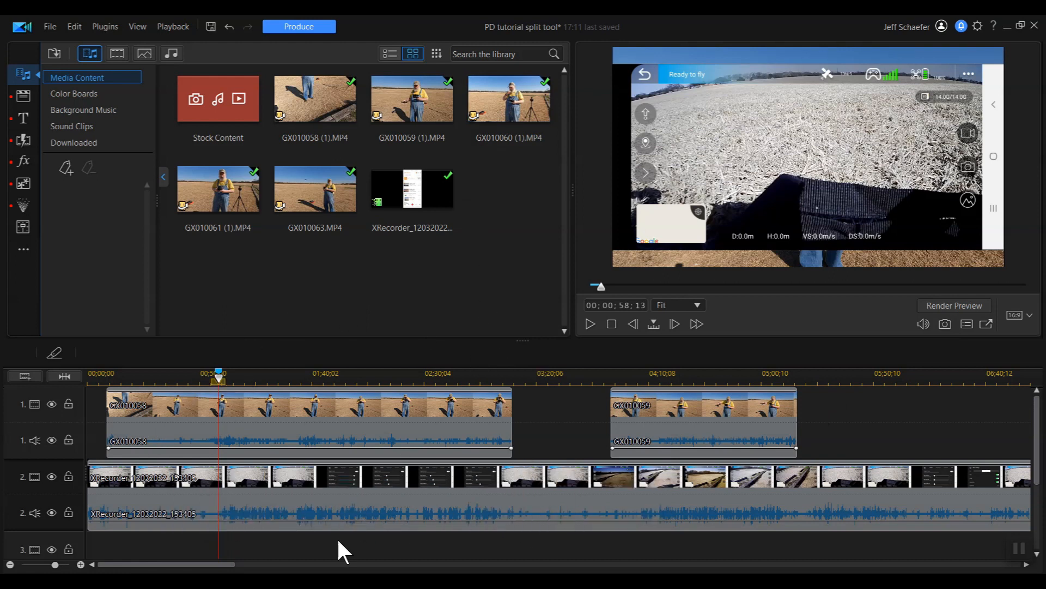
mouse_move(257, 490)
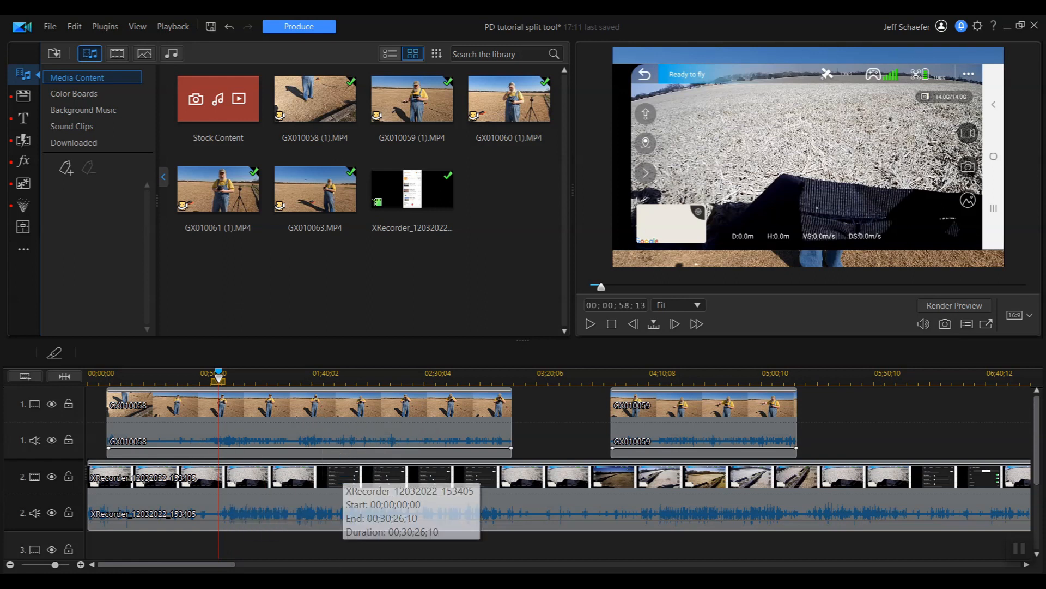
mouse_move(225, 480)
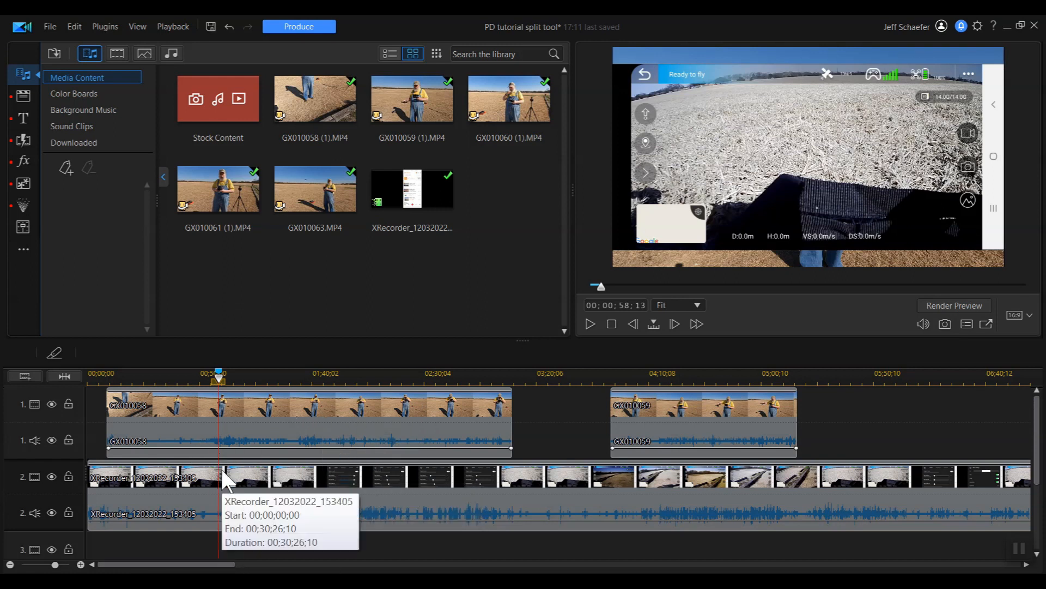
mouse_move(547, 399)
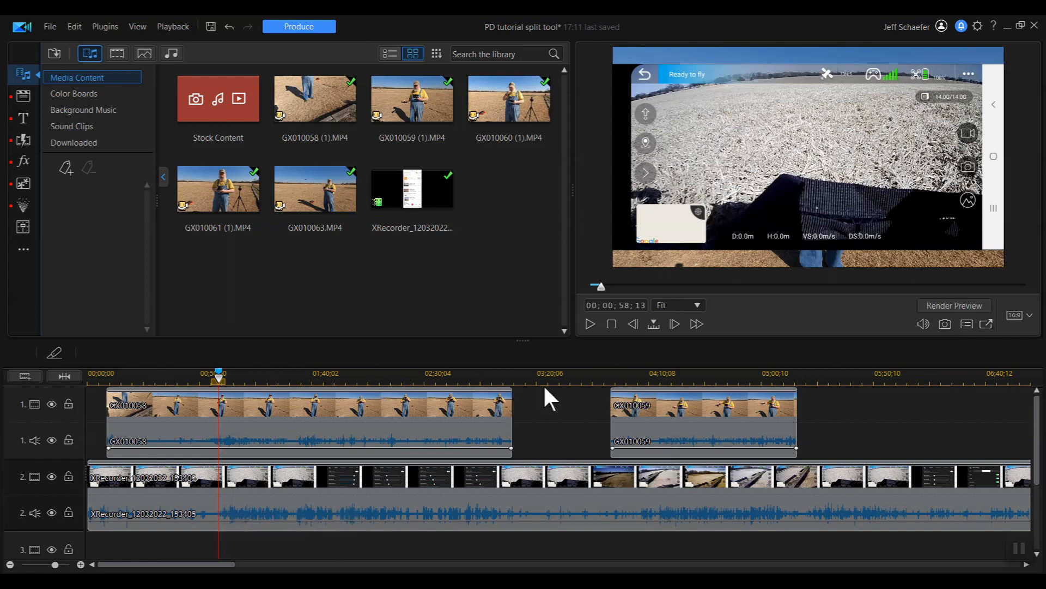
mouse_move(474, 500)
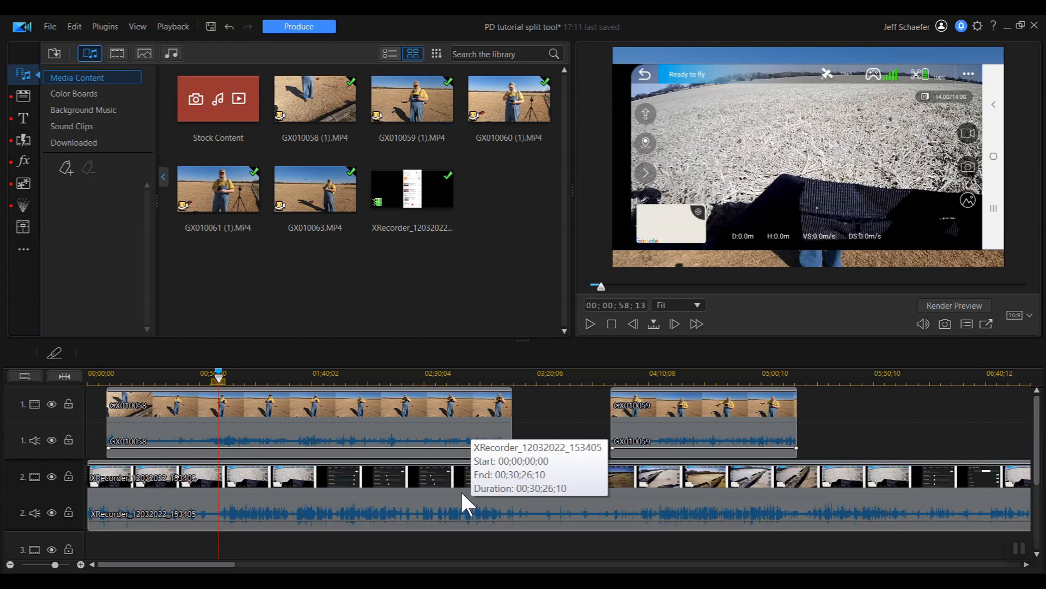
mouse_move(460, 511)
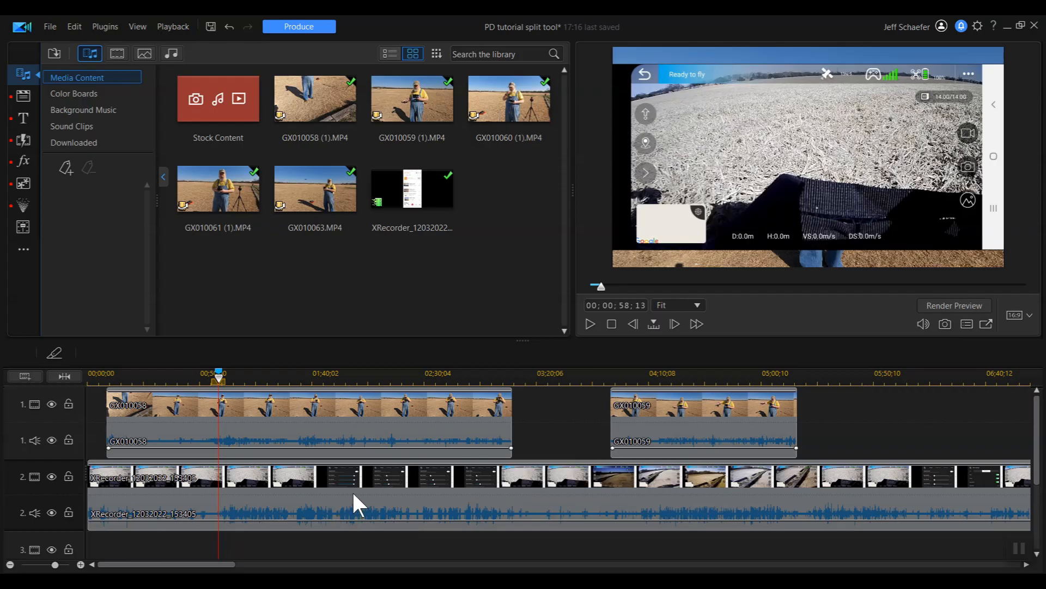
mouse_move(352, 513)
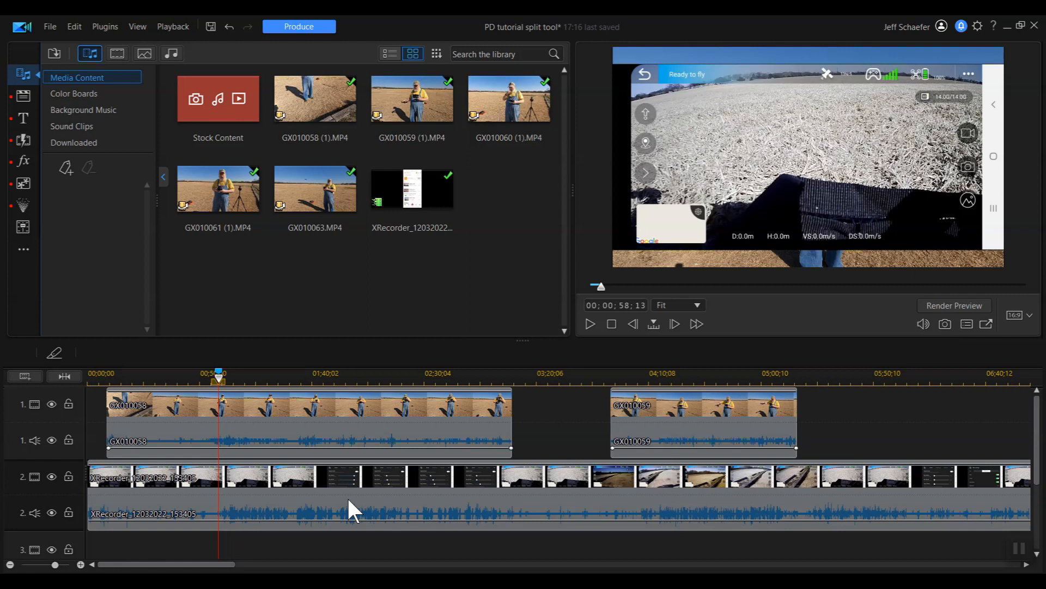
mouse_move(277, 484)
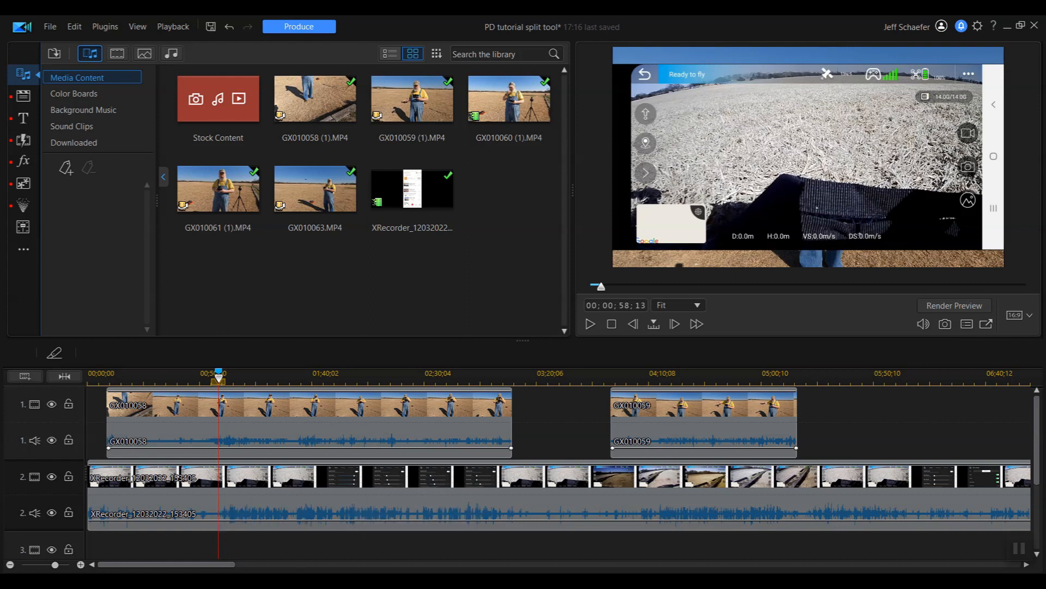
mouse_move(321, 566)
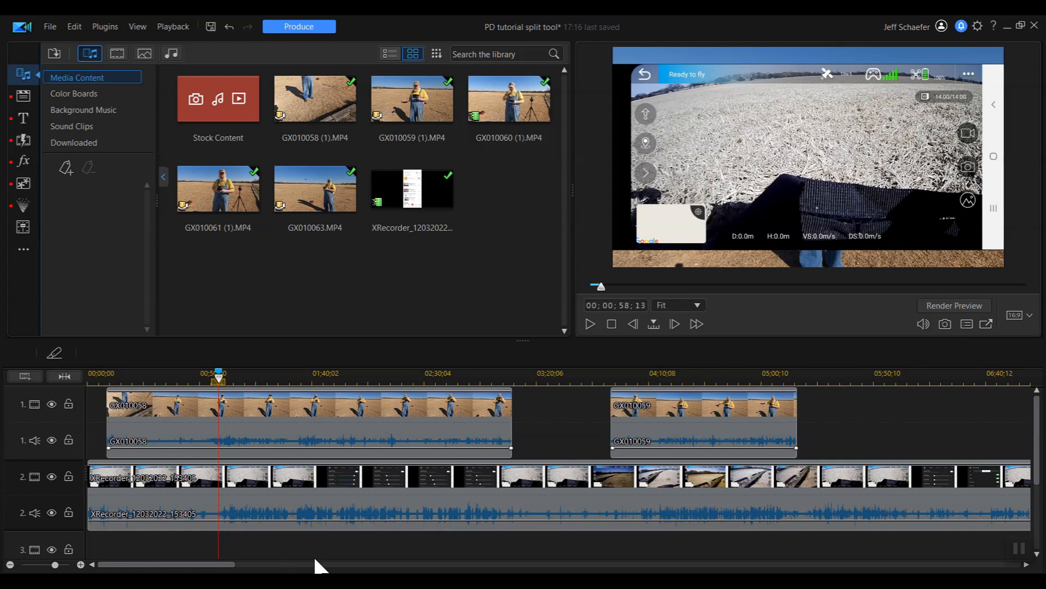
mouse_move(320, 556)
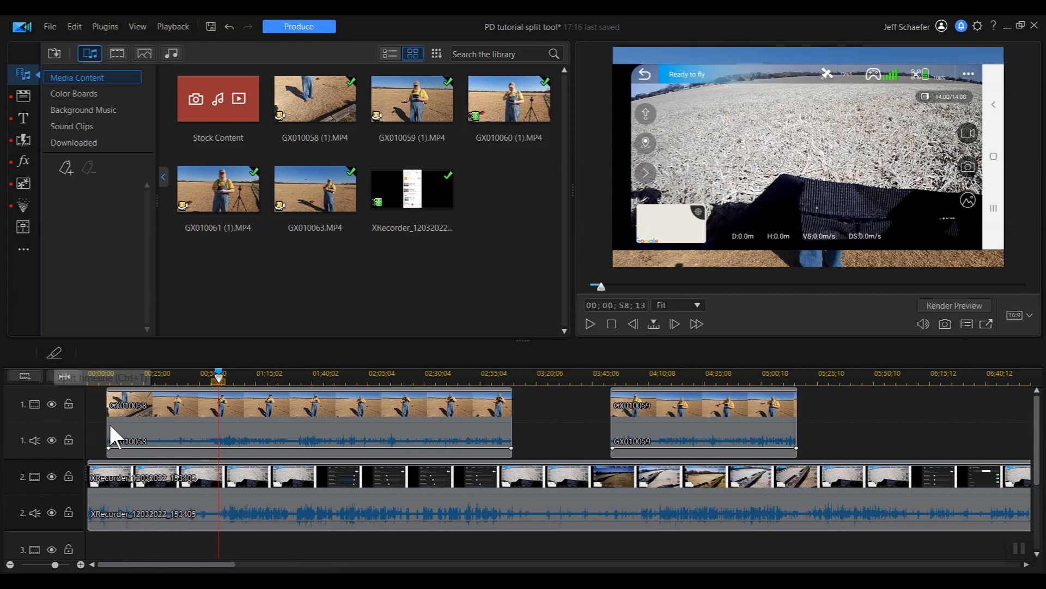
mouse_move(267, 474)
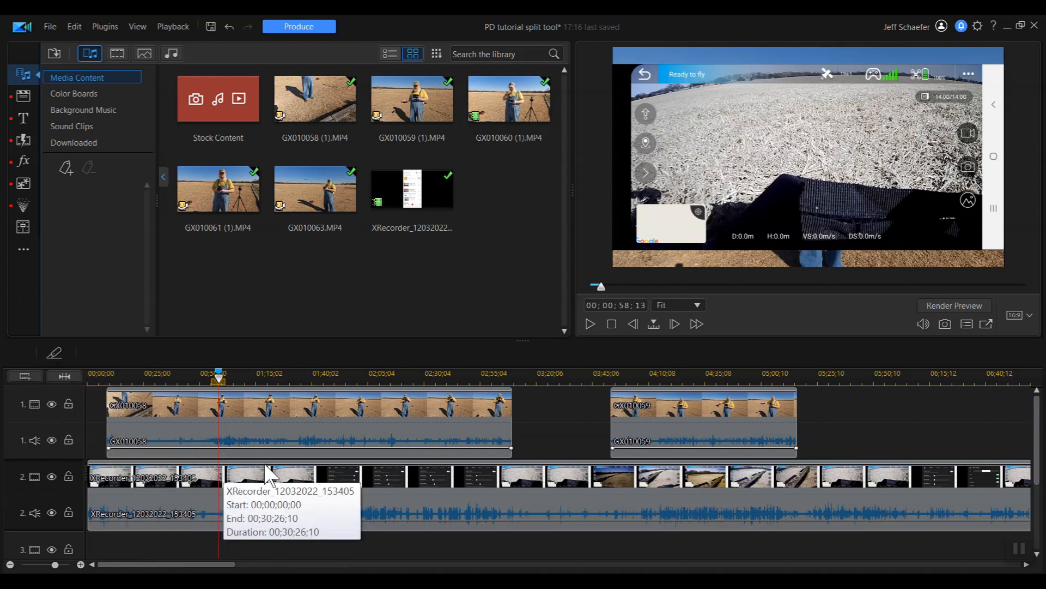
mouse_move(585, 339)
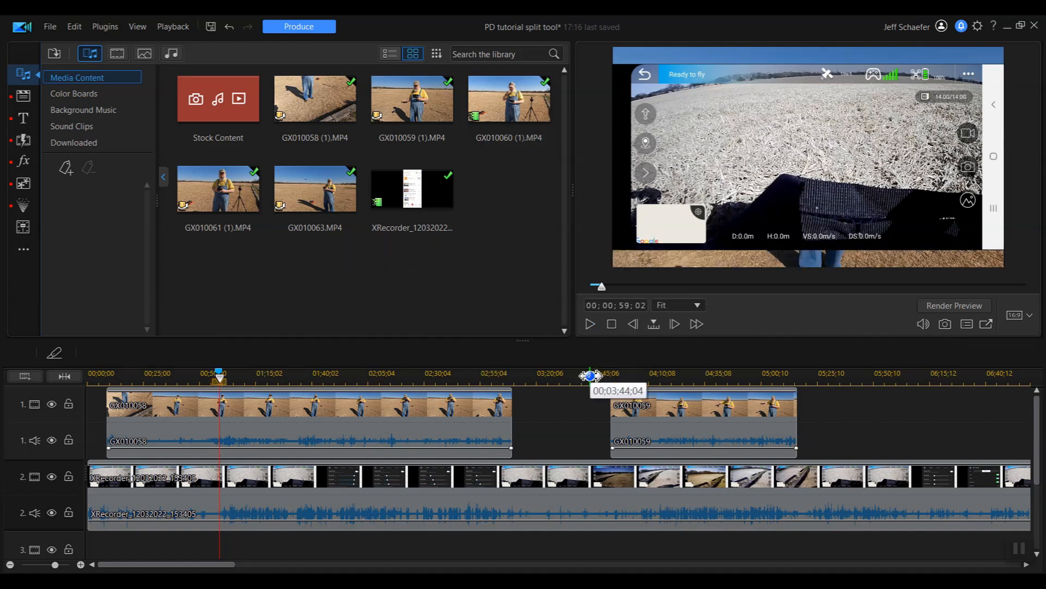
mouse_move(578, 417)
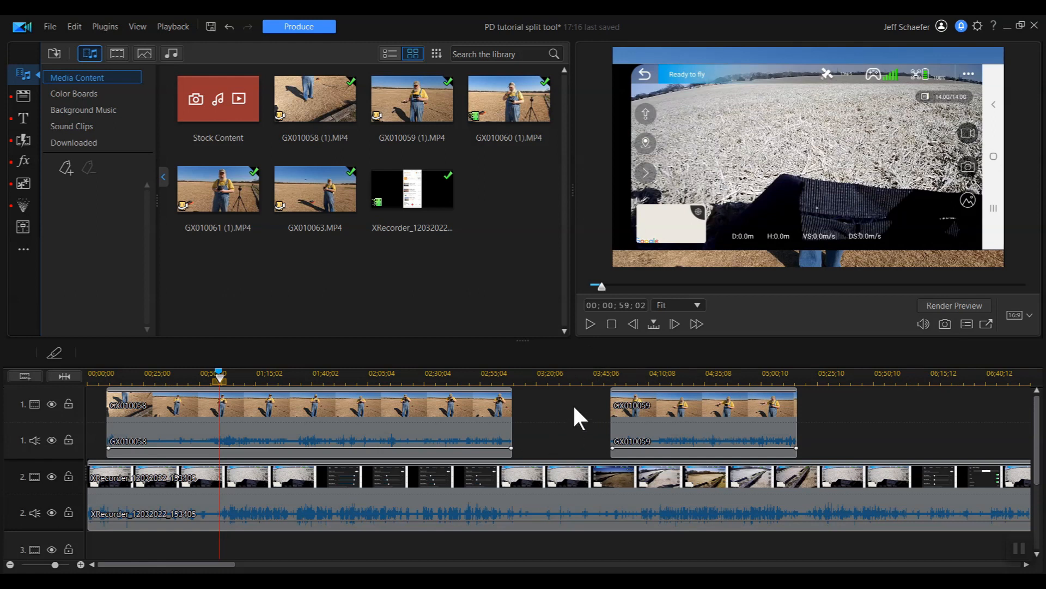
mouse_move(632, 324)
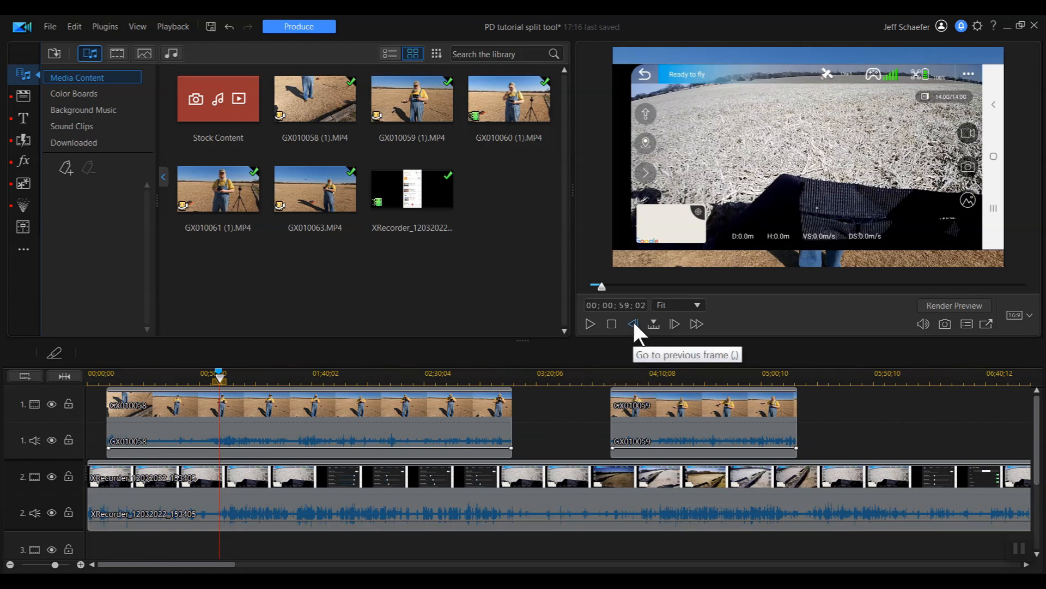
mouse_move(674, 325)
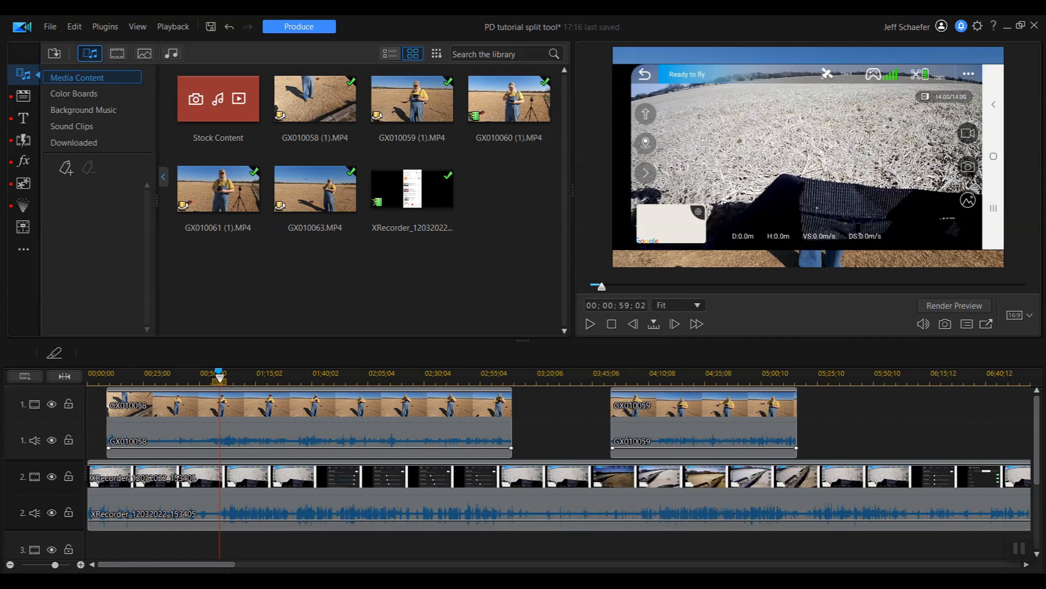
mouse_move(239, 501)
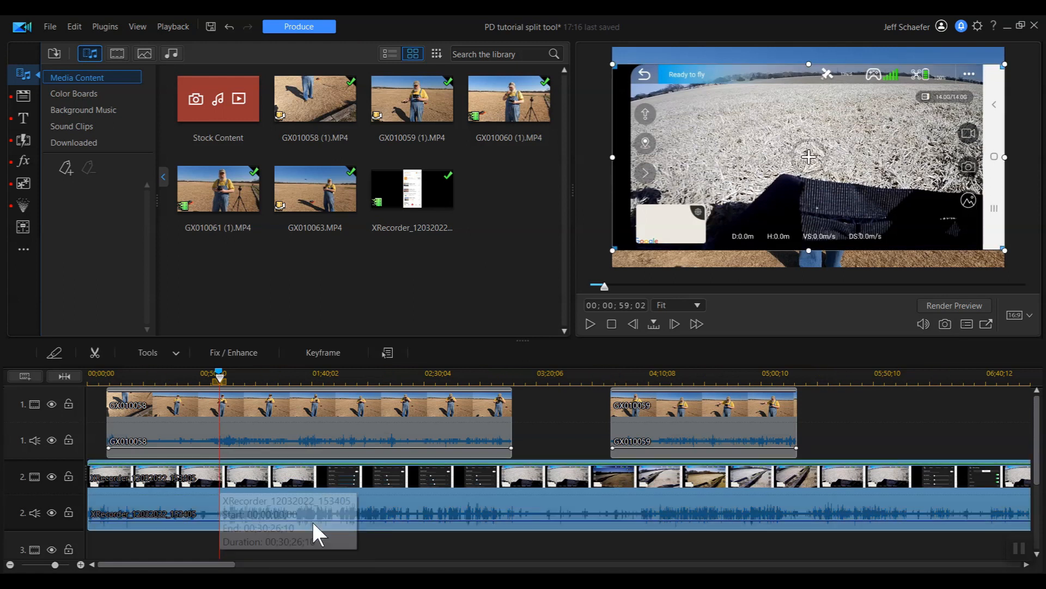
mouse_move(232, 430)
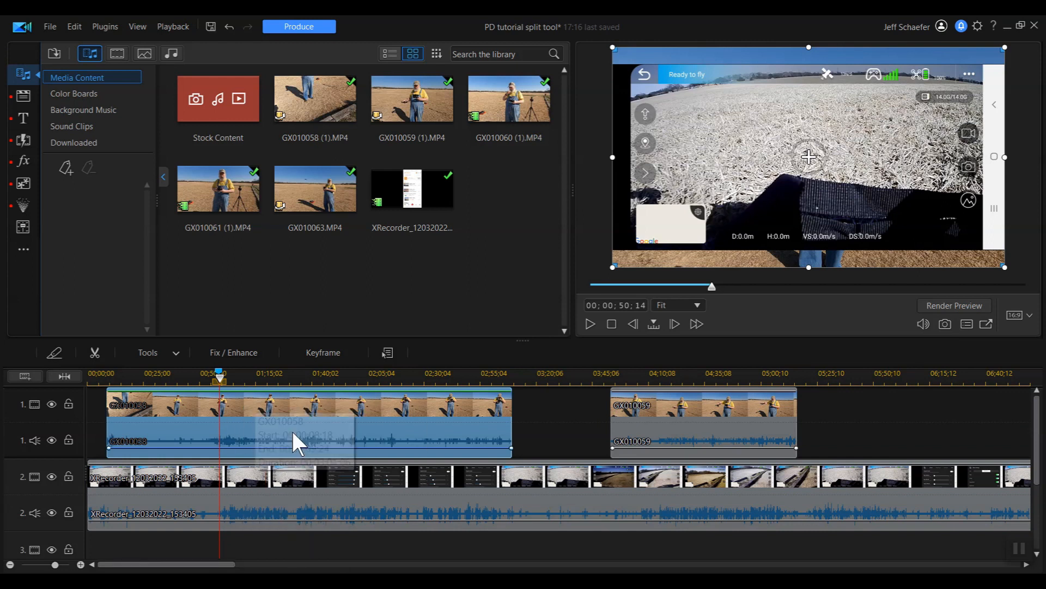
mouse_move(208, 430)
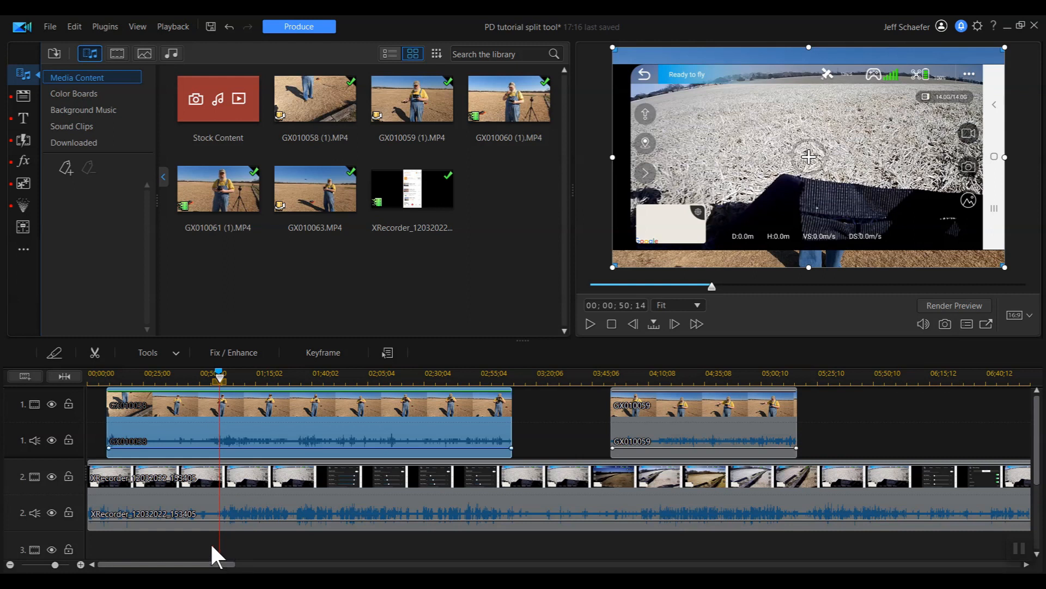
mouse_move(220, 557)
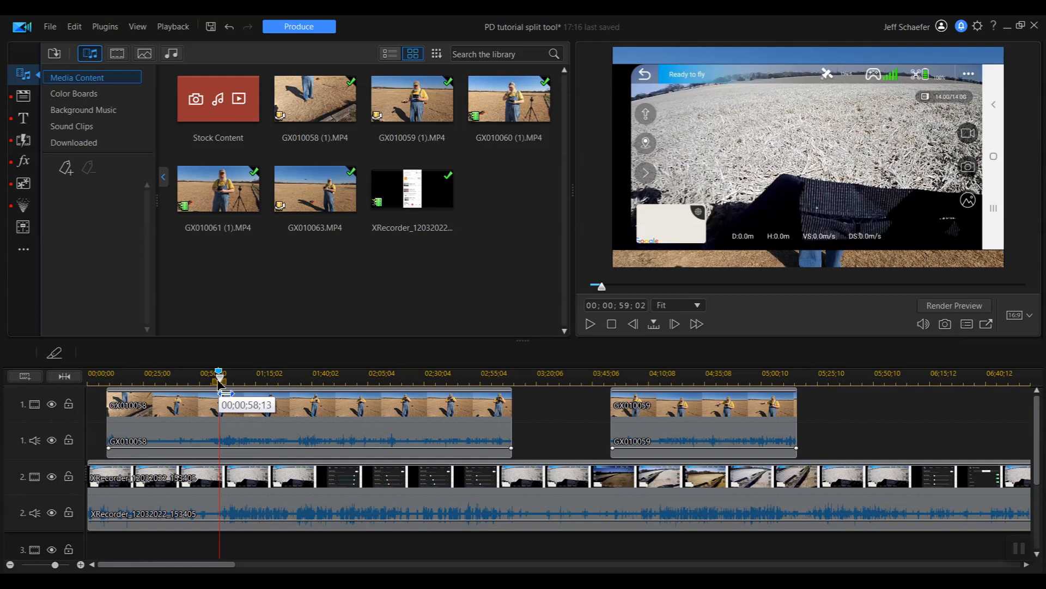
mouse_move(221, 513)
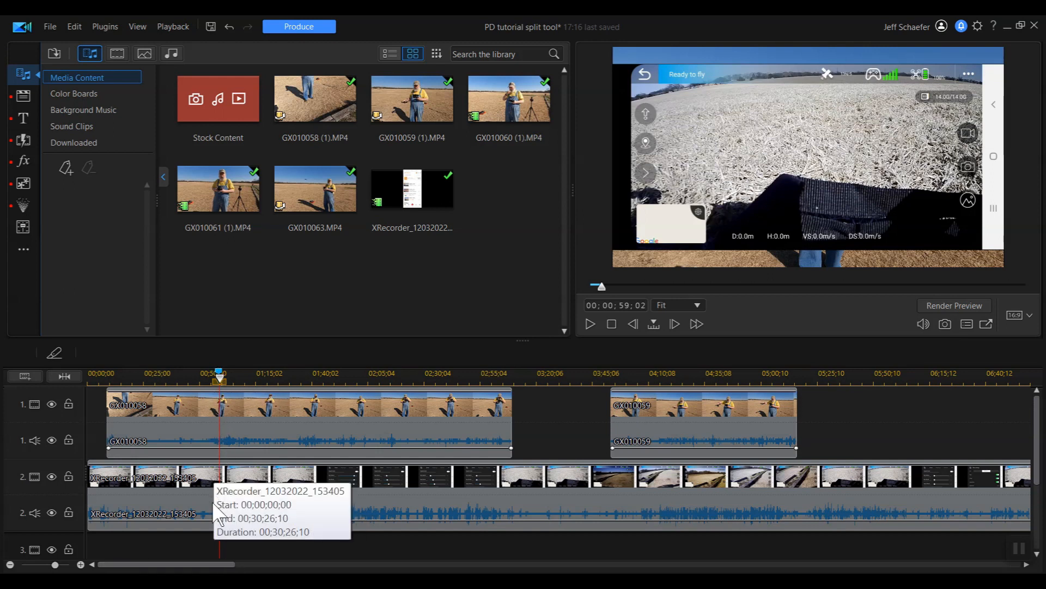
mouse_move(223, 553)
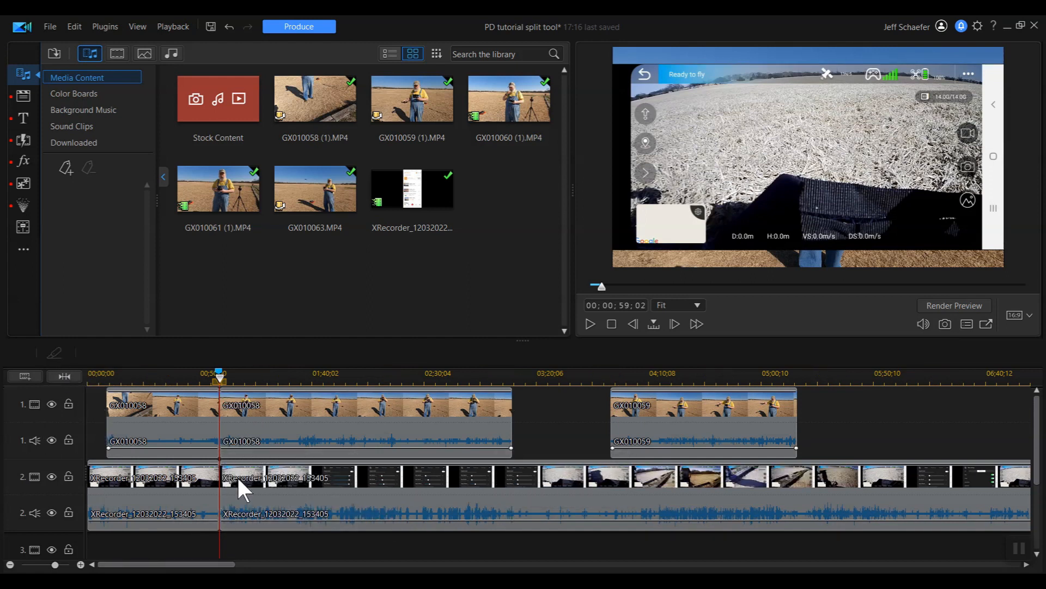
left_click(154, 477)
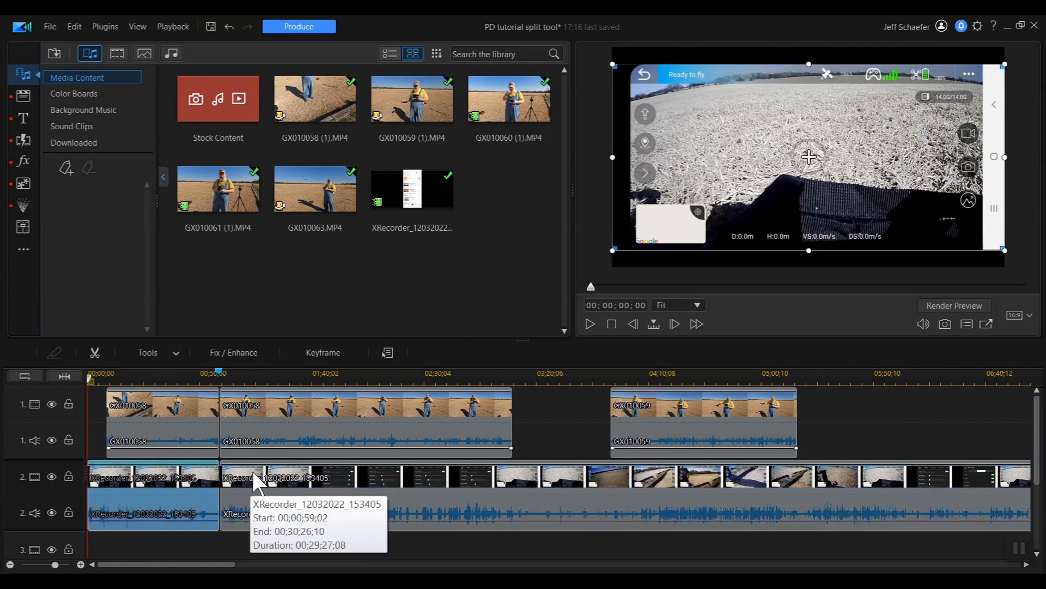
mouse_move(257, 400)
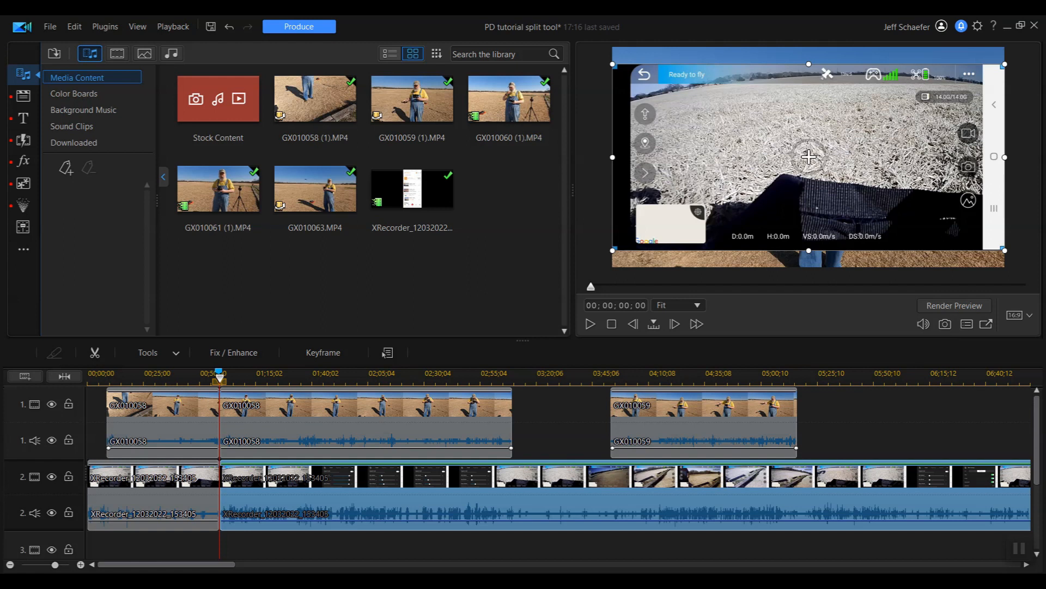
mouse_move(233, 566)
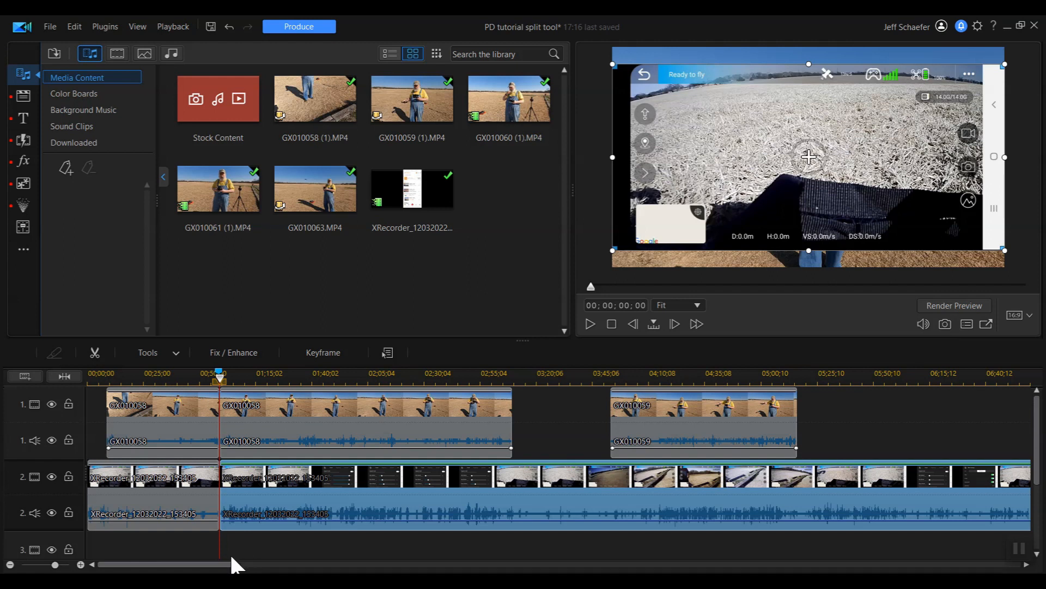
mouse_move(44, 366)
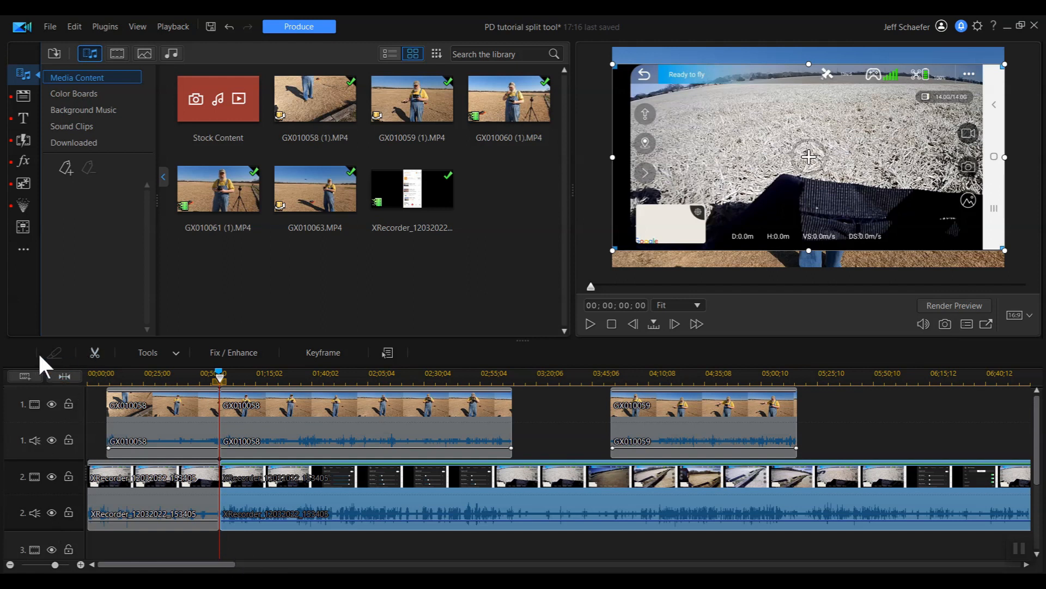
mouse_move(251, 553)
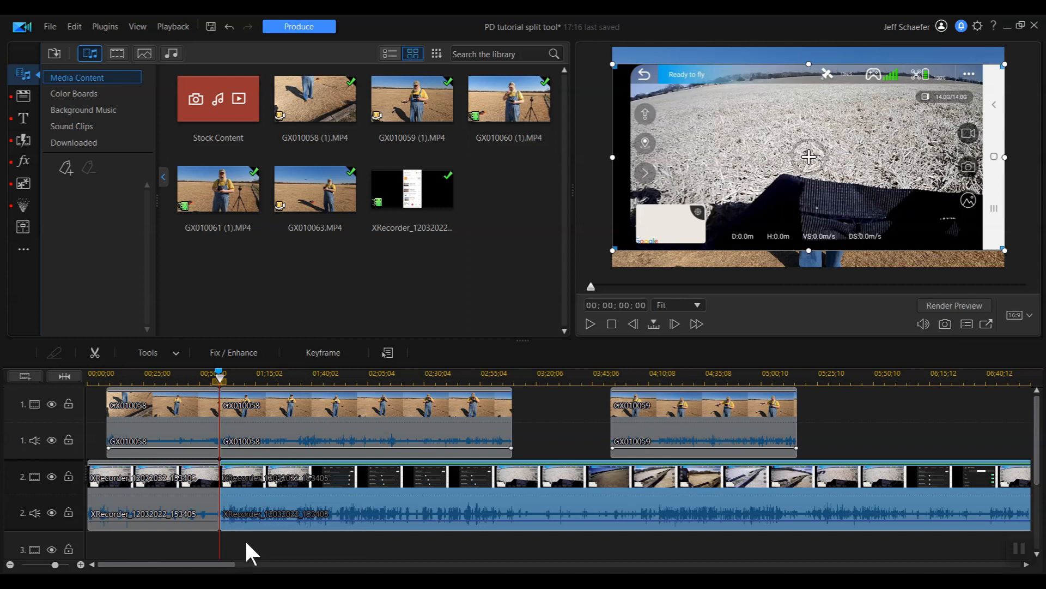
mouse_move(239, 557)
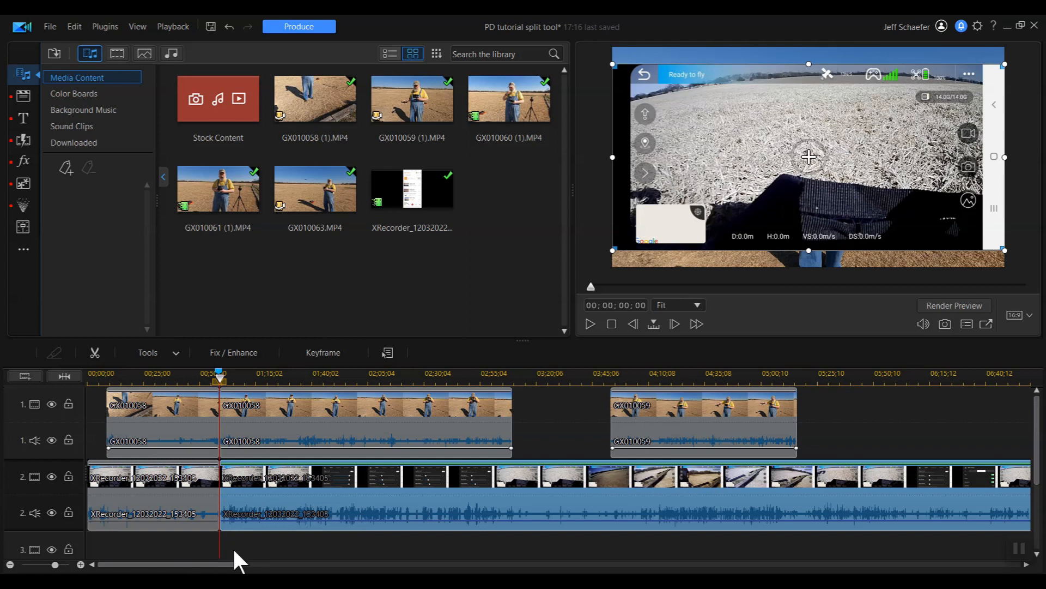
mouse_move(231, 558)
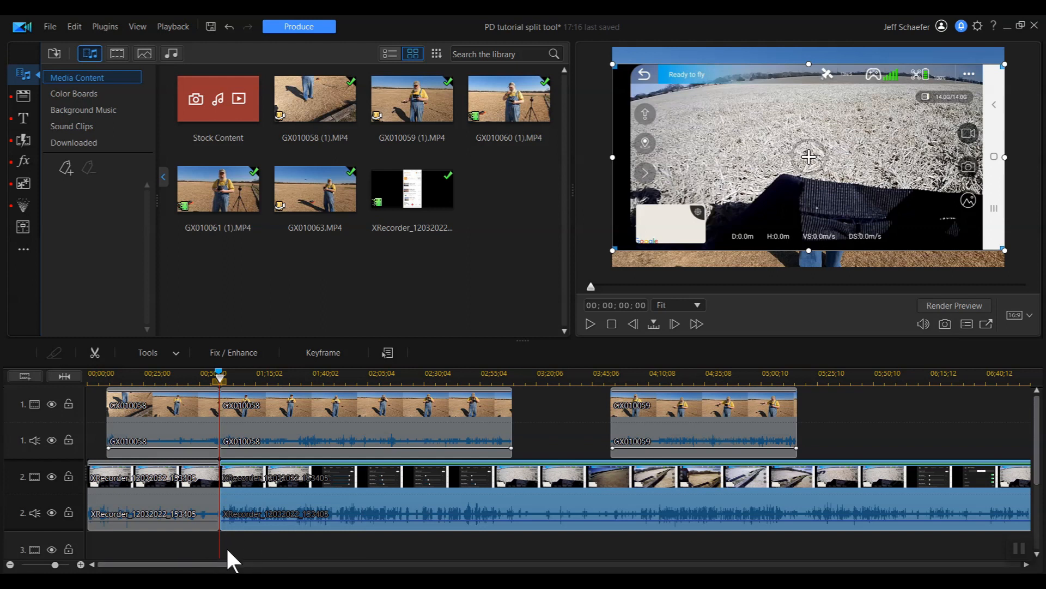
mouse_move(220, 563)
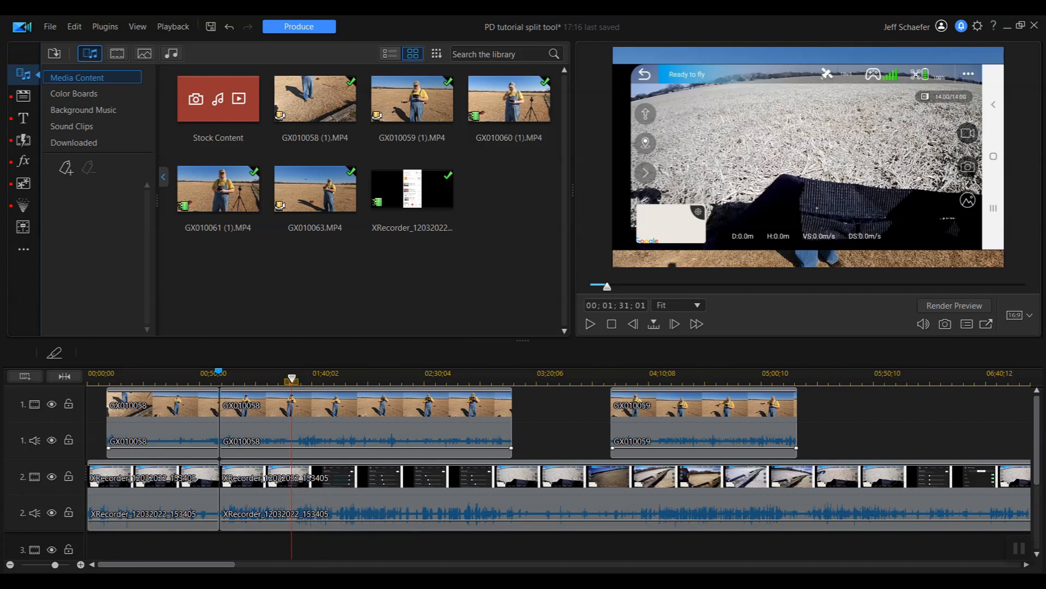
mouse_move(254, 450)
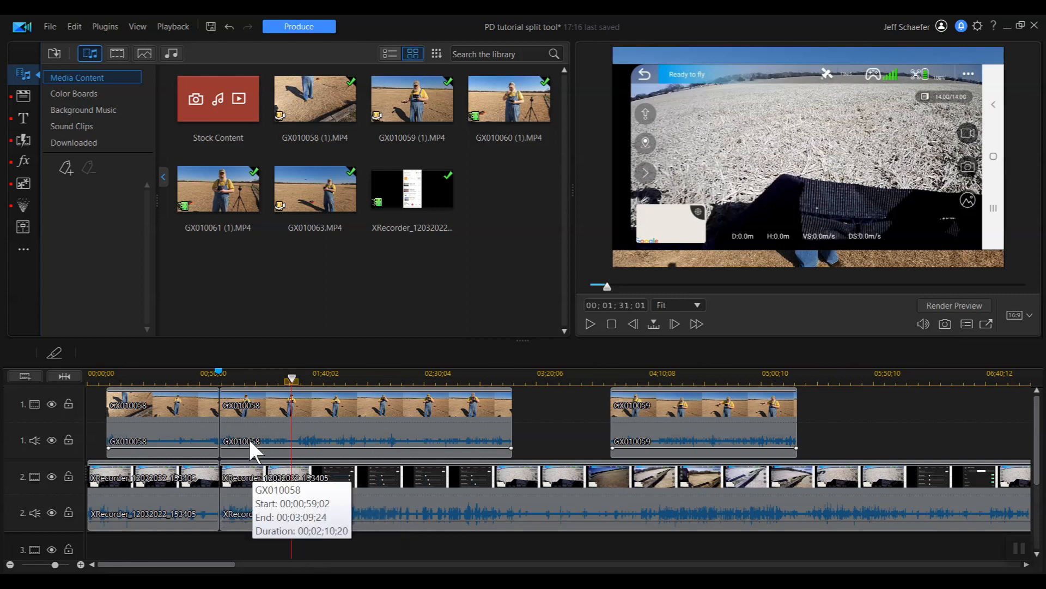
mouse_move(280, 410)
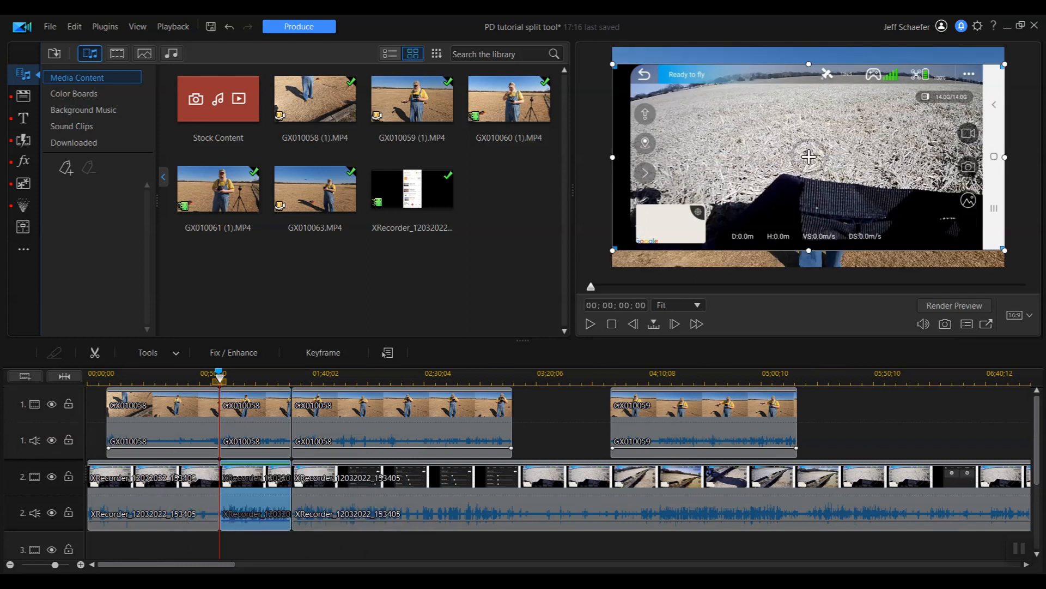
mouse_move(243, 478)
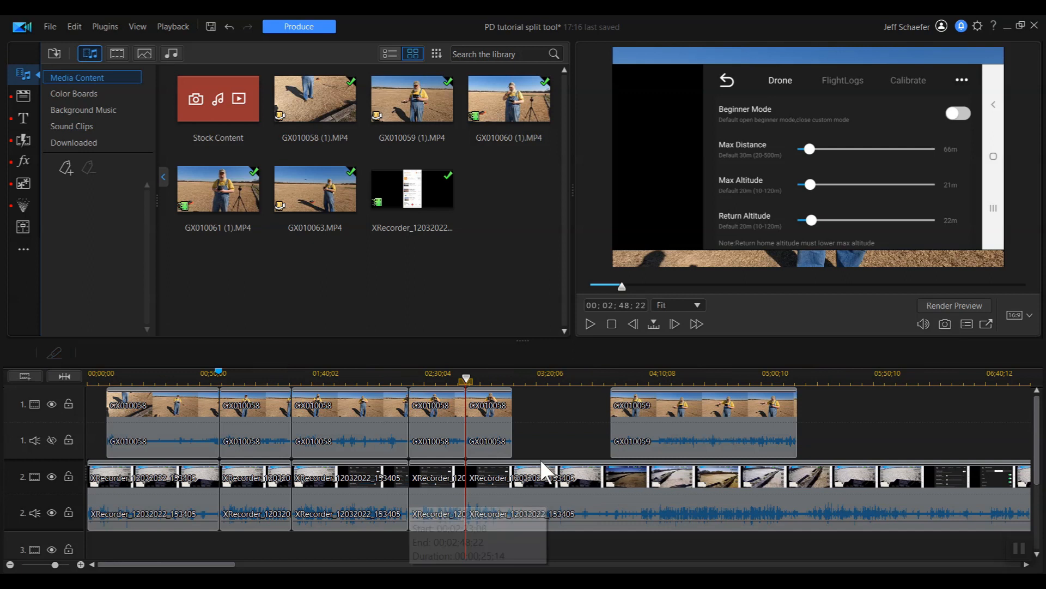
mouse_move(1028, 444)
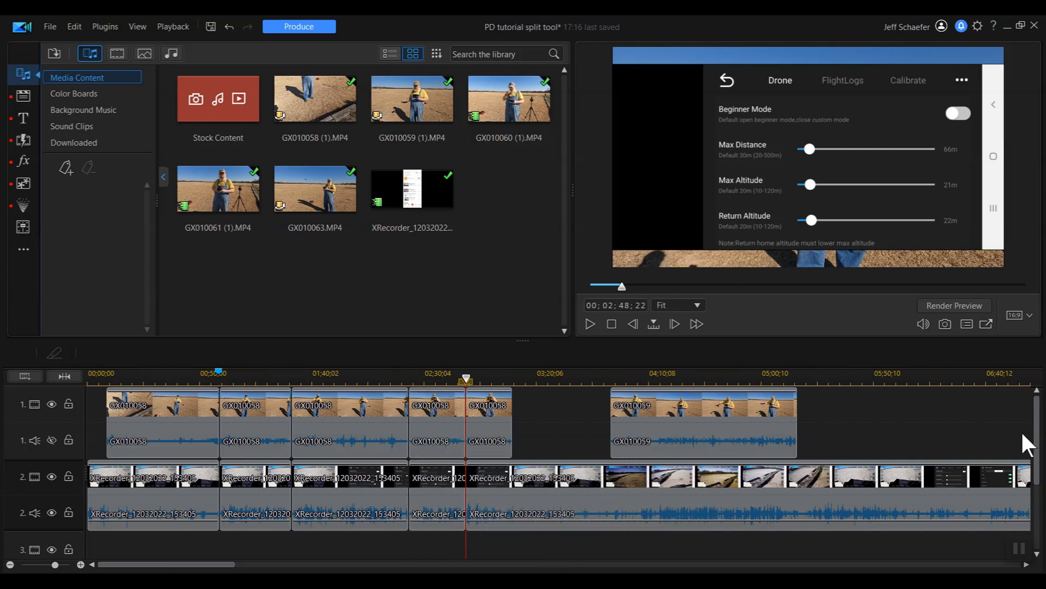
mouse_move(33, 378)
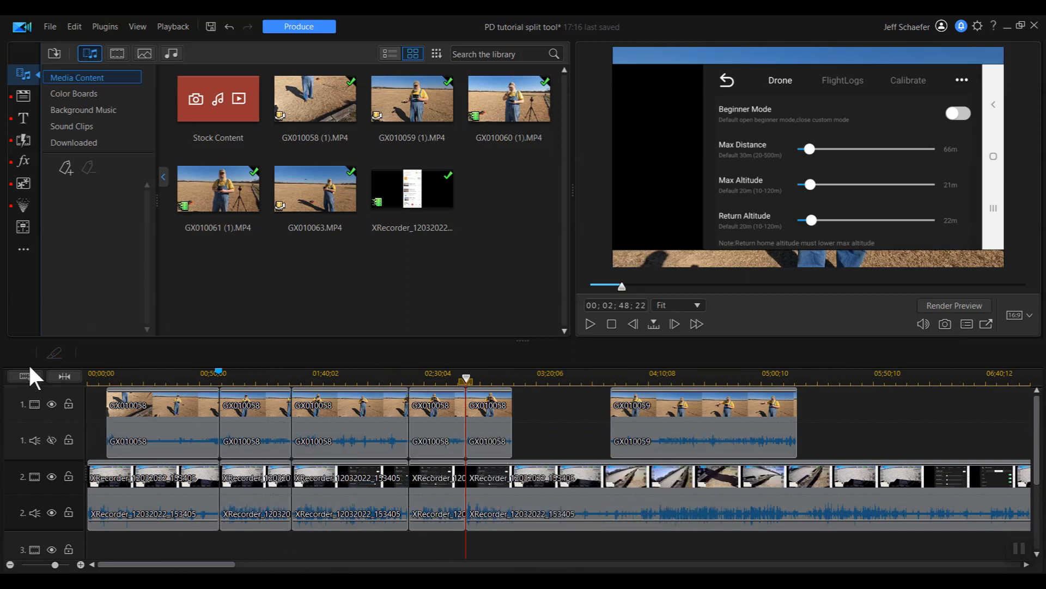
mouse_move(260, 517)
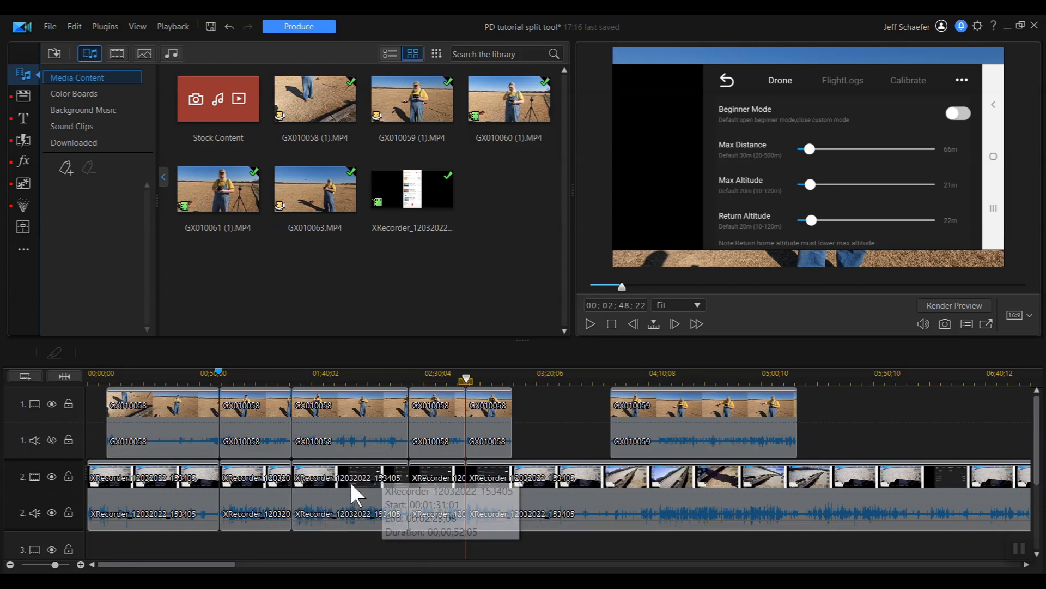
mouse_move(258, 477)
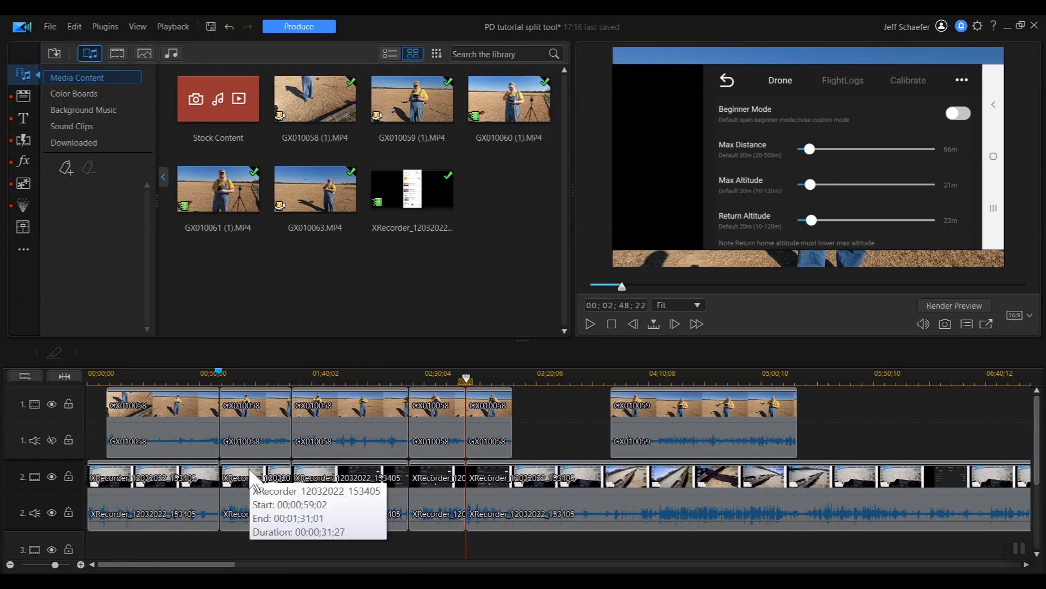
- Remove the video of the XRecorder piece spanning 2:23:08–2:48:22, leaving a gap
left_click(346, 477)
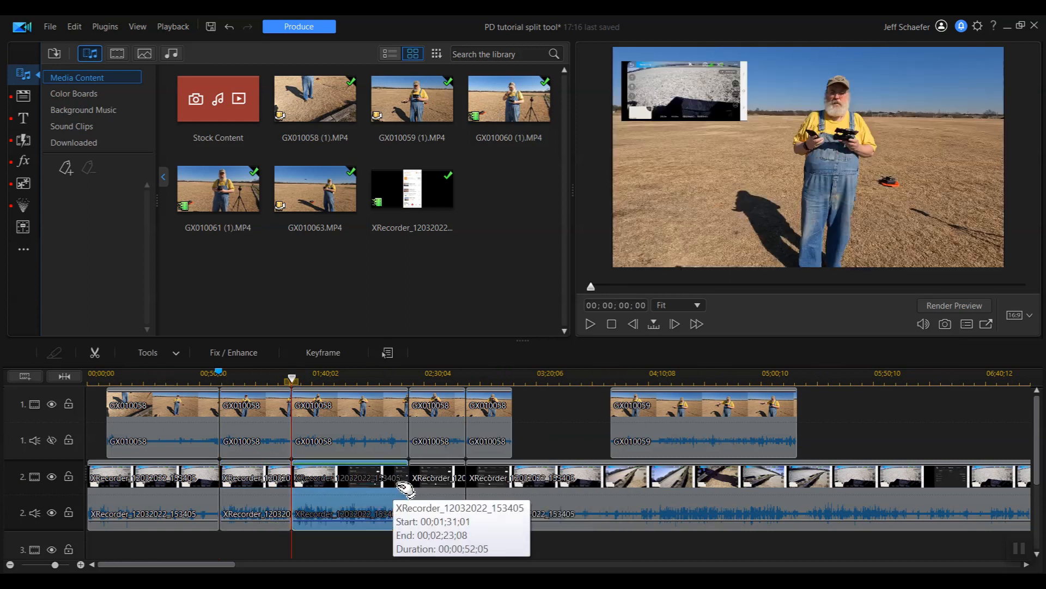
left_click(438, 477)
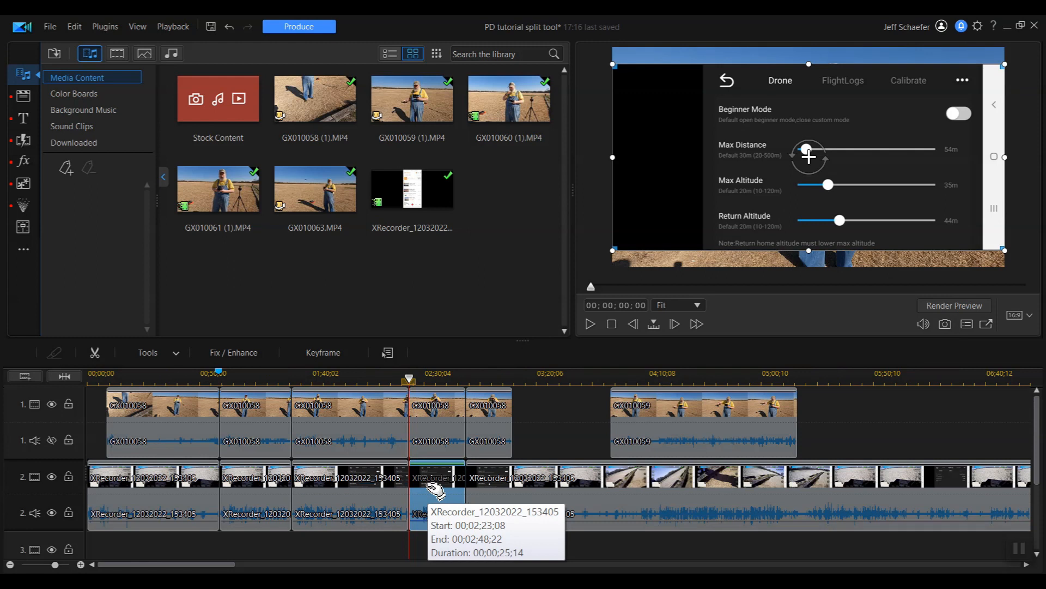
mouse_move(419, 524)
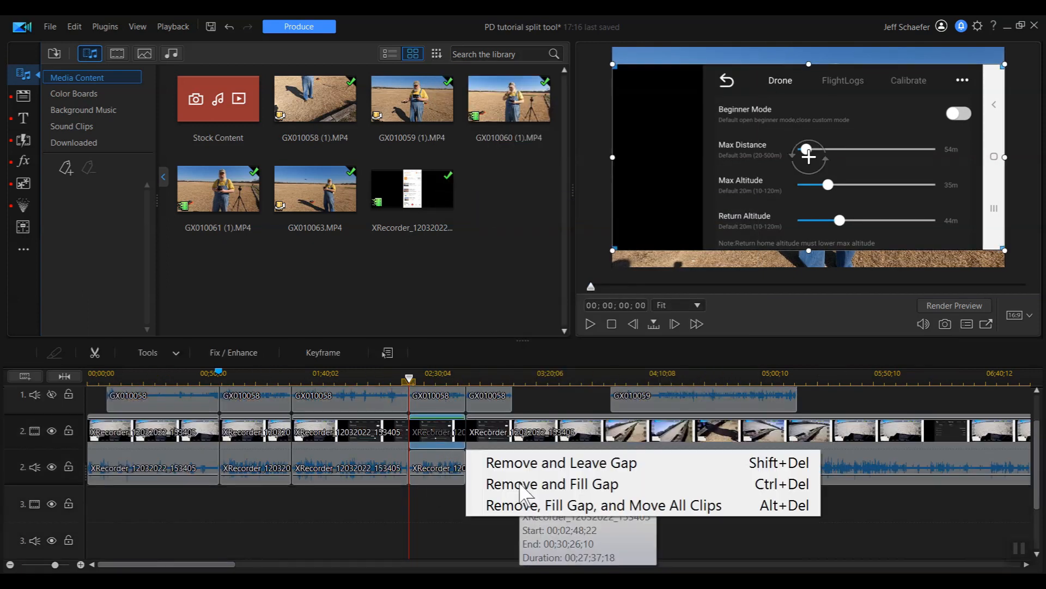
left_click(561, 462)
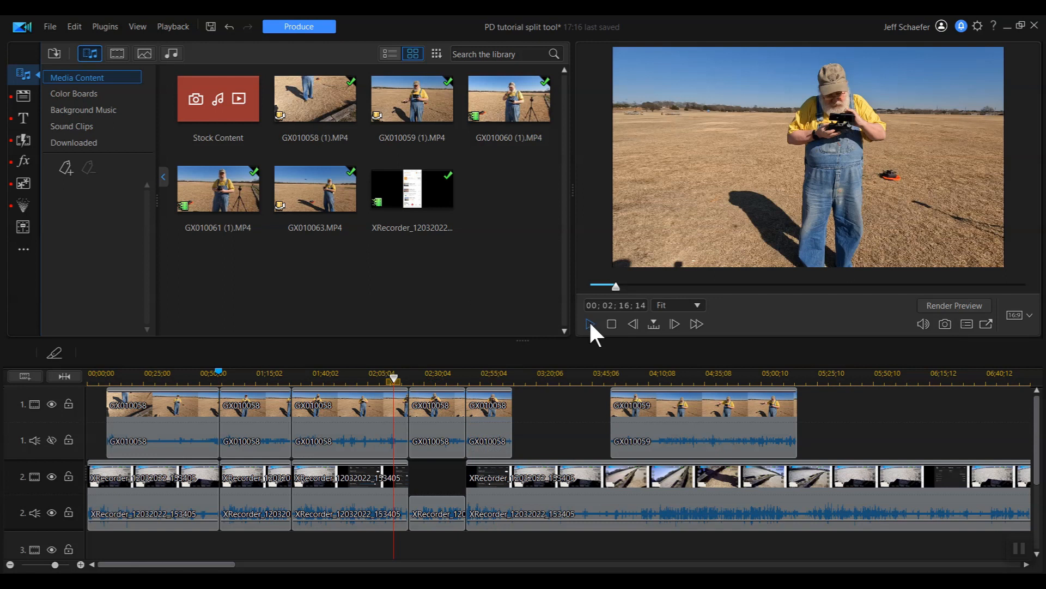
- Play and pause the preview to check the gap left by the removed piece
left_click(587, 324)
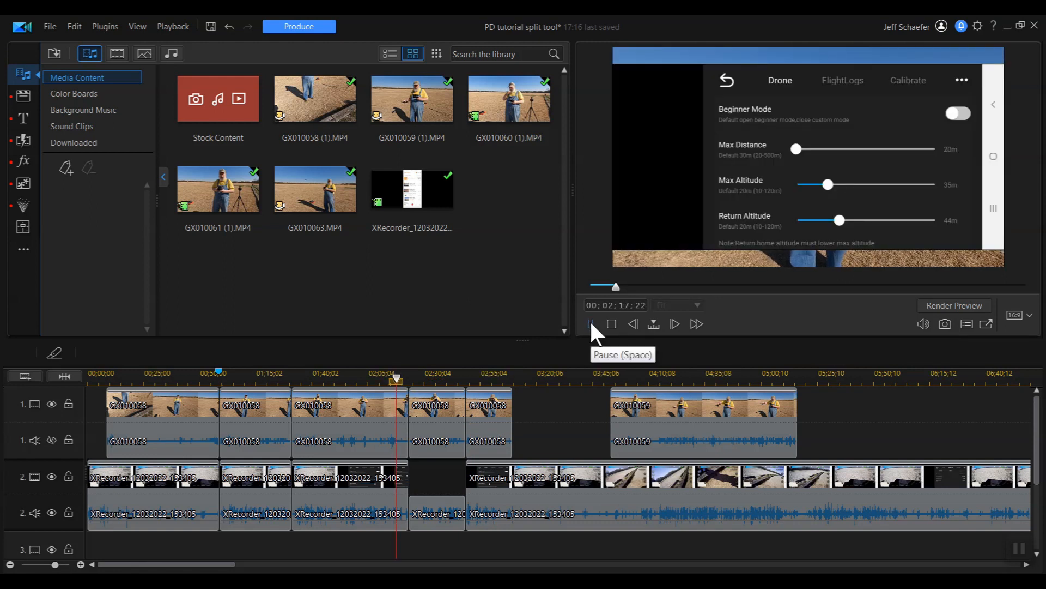
left_click(590, 324)
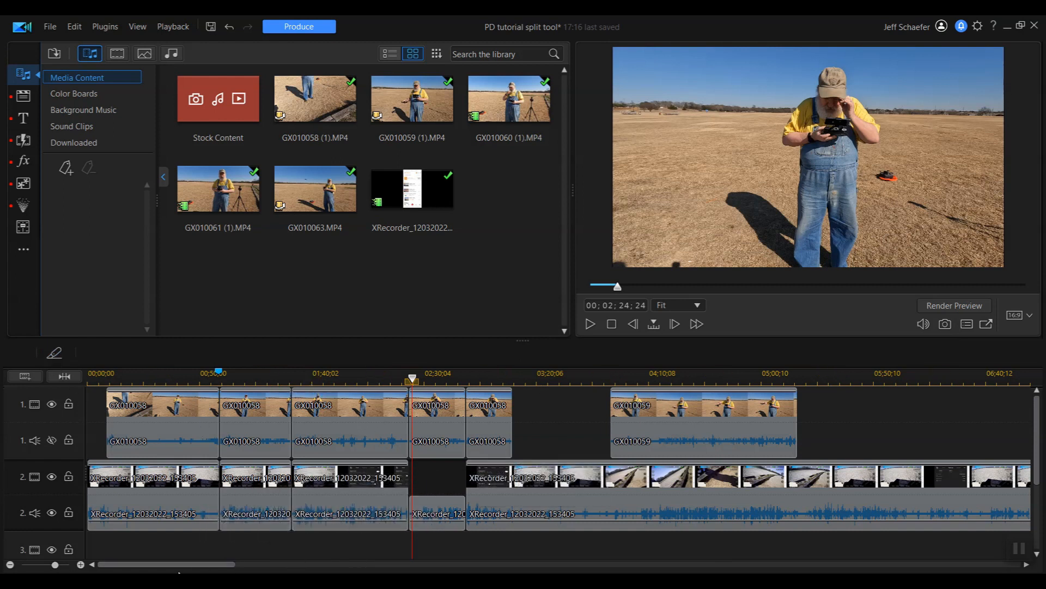
scroll("right", 3)
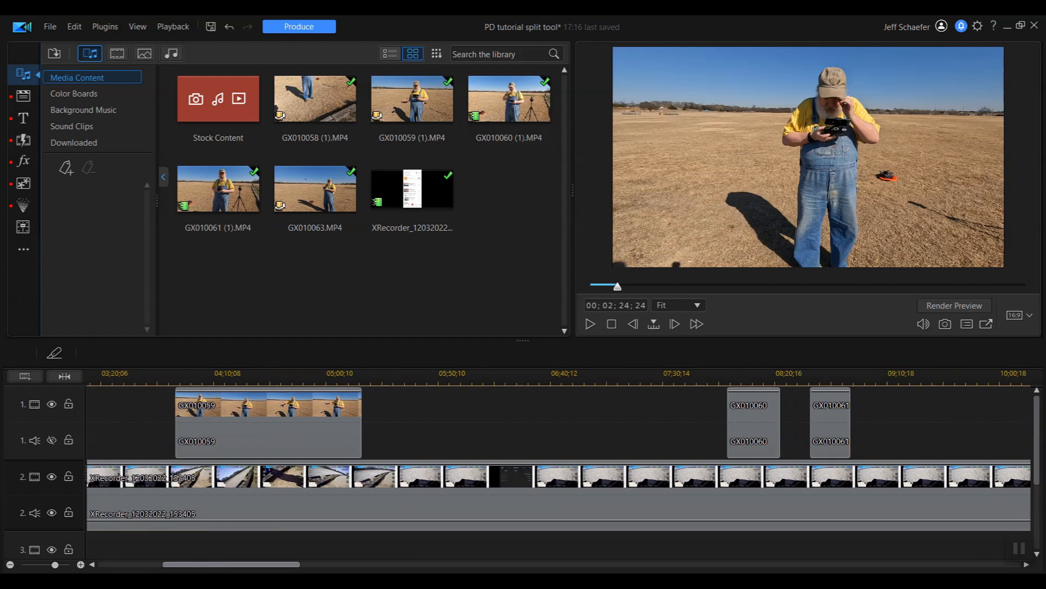
scroll("right", 3)
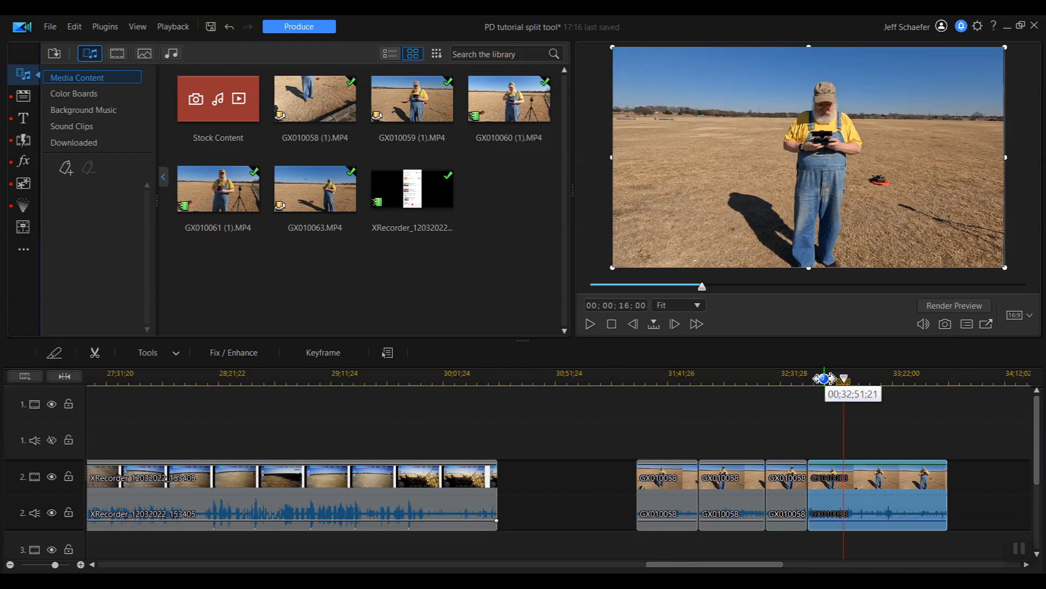
left_click(94, 352)
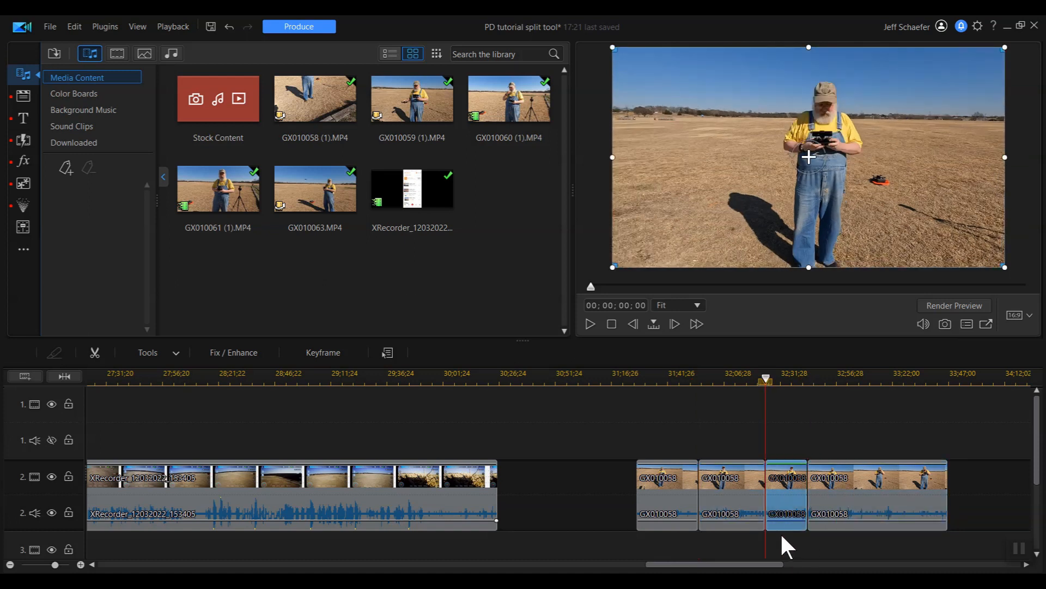
right_click(786, 494)
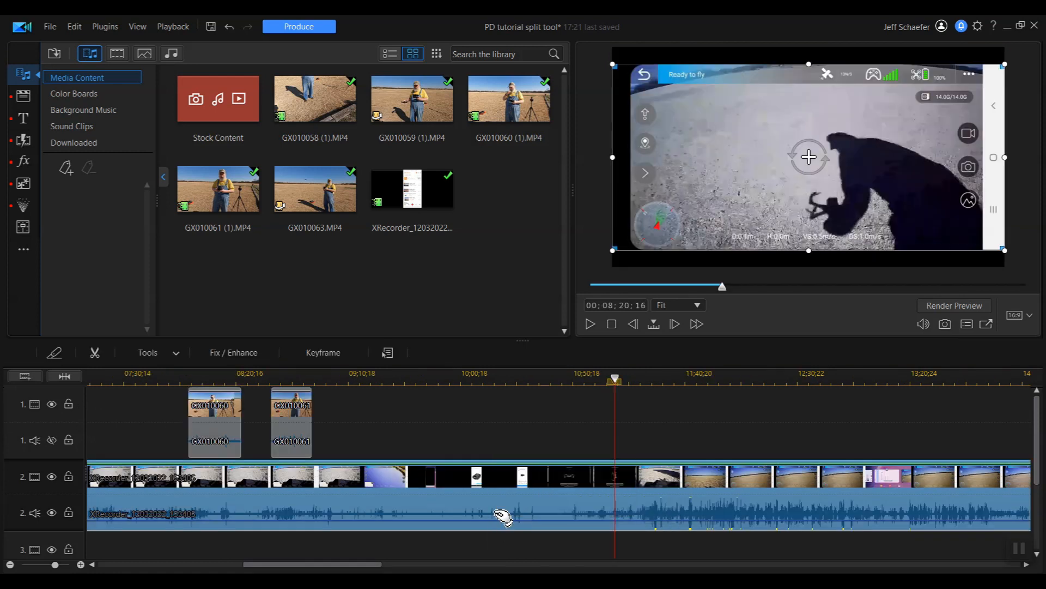
mouse_move(493, 482)
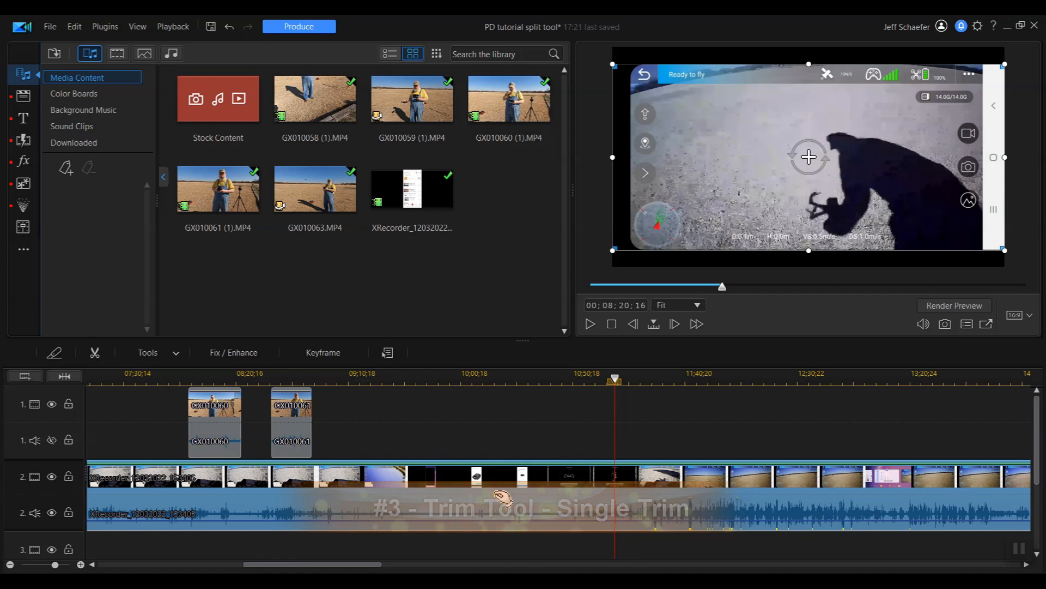
mouse_move(501, 497)
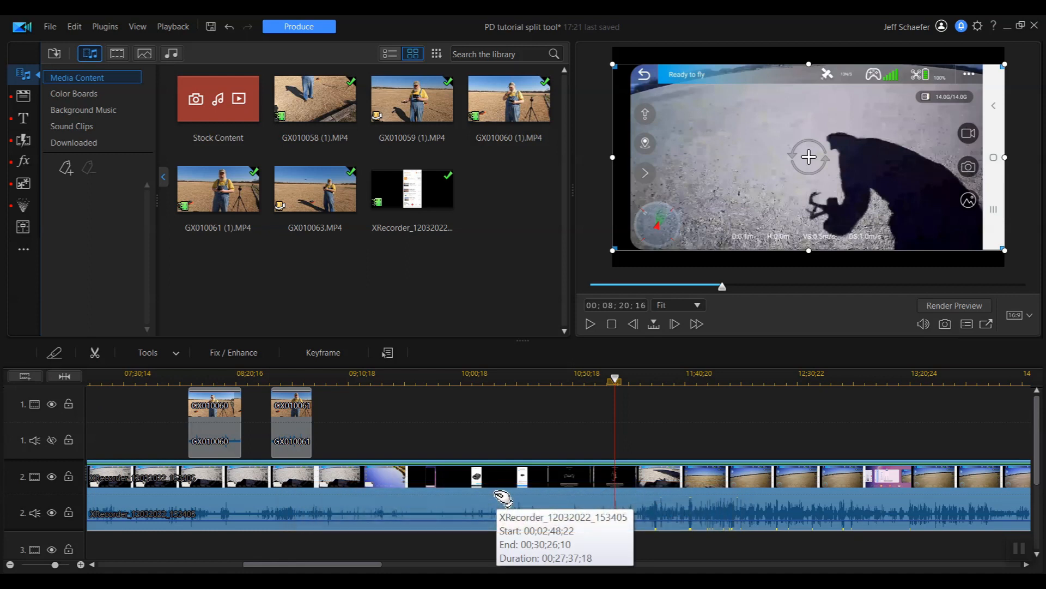
mouse_move(559, 556)
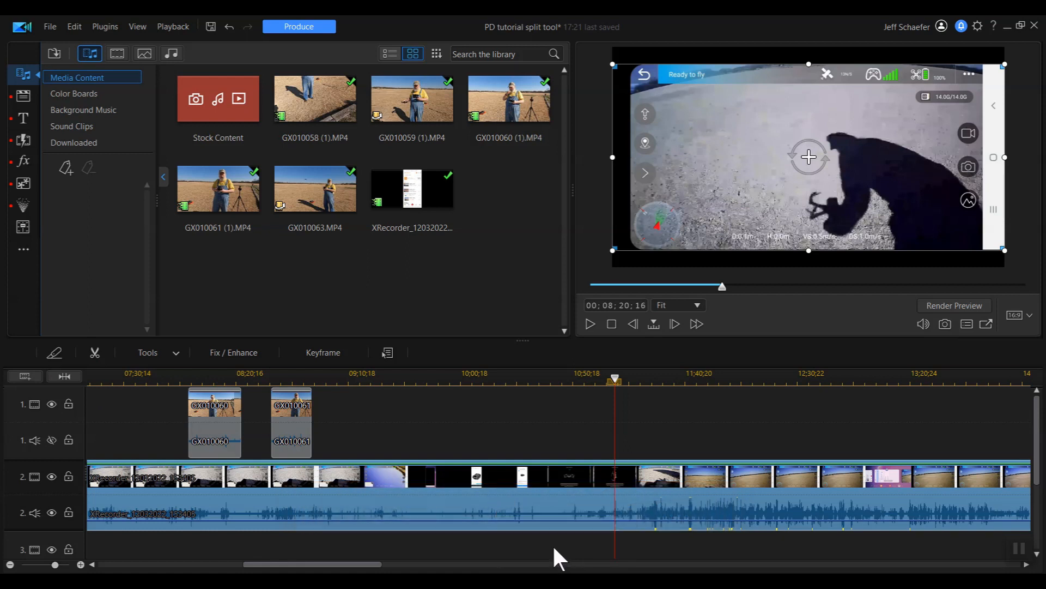
mouse_move(590, 505)
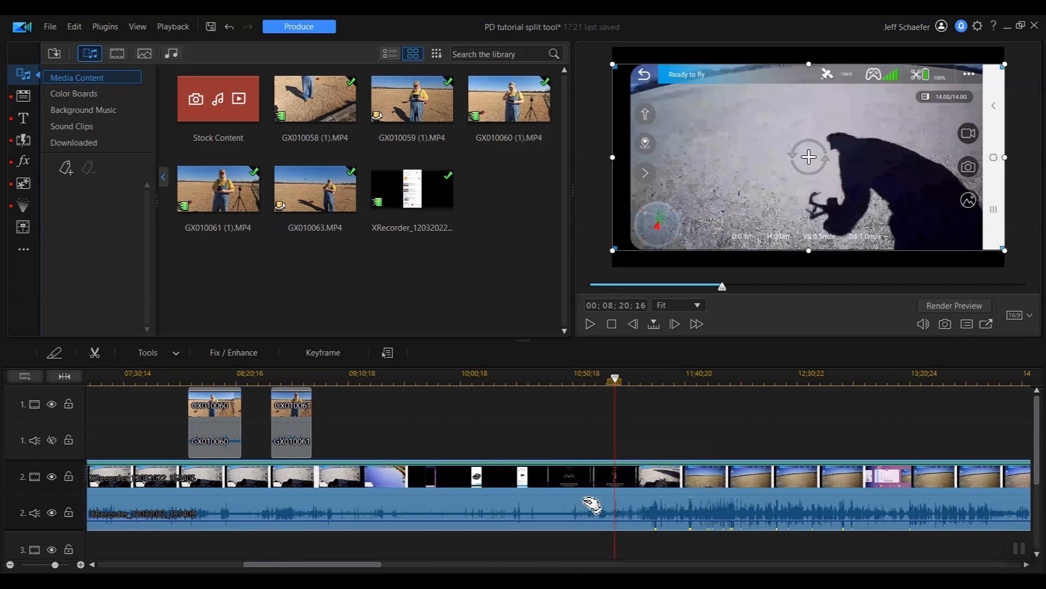
mouse_move(590, 504)
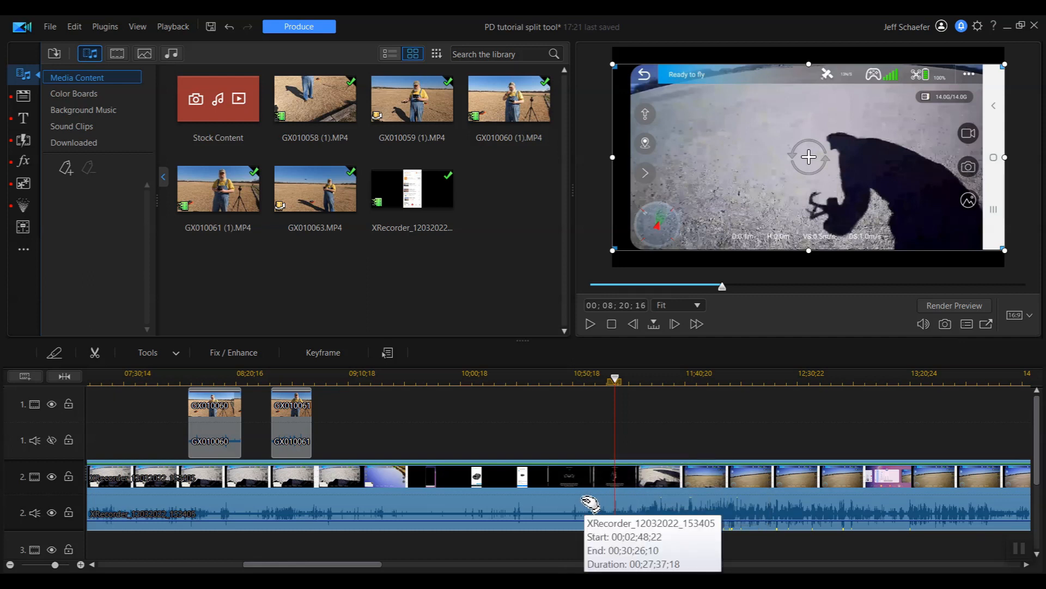
mouse_move(582, 501)
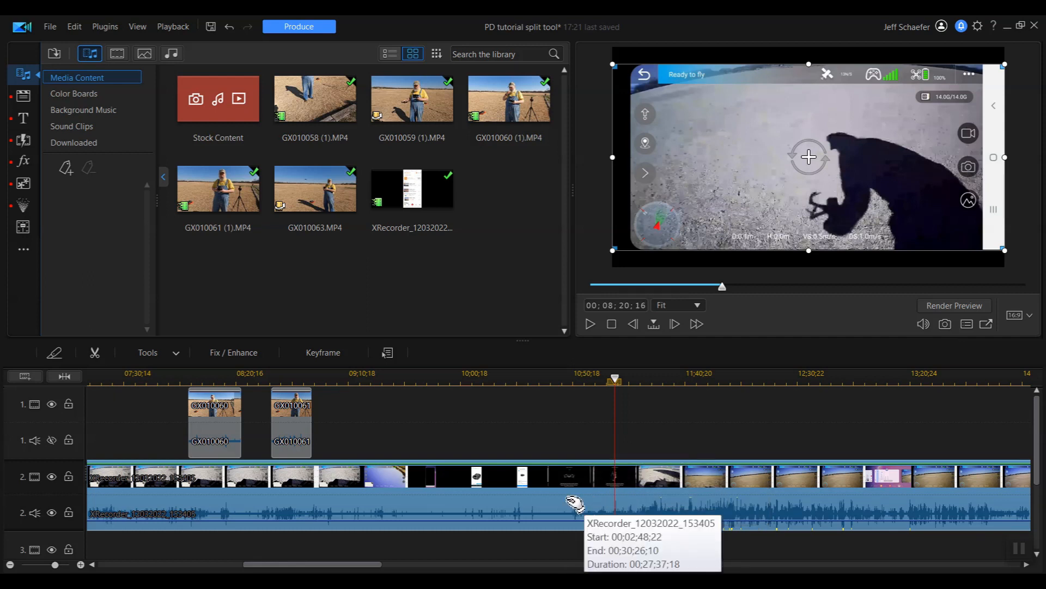
mouse_move(620, 511)
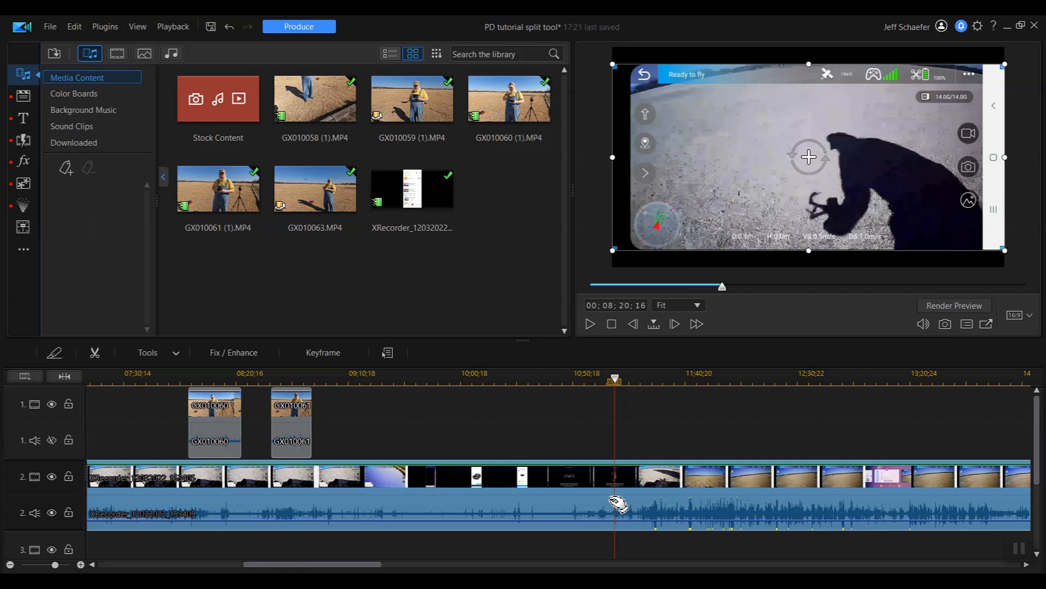
mouse_move(617, 499)
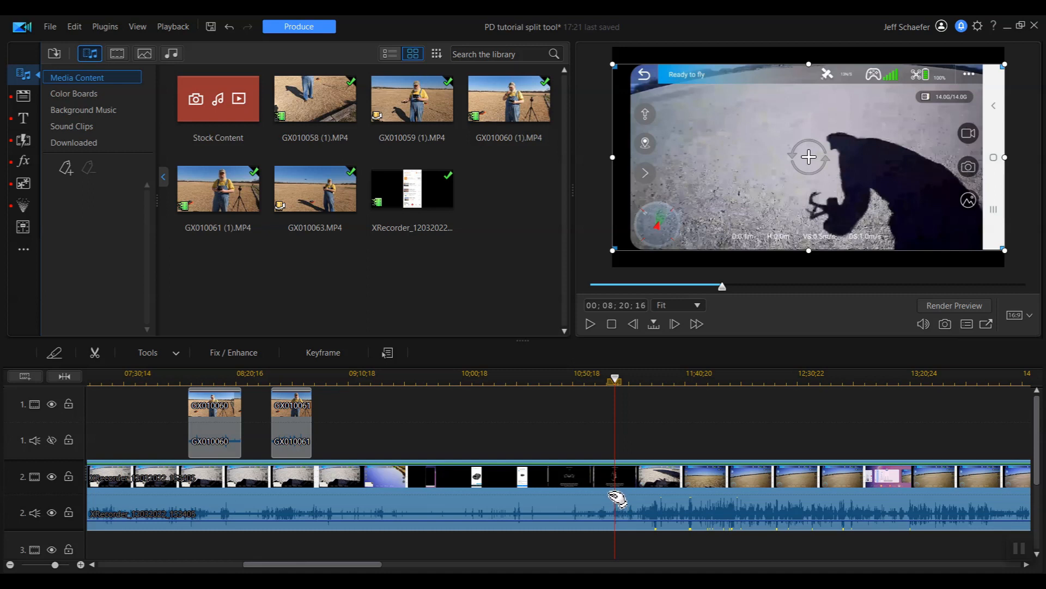
mouse_move(569, 509)
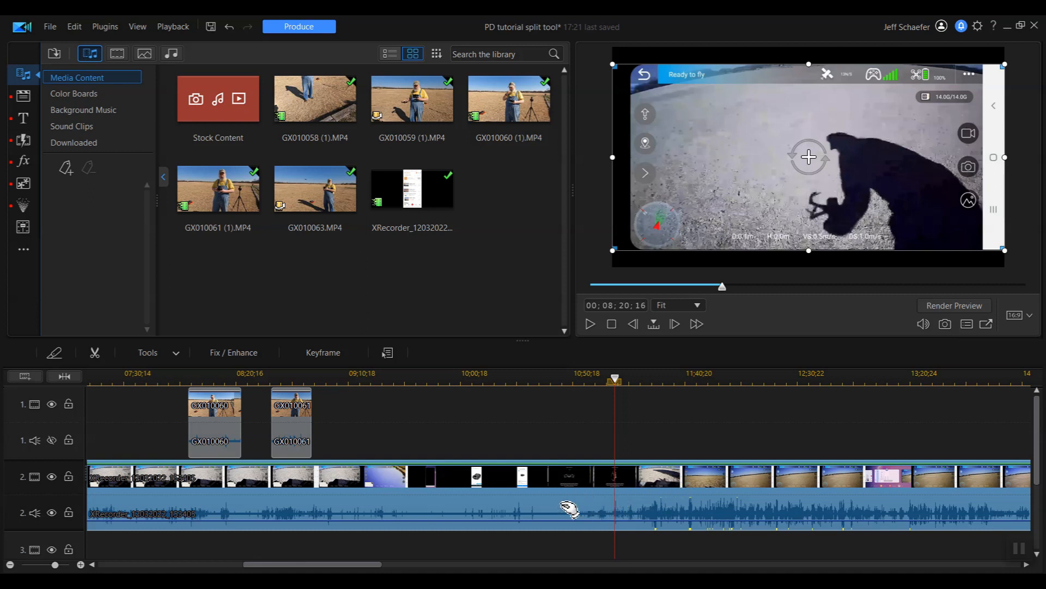
mouse_move(615, 483)
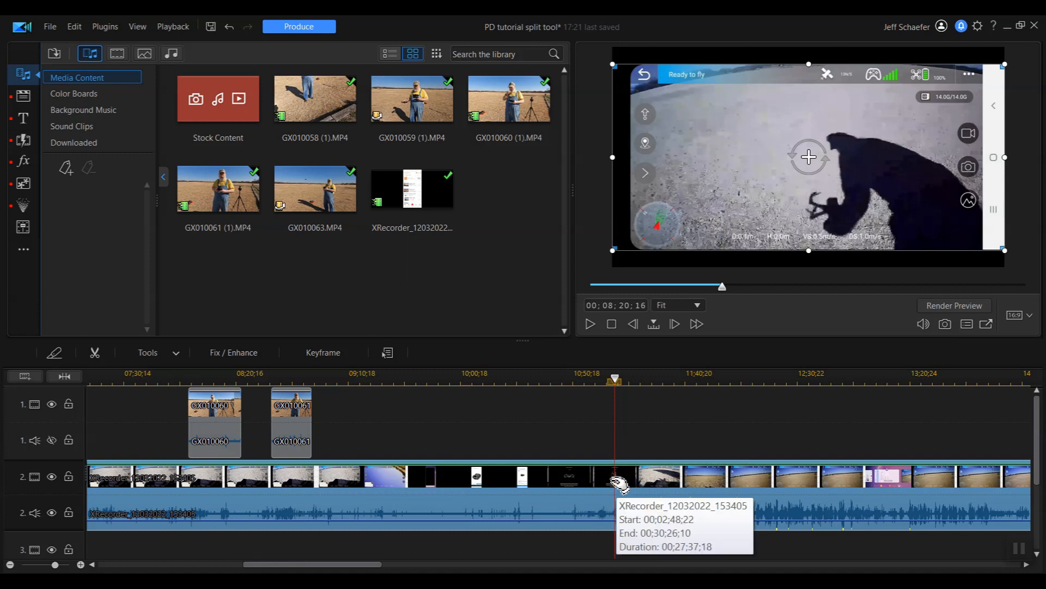
- Start trimming the long XRecorder clip in Single Trim mode
left_click(95, 352)
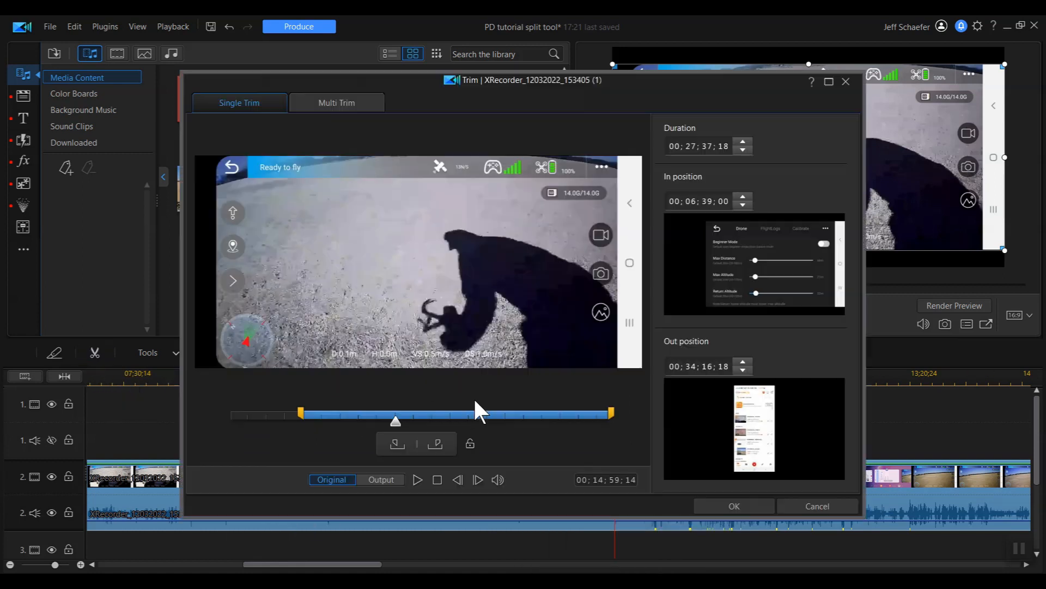
mouse_move(386, 182)
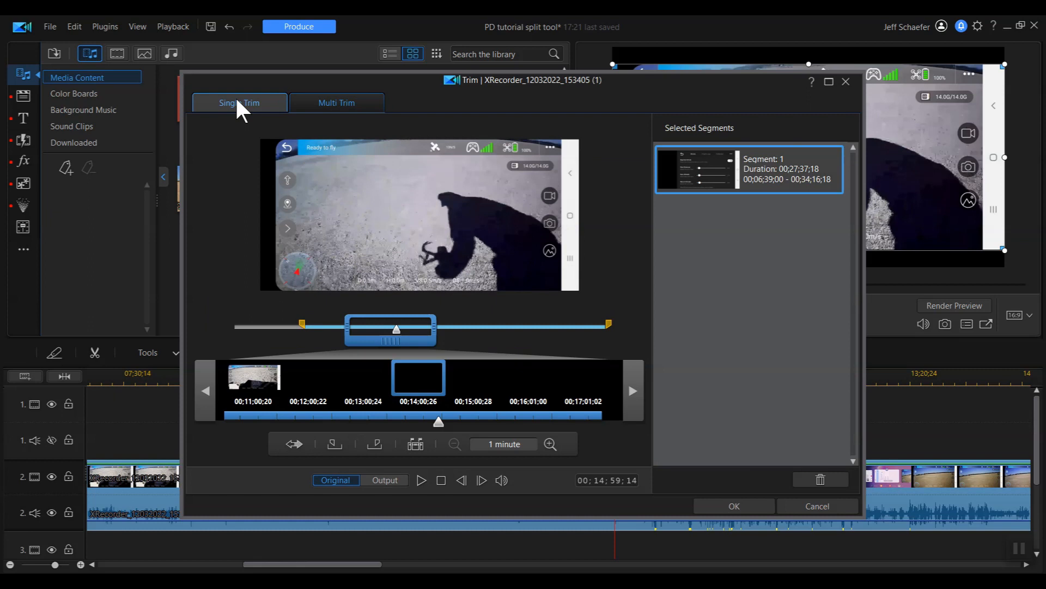
left_click(238, 103)
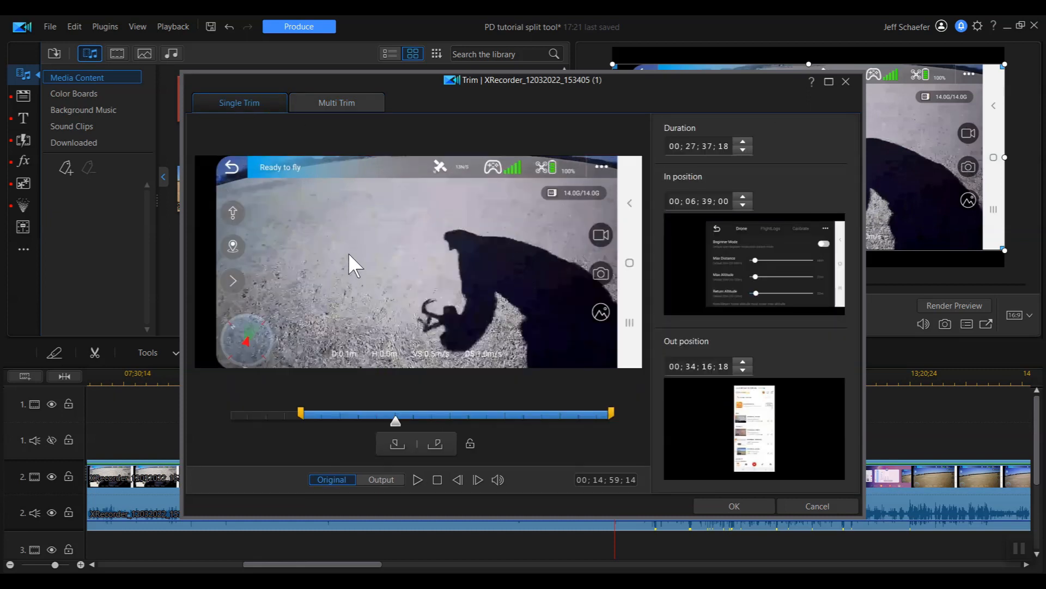
mouse_move(270, 443)
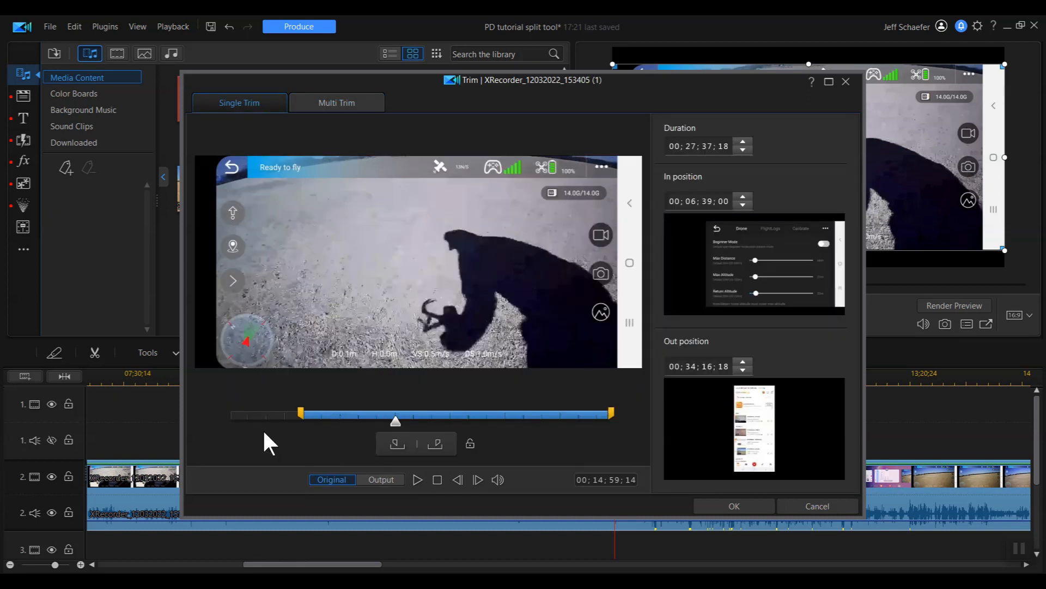
mouse_move(521, 333)
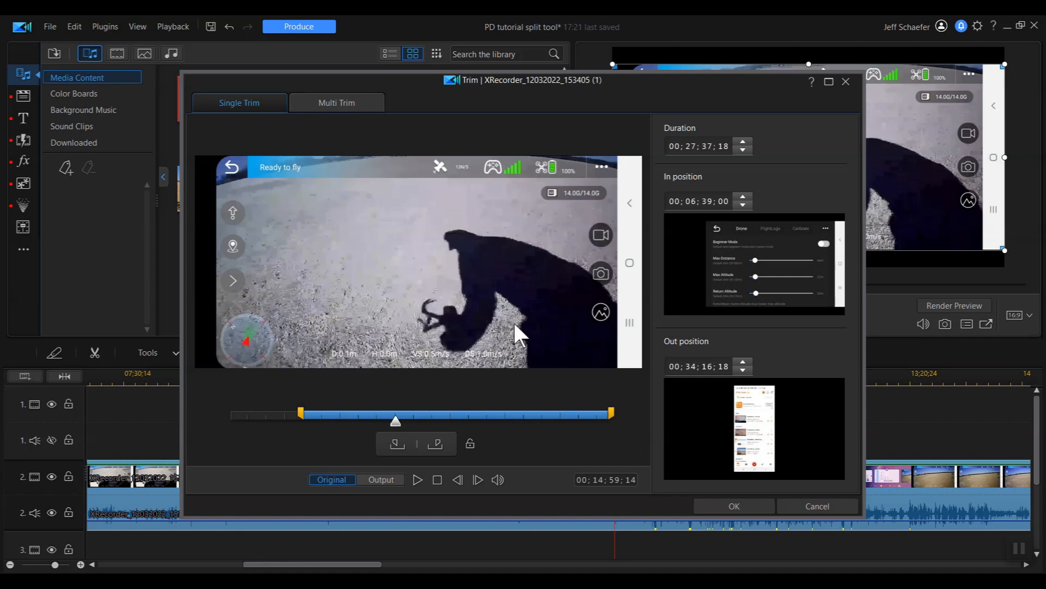
mouse_move(586, 260)
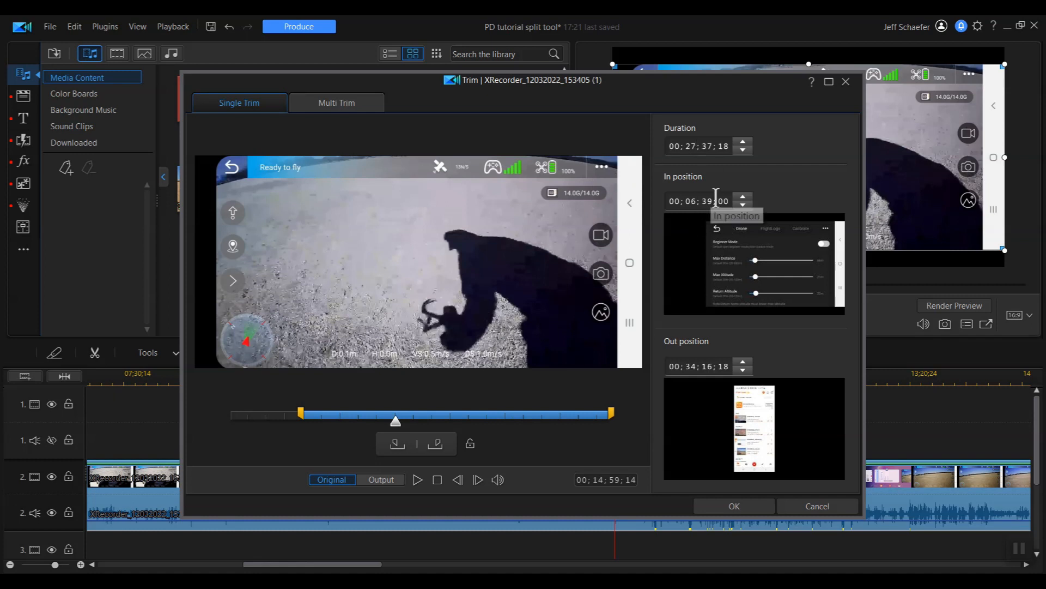
mouse_move(784, 195)
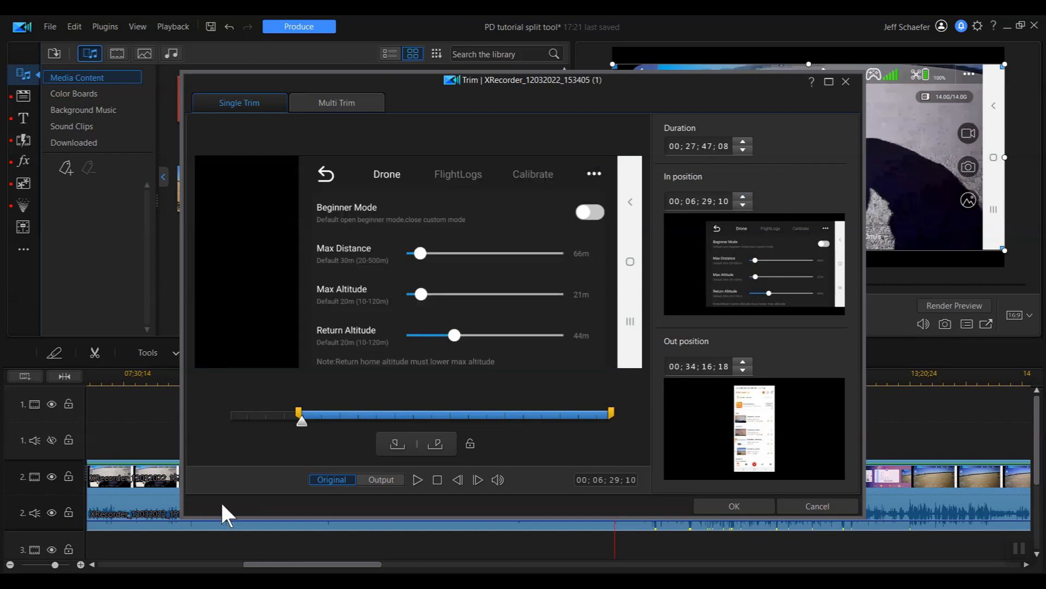
mouse_move(362, 475)
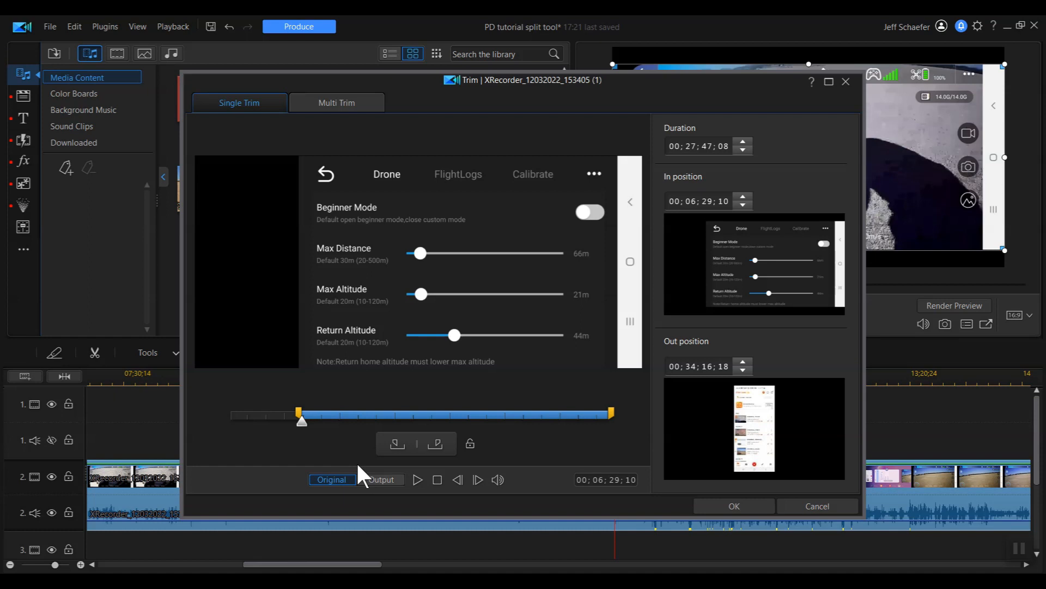
mouse_move(462, 302)
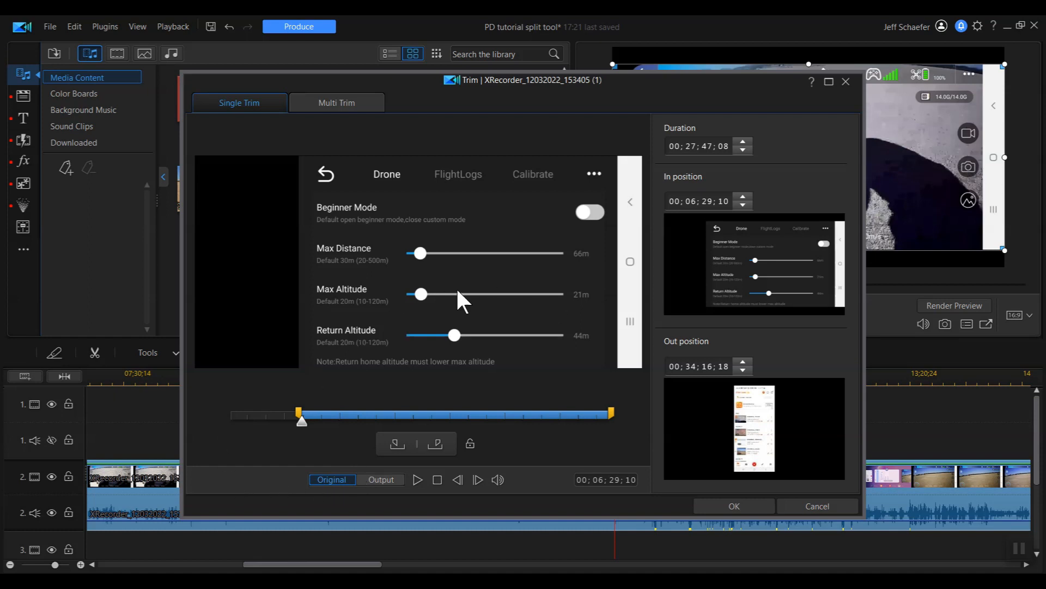
mouse_move(275, 437)
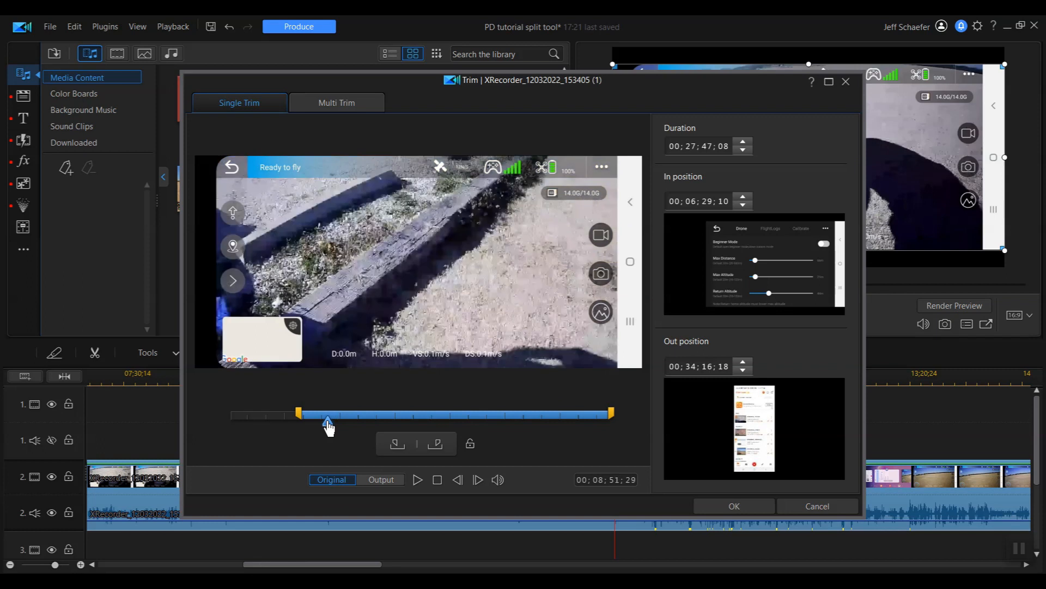
- Play and stop the trim preview to reach the drone-over-field moment near 15:56:28
left_click(417, 480)
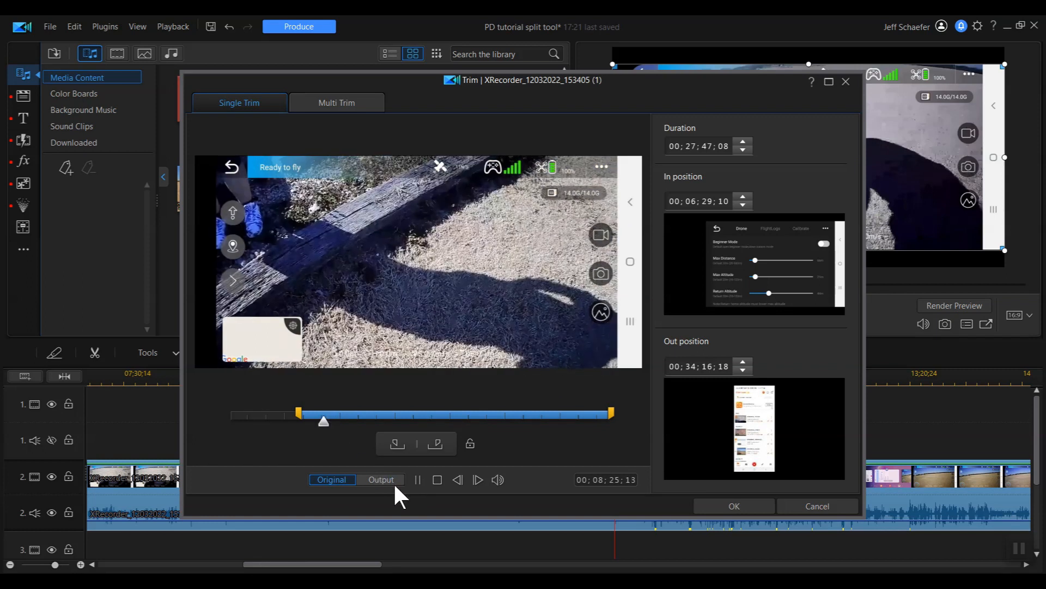
left_click(417, 480)
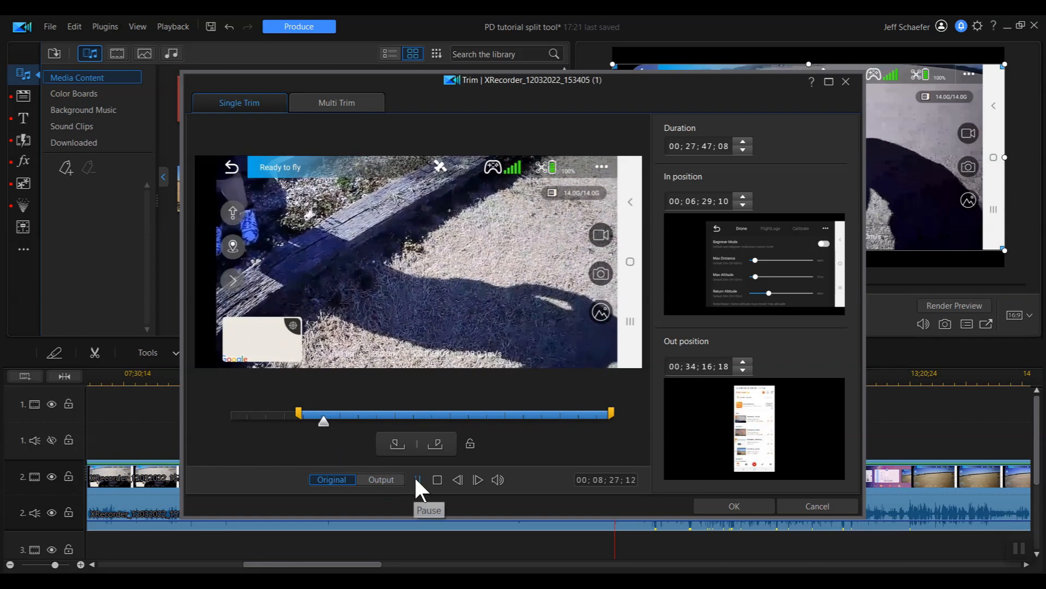
left_click(418, 480)
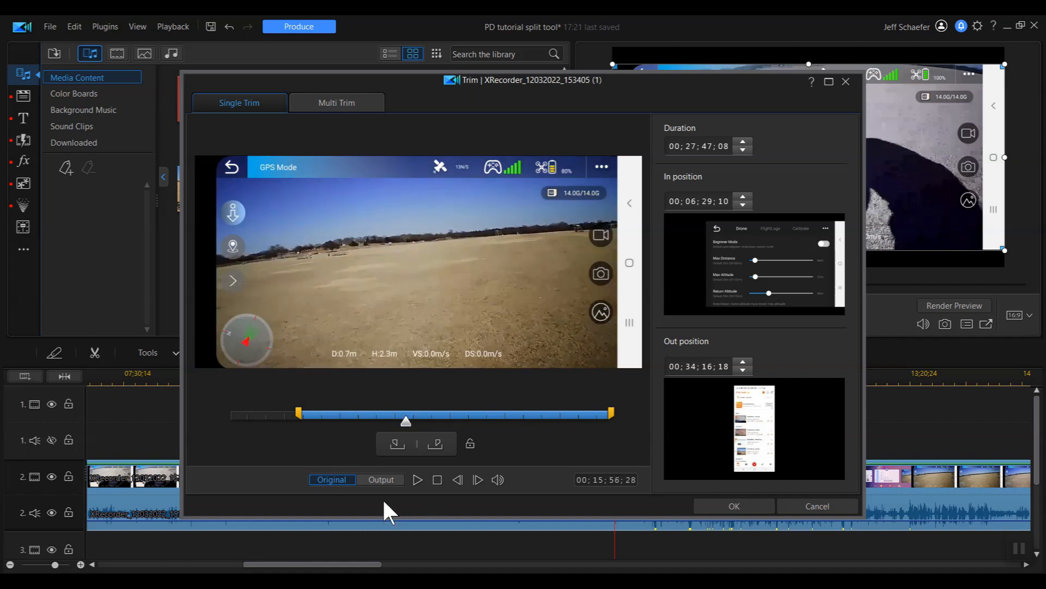
mouse_move(406, 429)
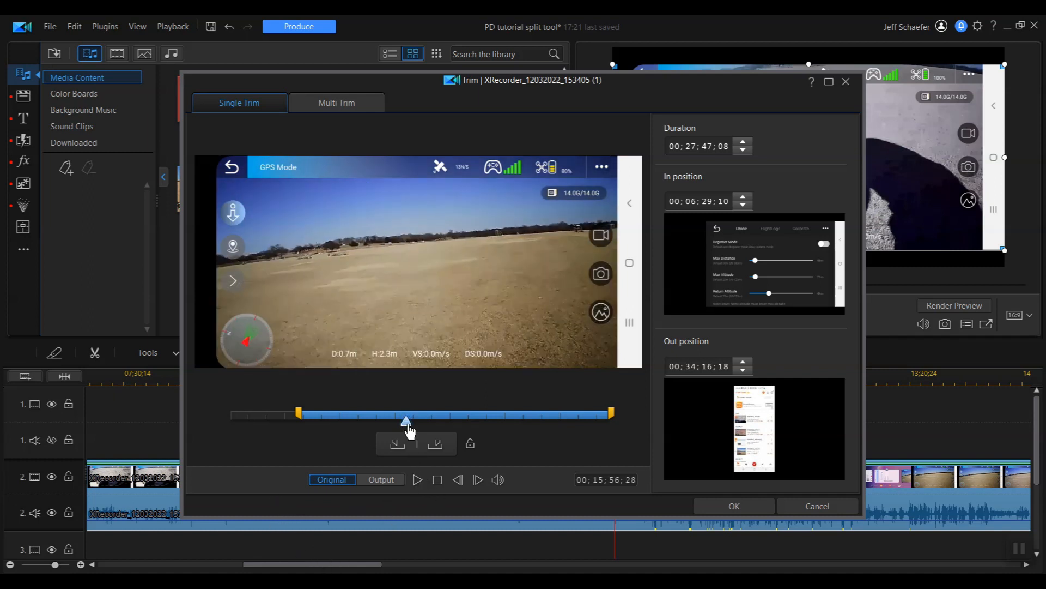
mouse_move(387, 507)
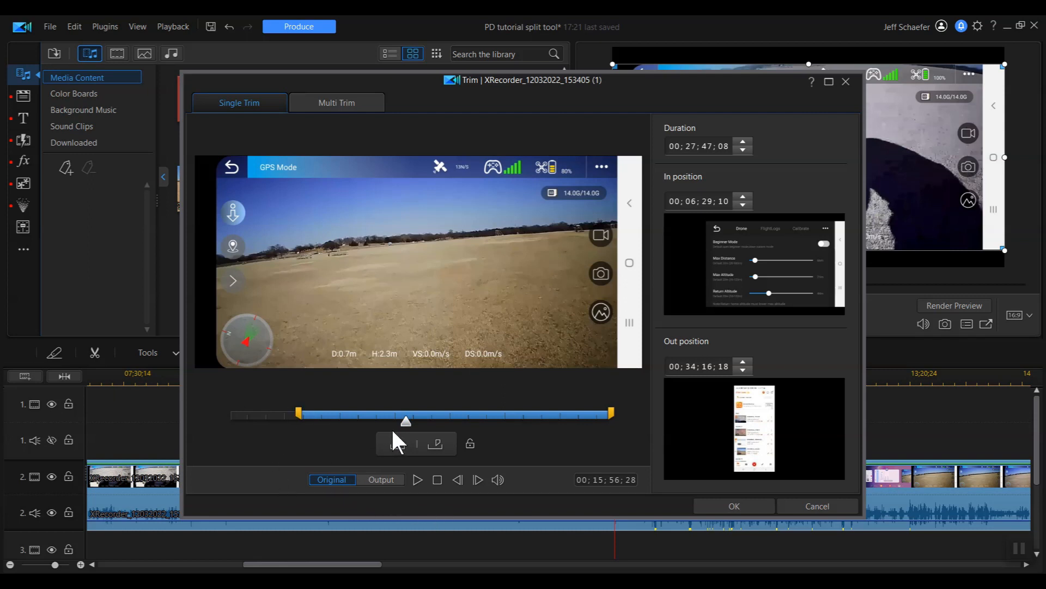
mouse_move(406, 474)
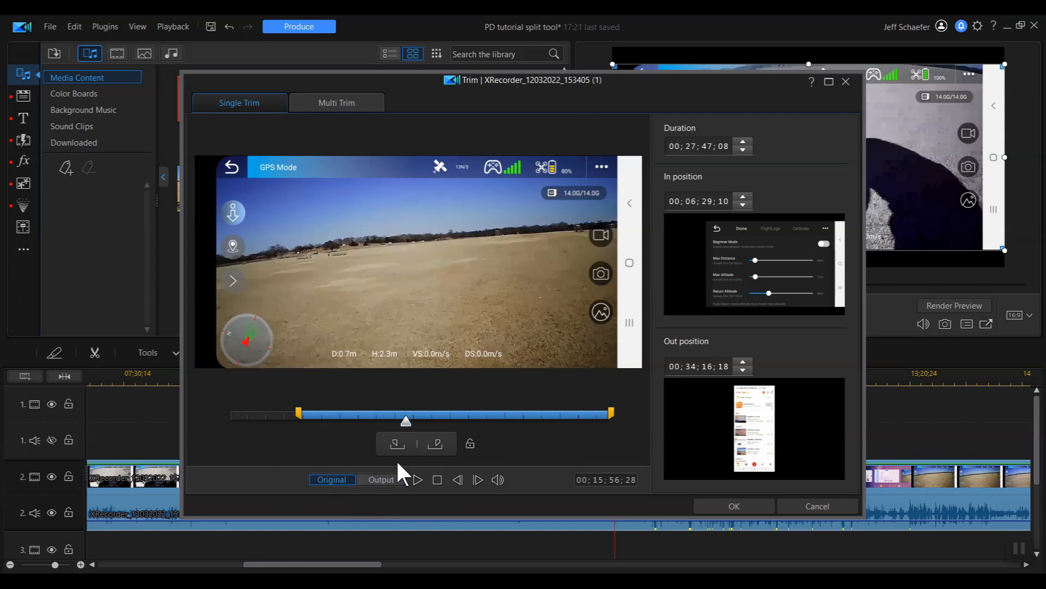
mouse_move(396, 443)
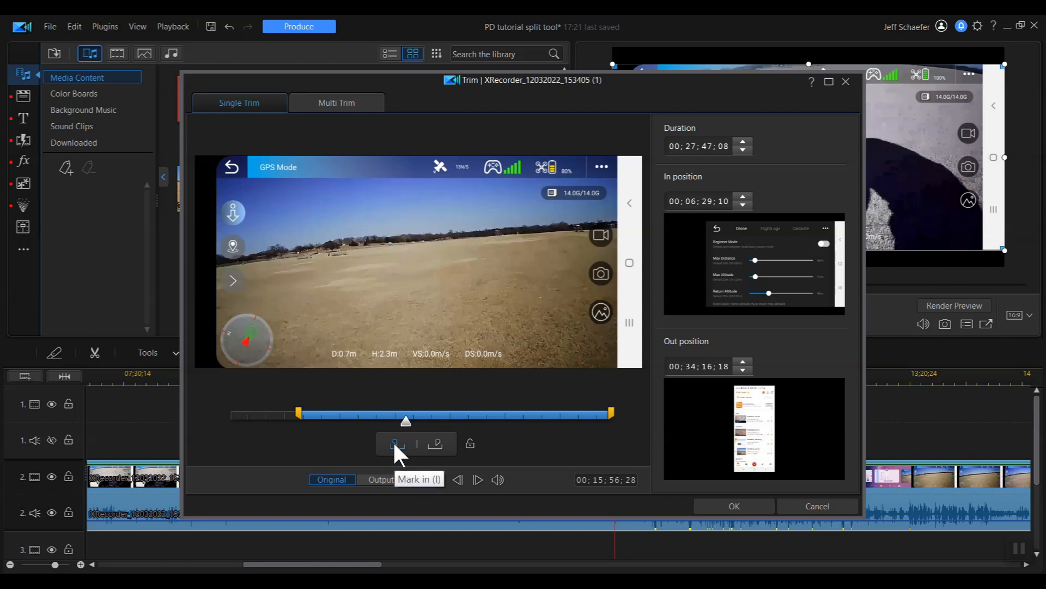
- Mark In at 15:56:28, then play and pause where the excerpt should end near 22:51:14
left_click(395, 443)
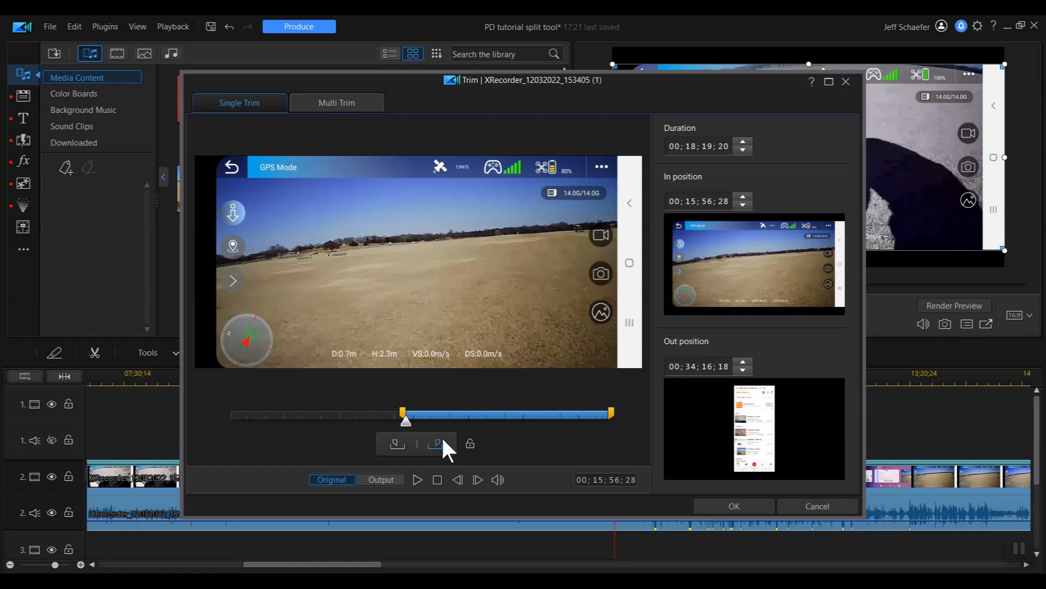
mouse_move(399, 443)
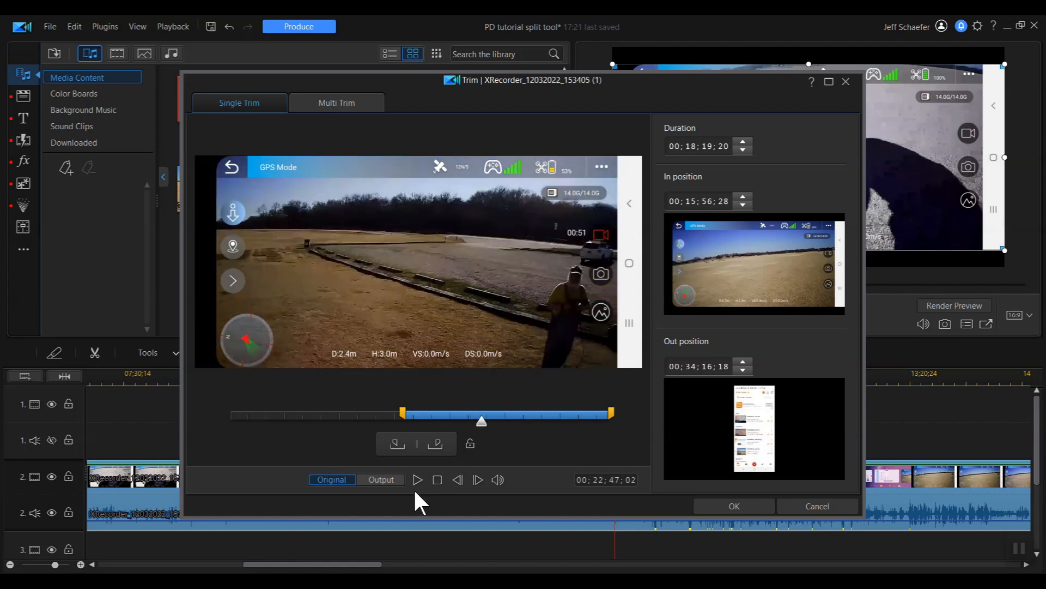
left_click(418, 479)
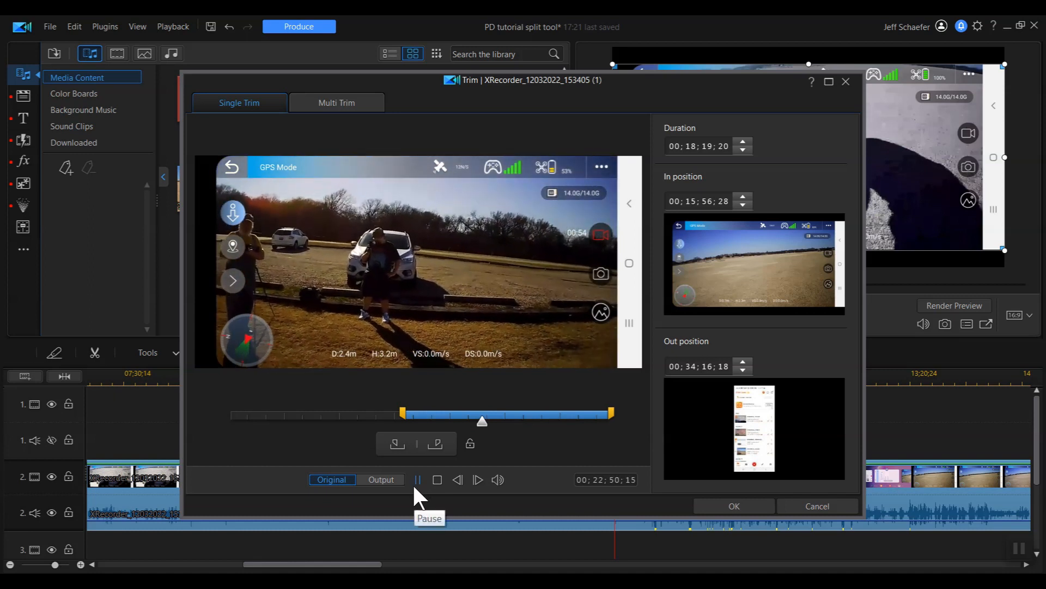
left_click(416, 480)
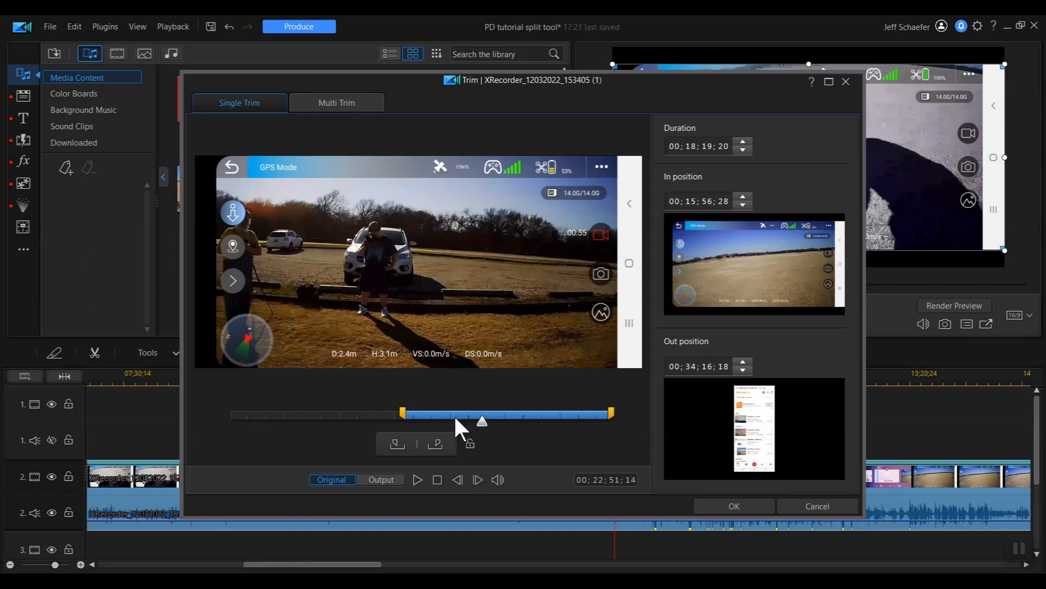
mouse_move(453, 468)
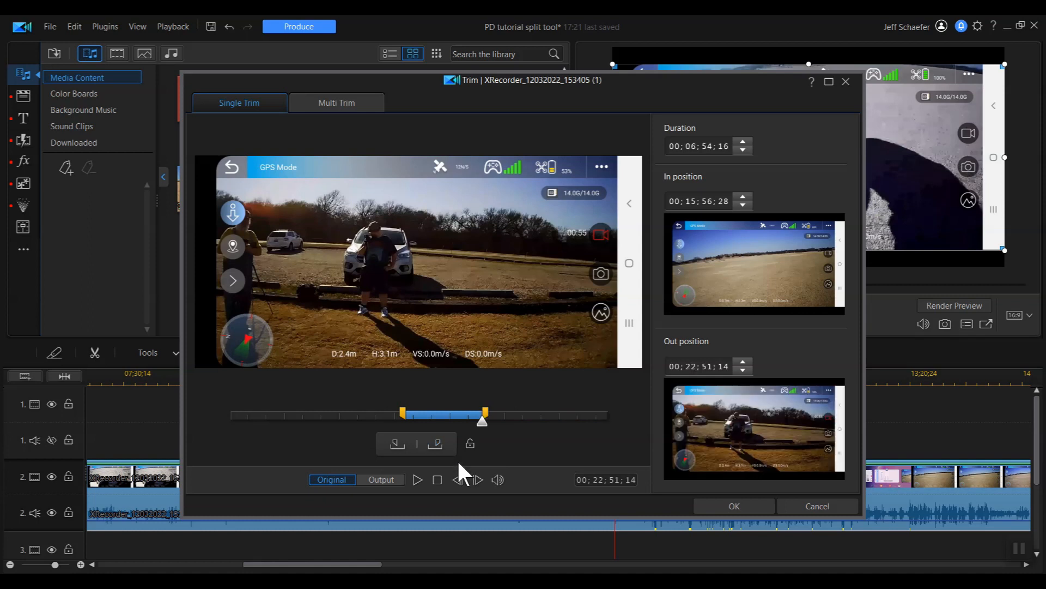
mouse_move(691, 267)
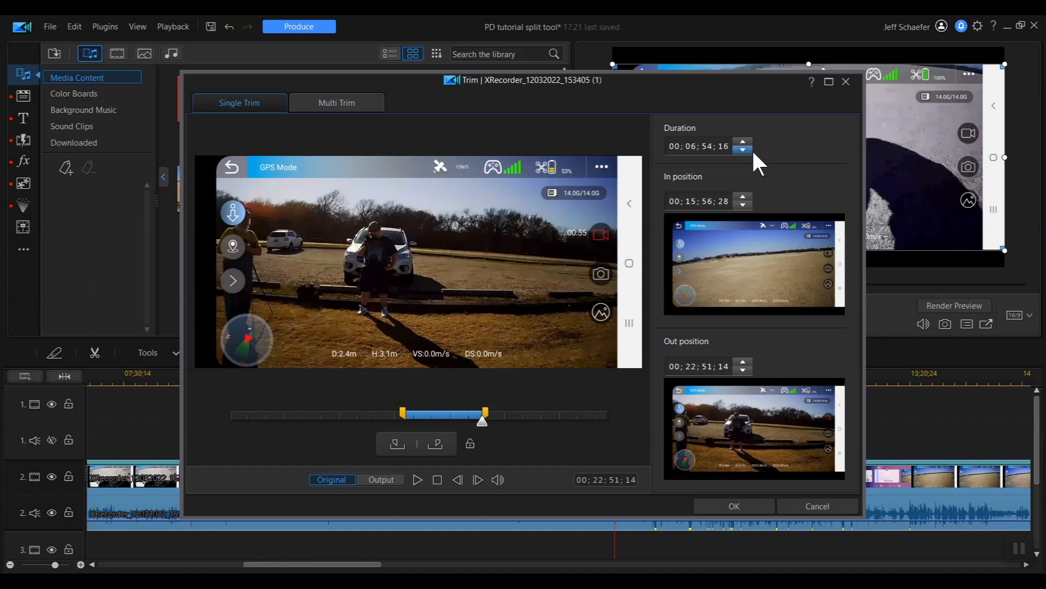
mouse_move(533, 388)
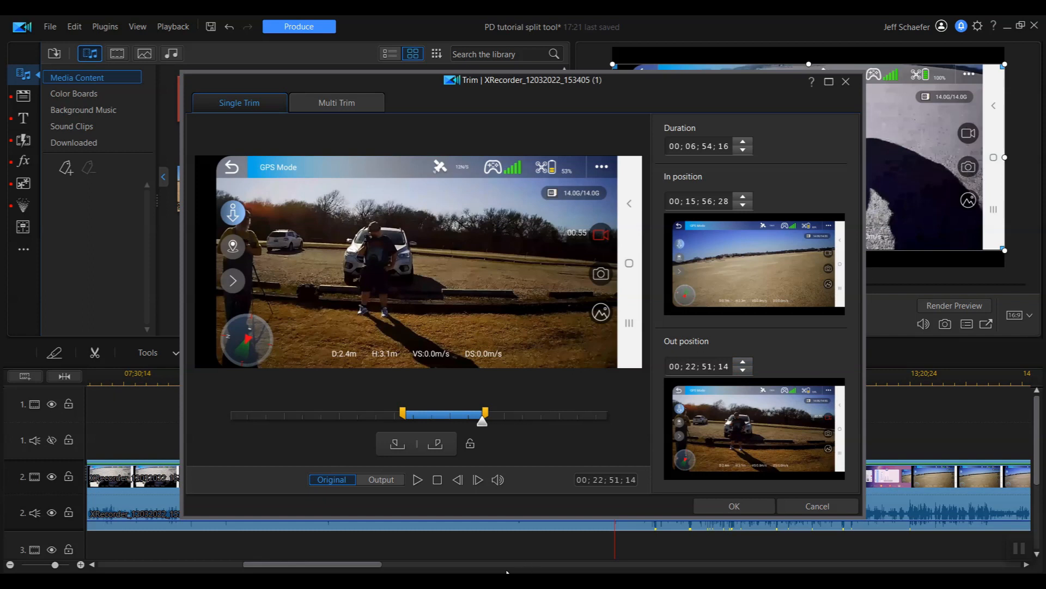
mouse_move(509, 427)
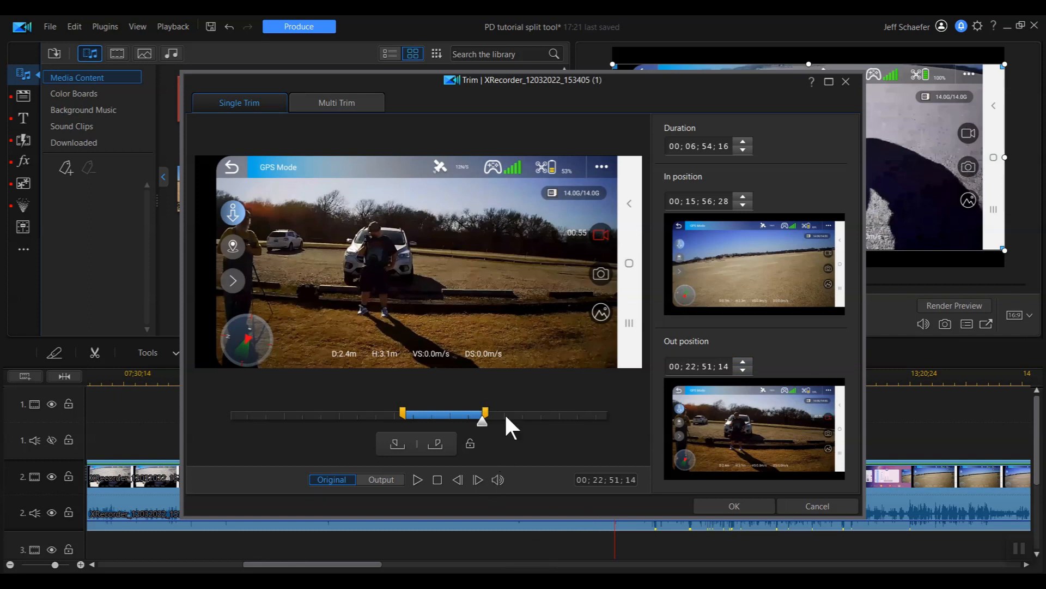
- Apply the trim so the XRecorder clip becomes a 6:54 excerpt from 2:48 to 9:43
left_click(732, 506)
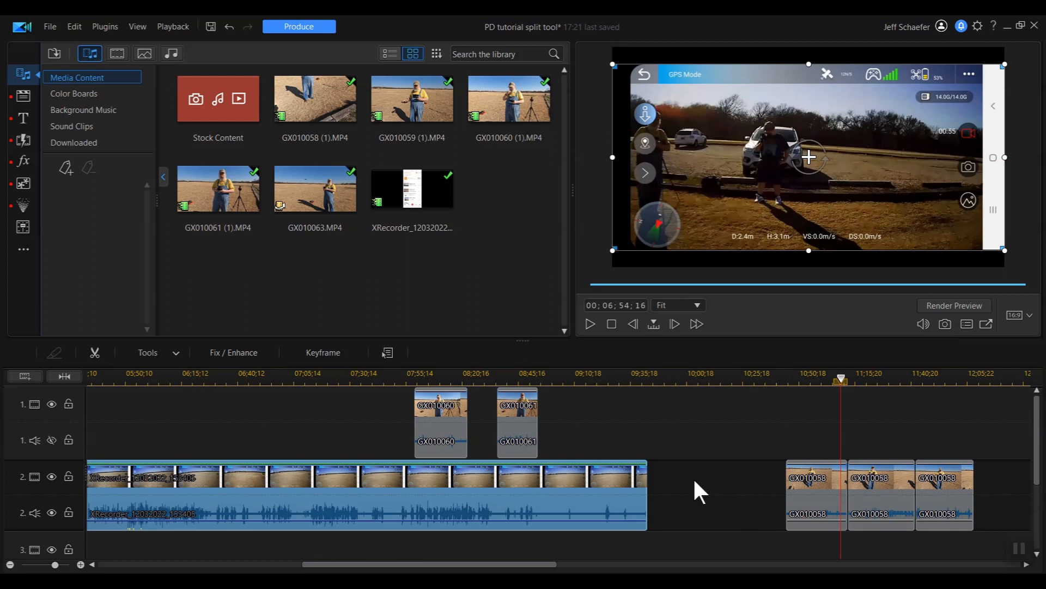
mouse_move(594, 478)
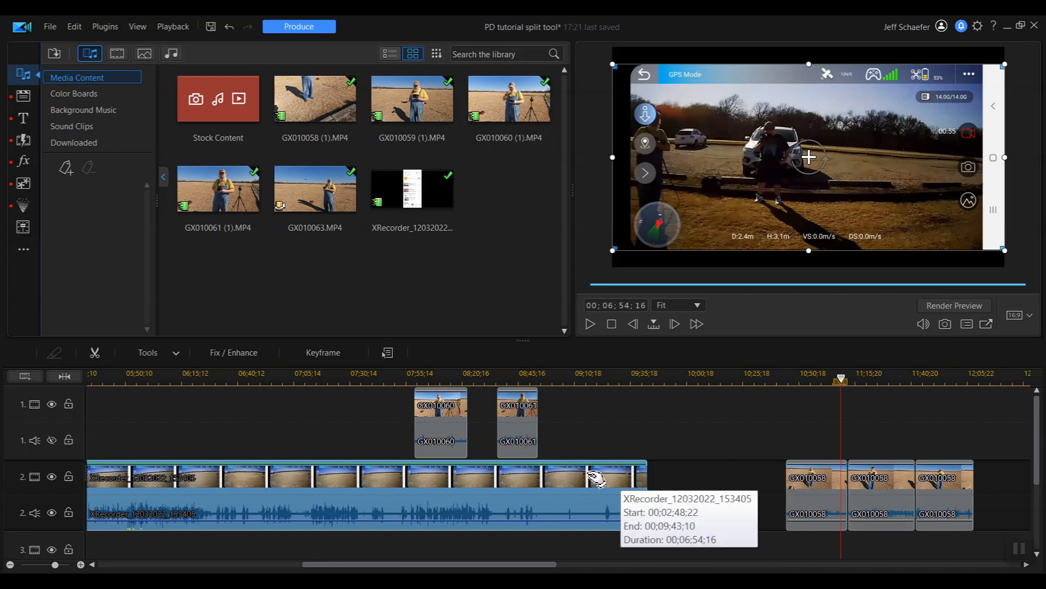
mouse_move(856, 522)
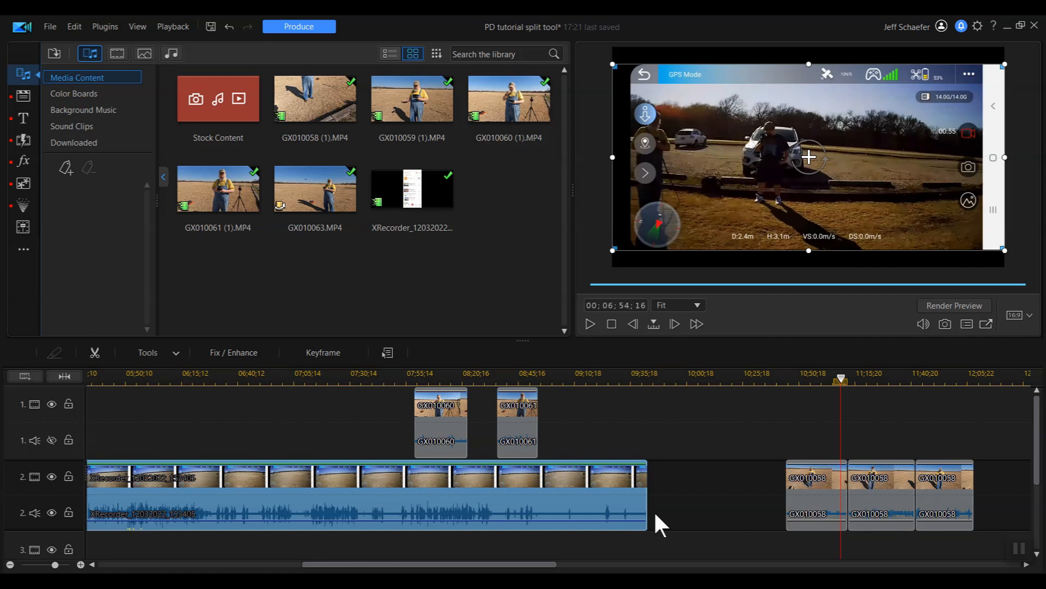
mouse_move(567, 525)
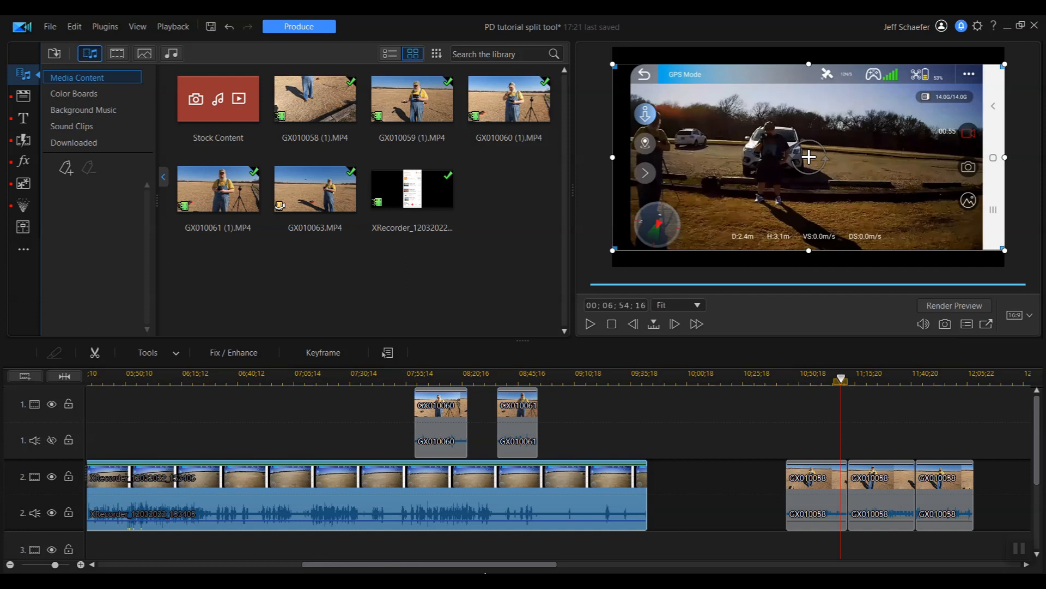
scroll("left", 3)
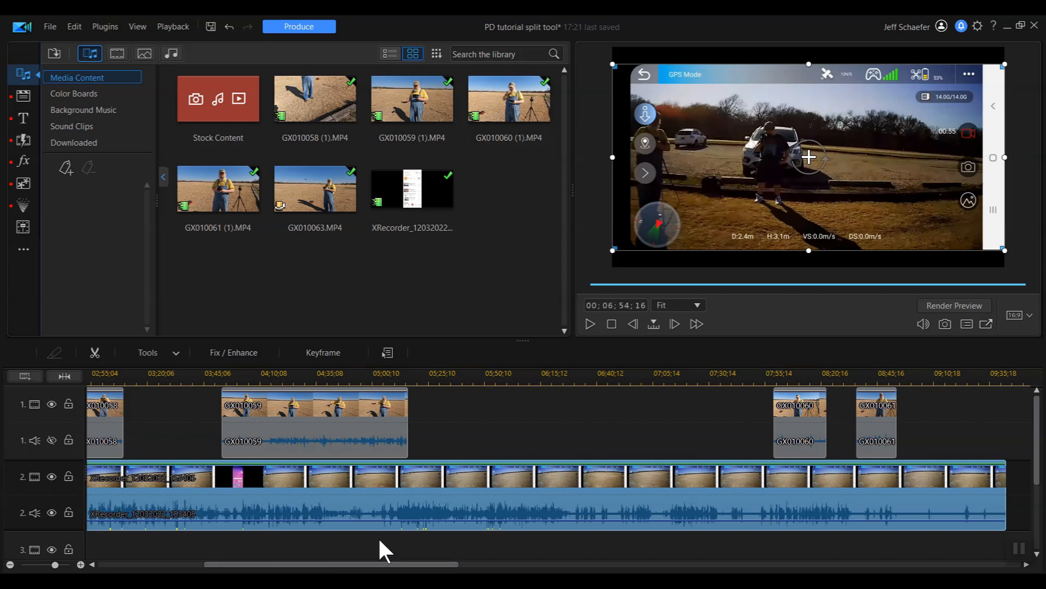
mouse_move(390, 541)
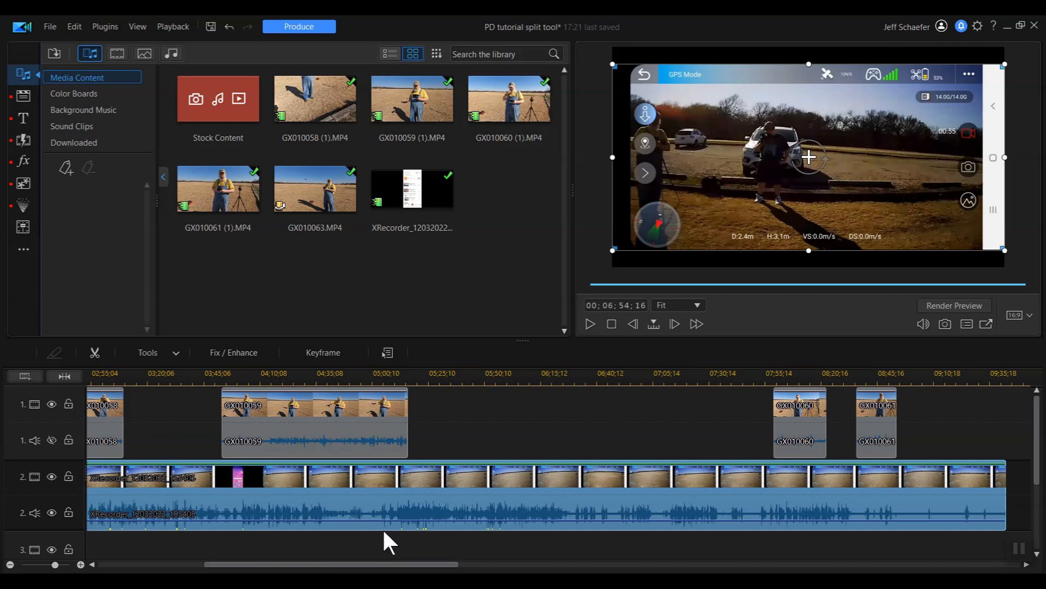
mouse_move(453, 326)
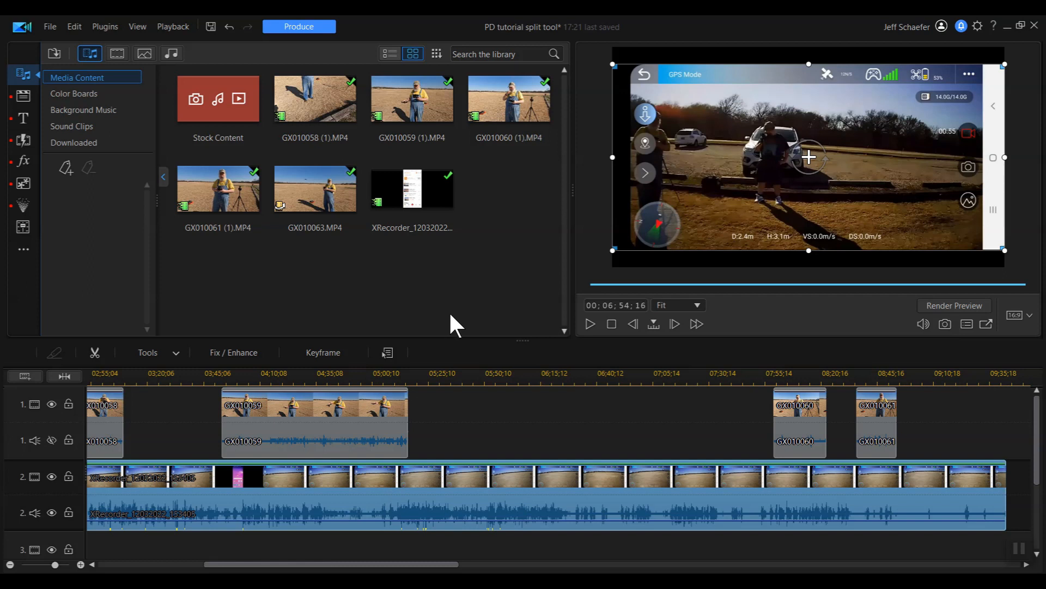
mouse_move(484, 323)
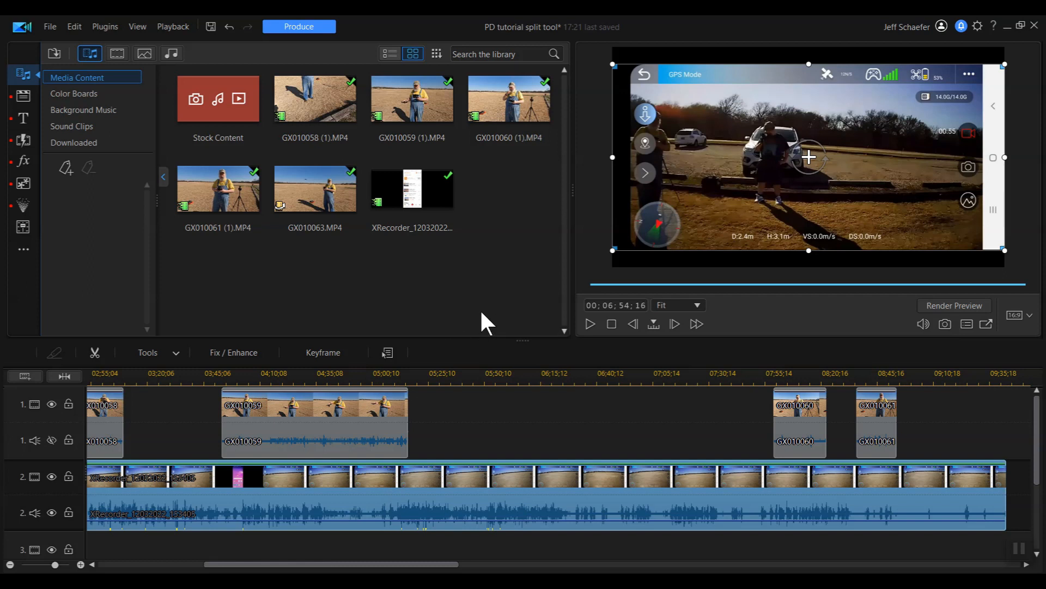
mouse_move(489, 323)
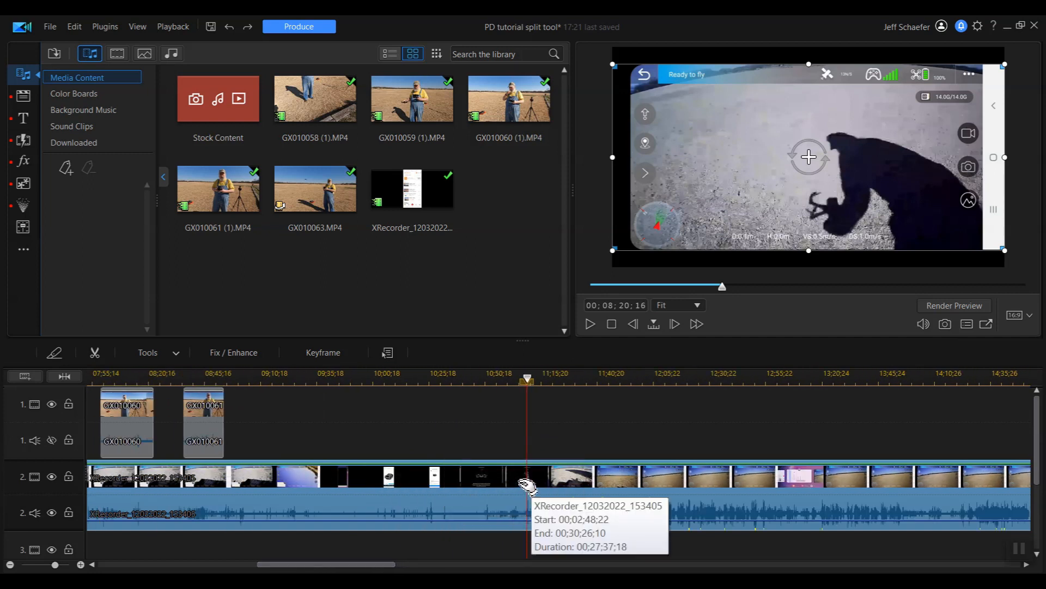
mouse_move(507, 464)
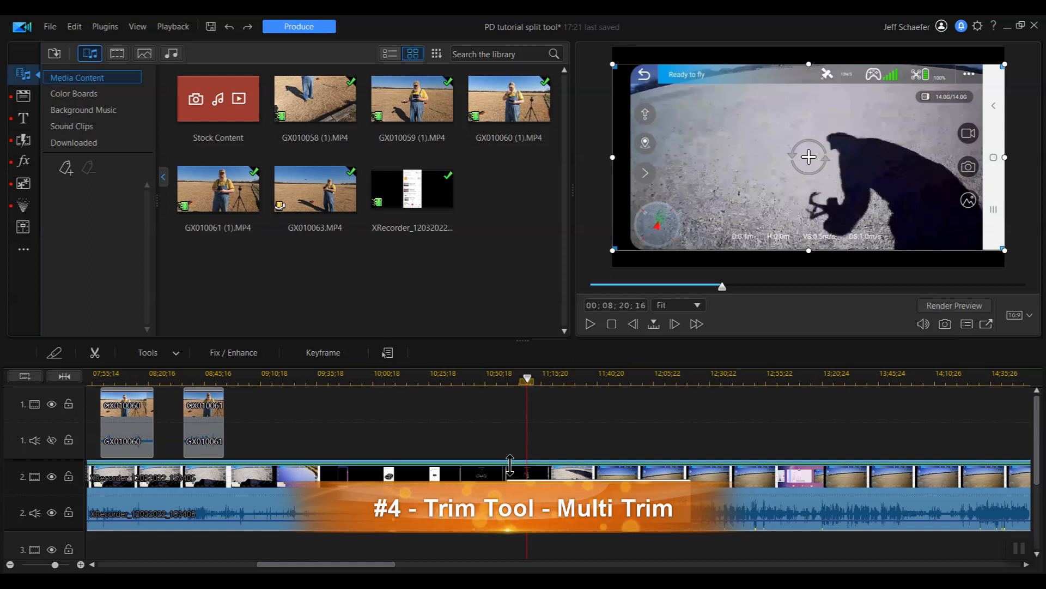
mouse_move(252, 418)
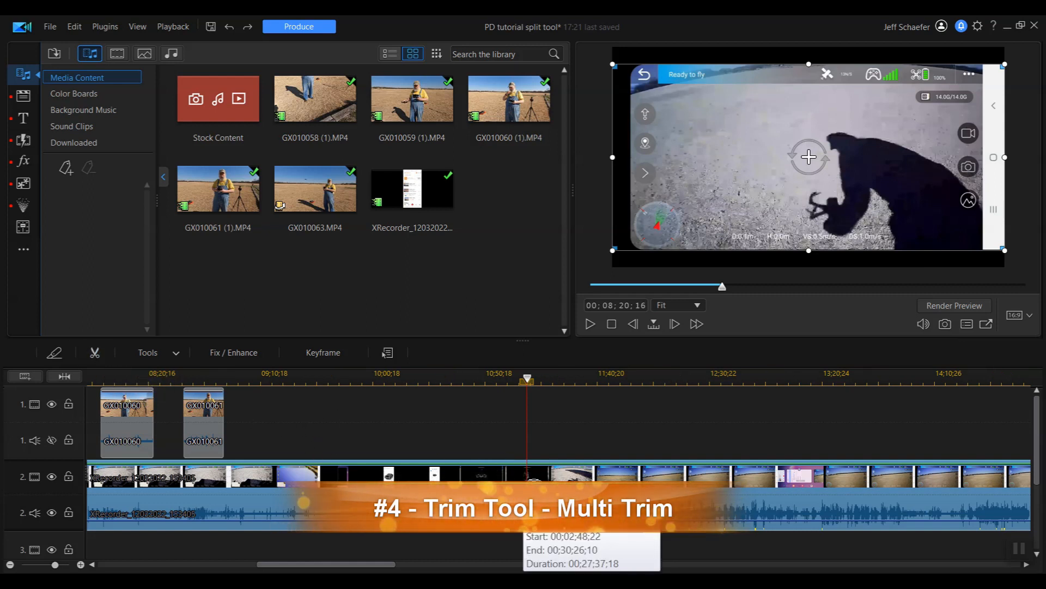
- Select the full-length XRecorder clip spanning 2:48 to 30:26 on track 2
left_click(93, 352)
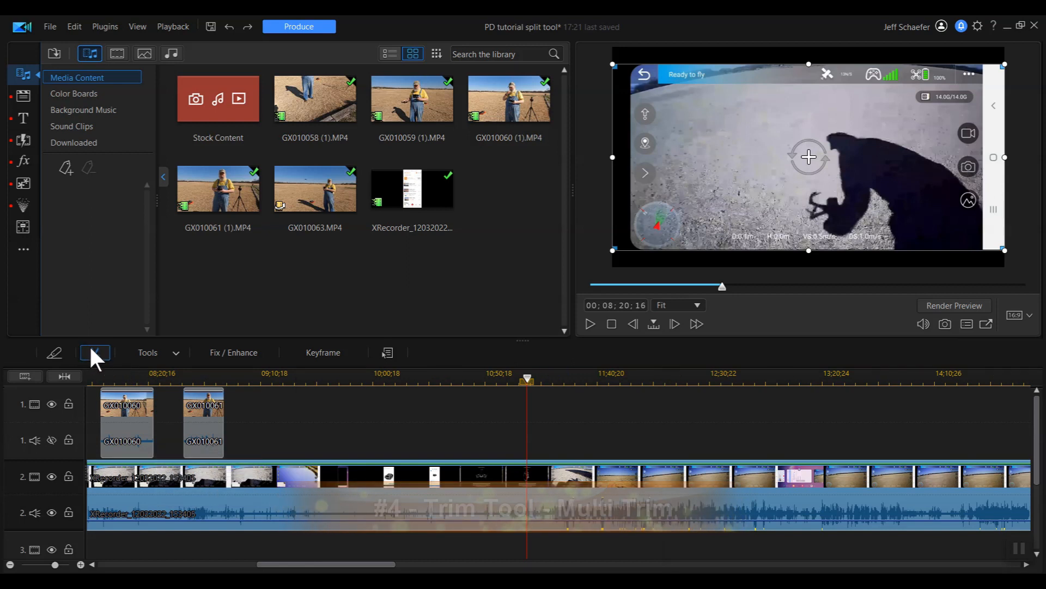
left_click(94, 353)
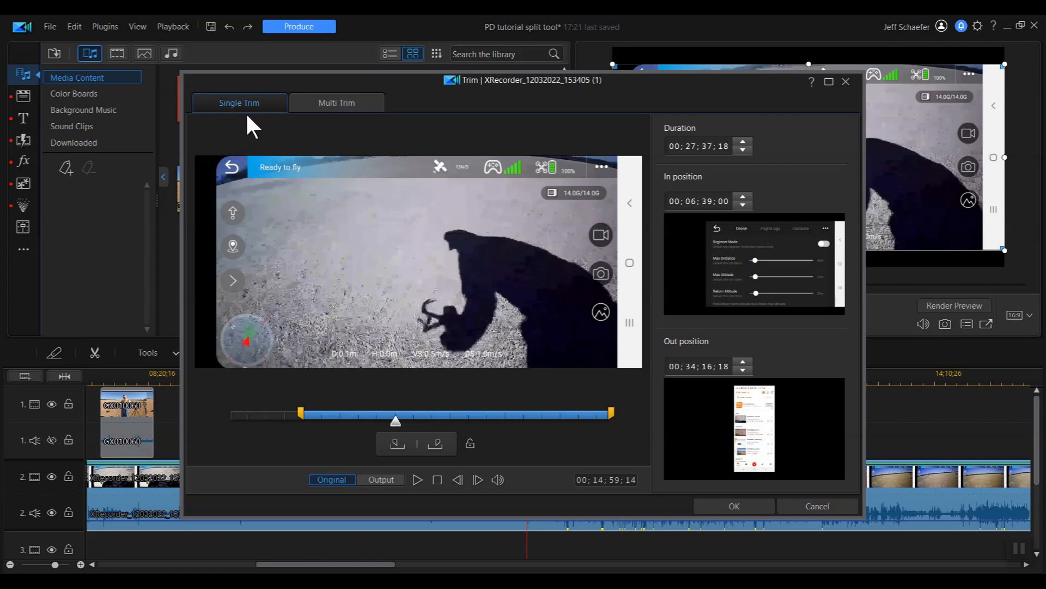
mouse_move(280, 183)
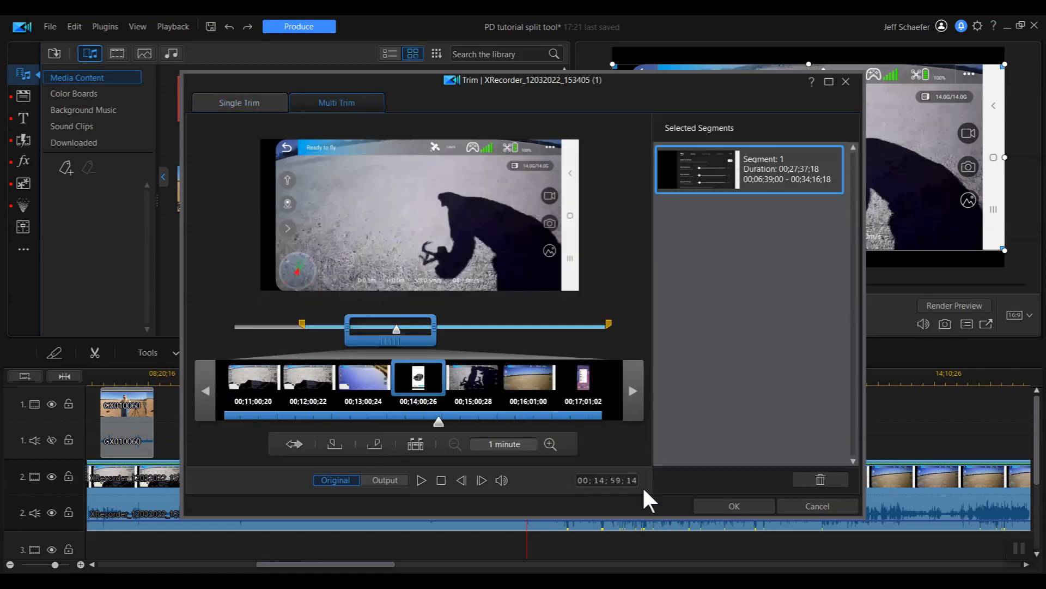
mouse_move(400, 179)
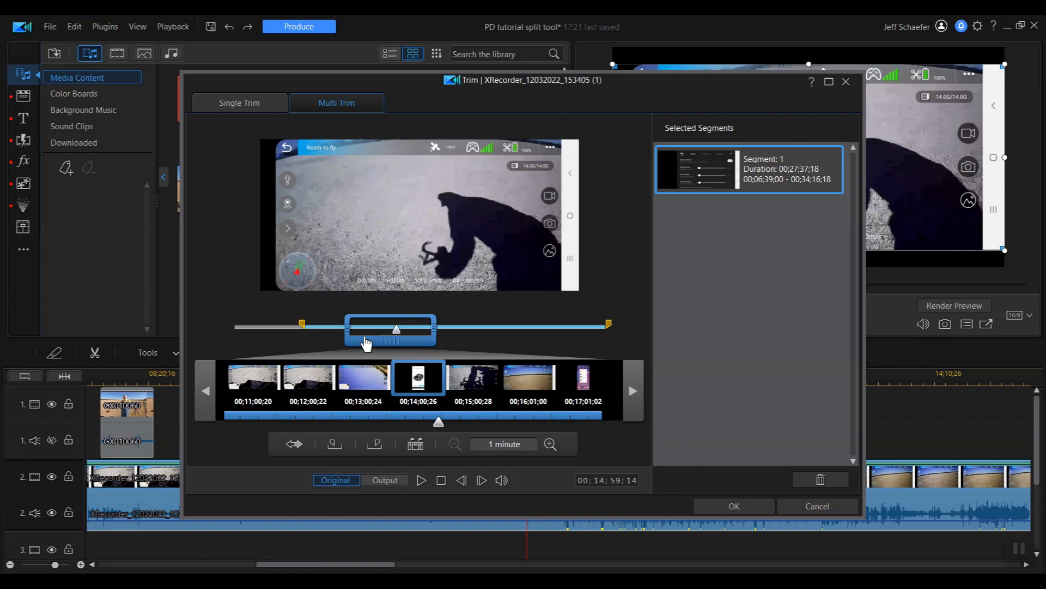
mouse_move(366, 397)
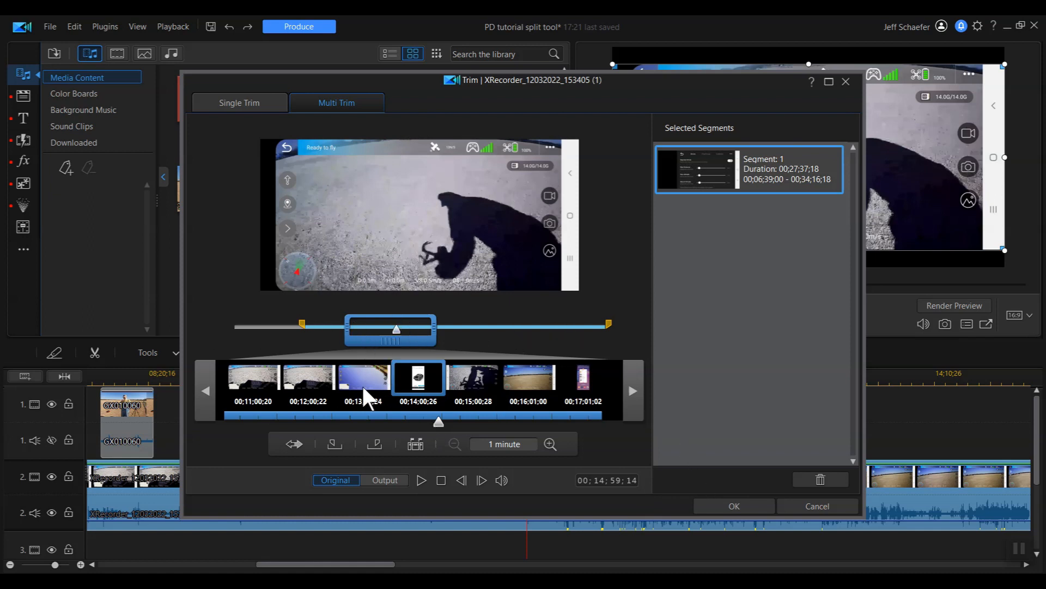
mouse_move(427, 437)
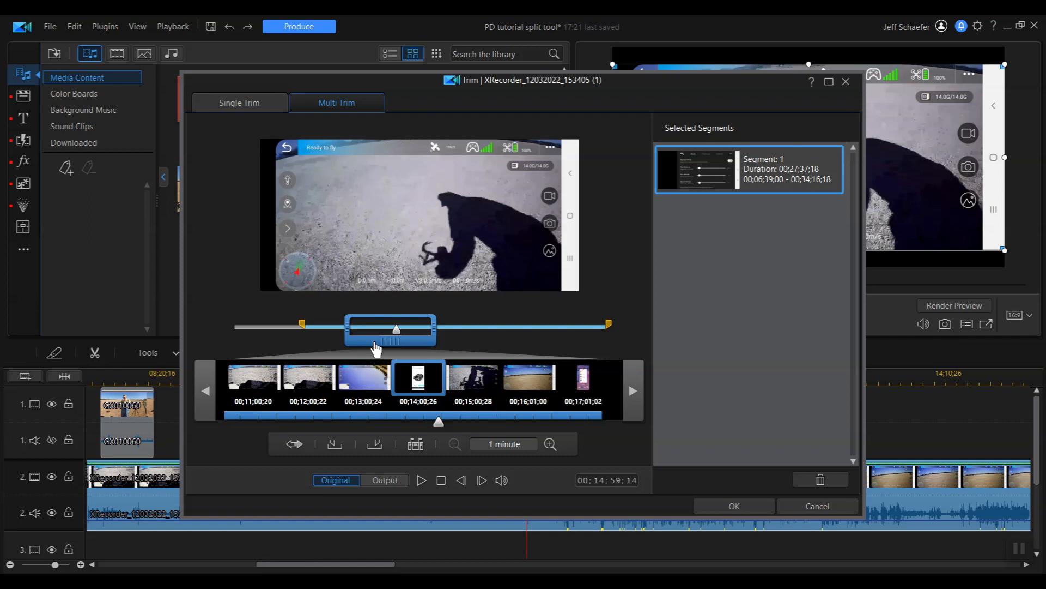
mouse_move(243, 391)
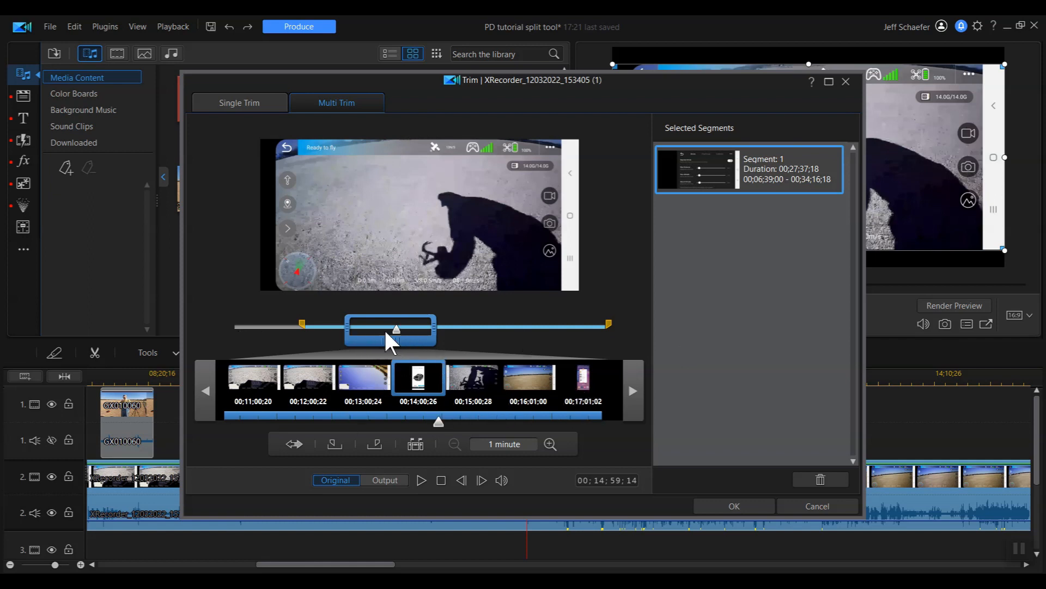
mouse_move(446, 380)
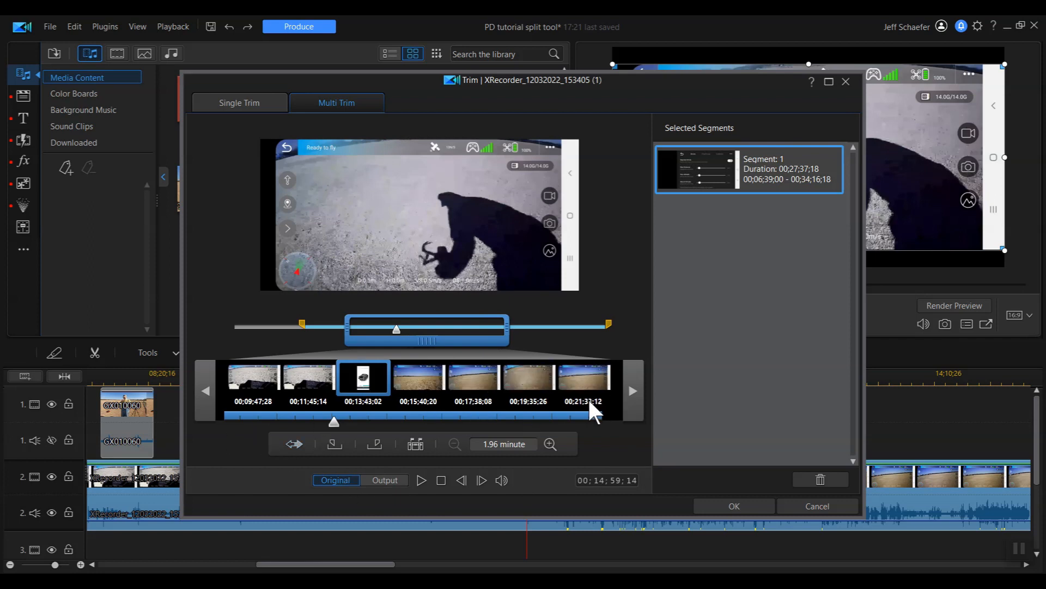
mouse_move(430, 377)
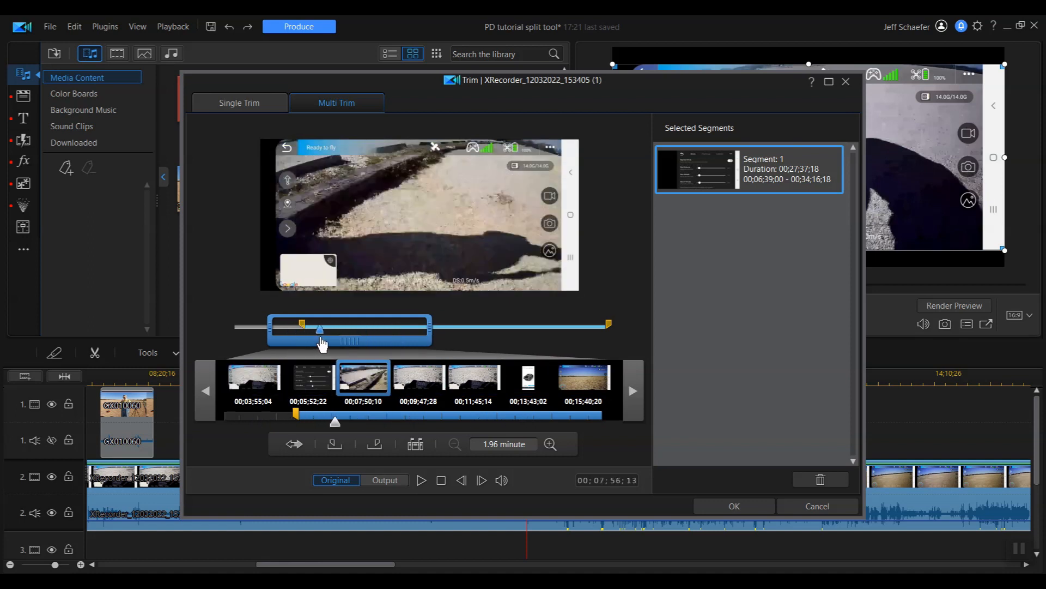
- Move the Multi Trim position toward 15:37 where the drone flies over the field
left_click_drag(320, 329, 326, 329)
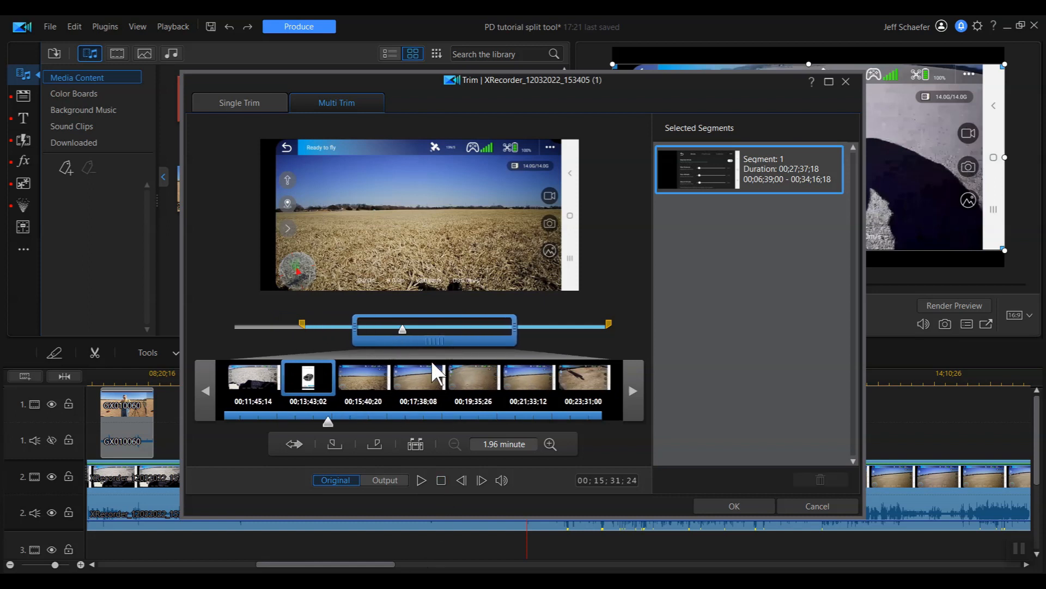
mouse_move(313, 360)
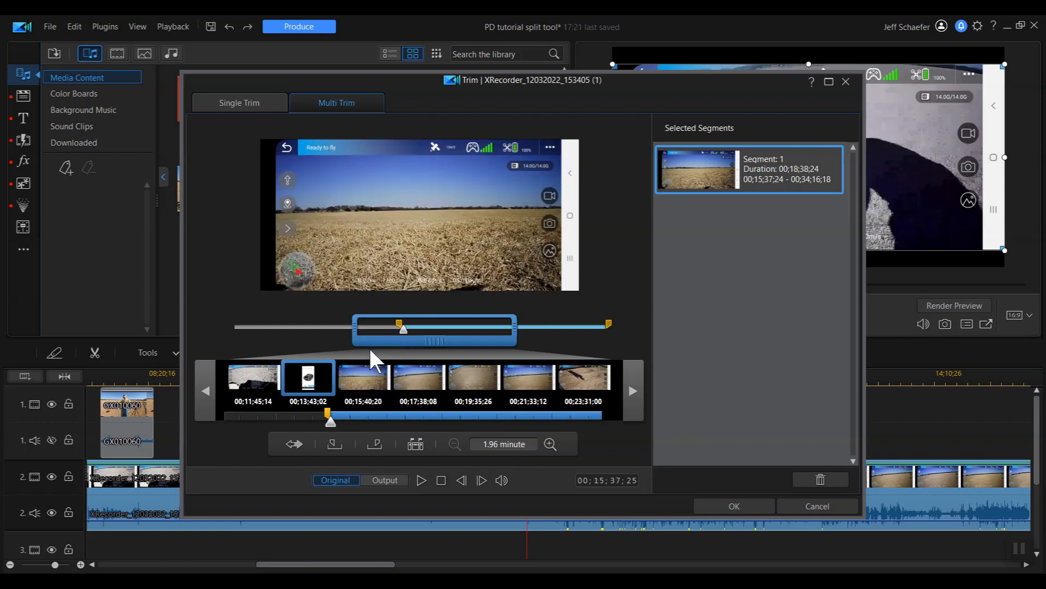
mouse_move(420, 343)
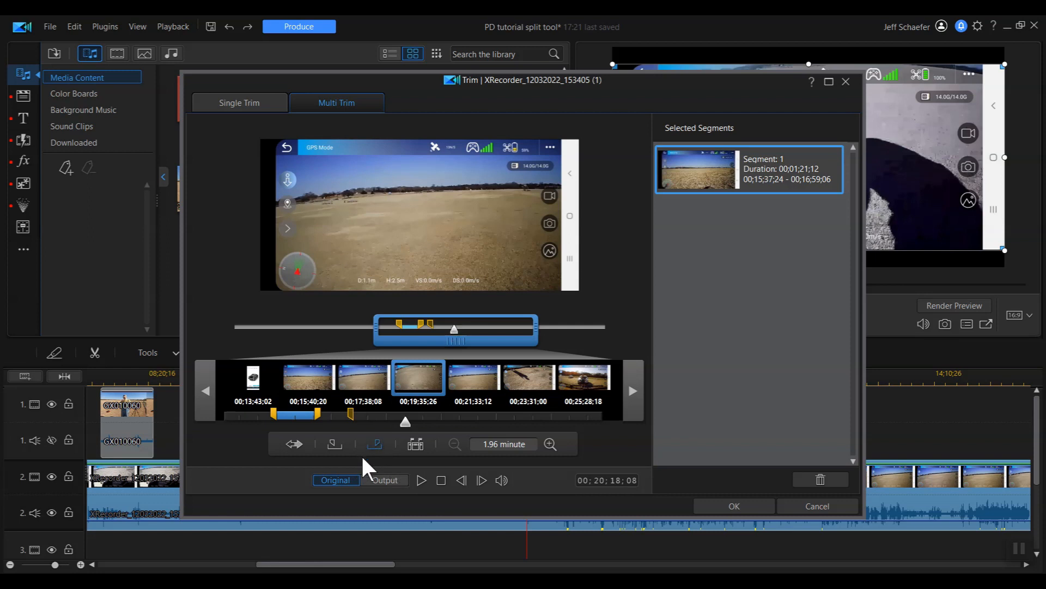
- Mark Out the ends of the second and third excerpts in Multi Trim
left_click(374, 443)
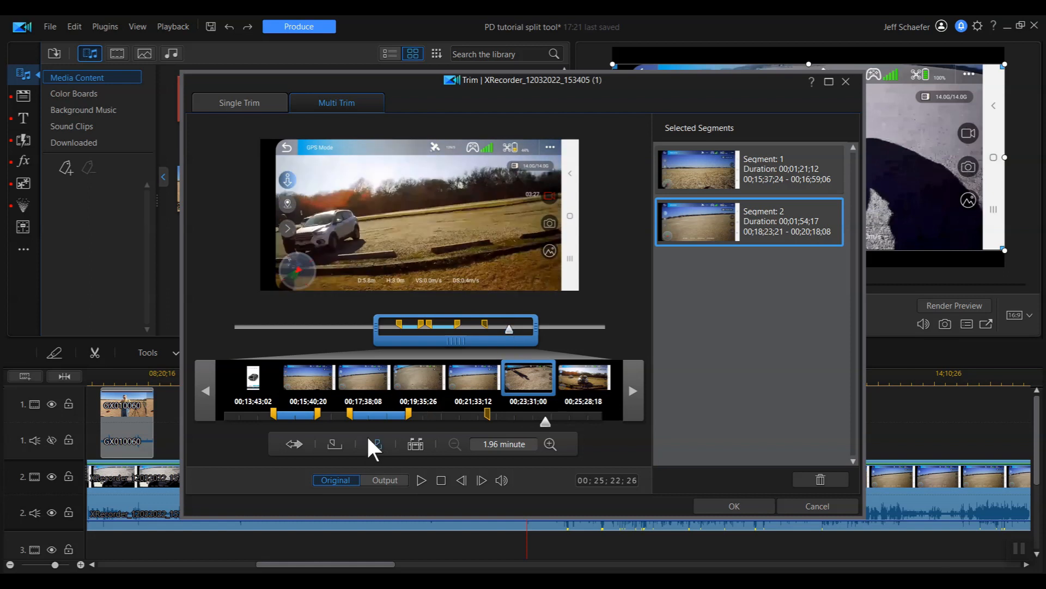
left_click(374, 444)
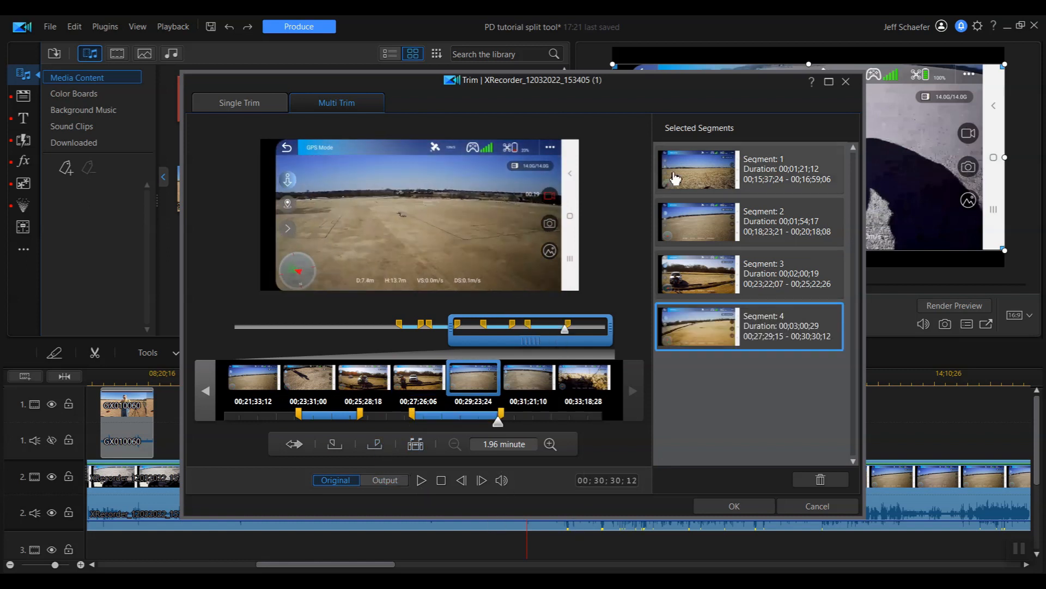
mouse_move(430, 353)
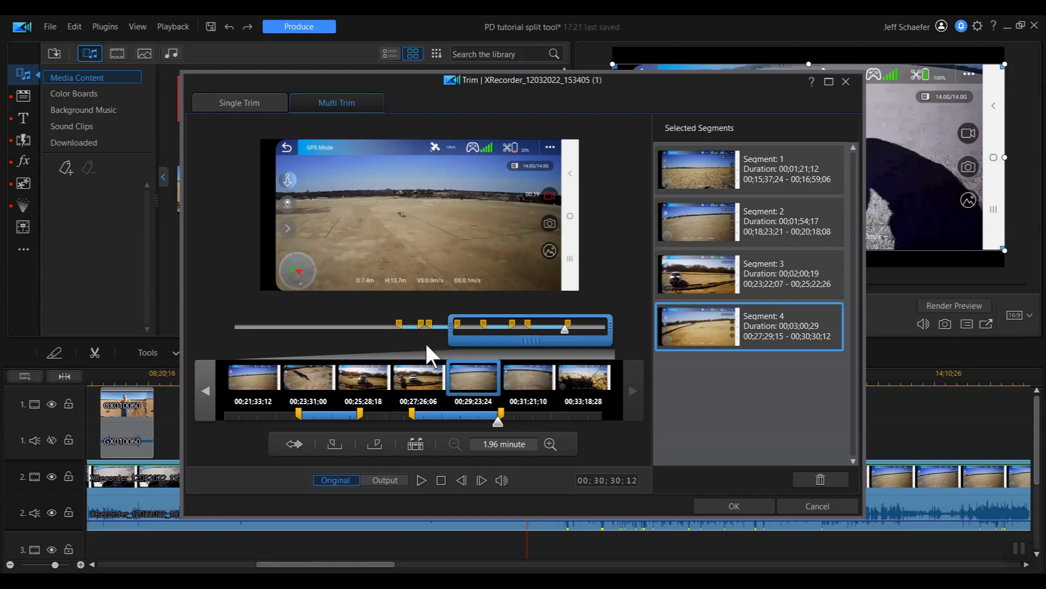
mouse_move(418, 337)
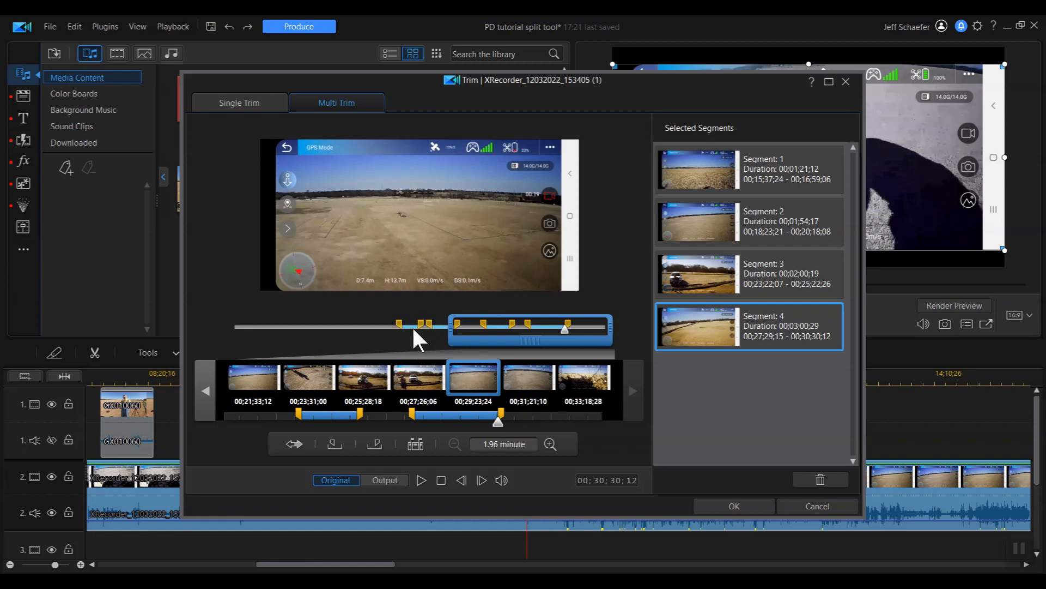
mouse_move(542, 361)
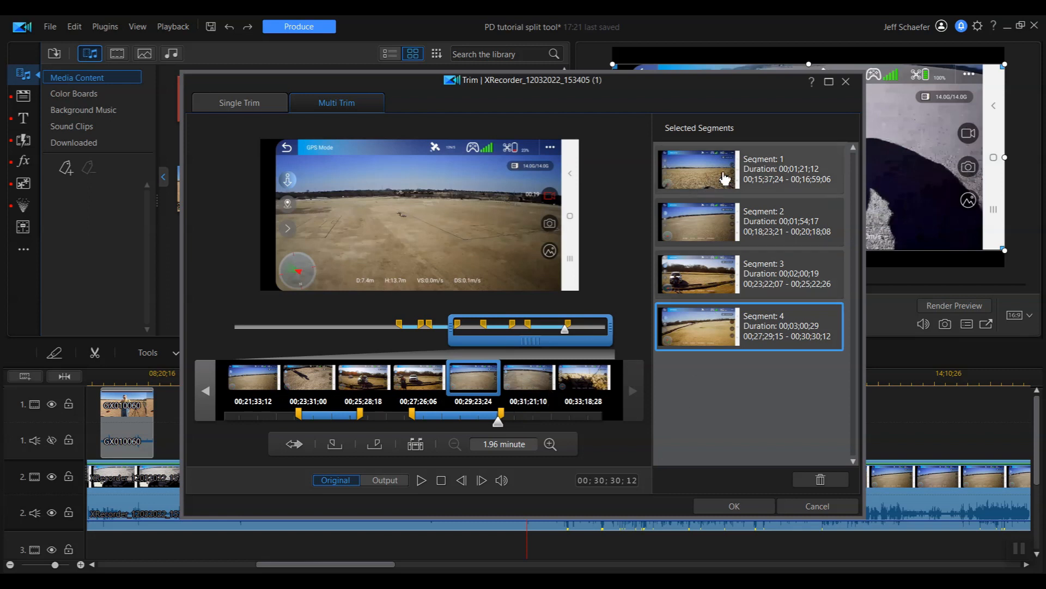
mouse_move(707, 246)
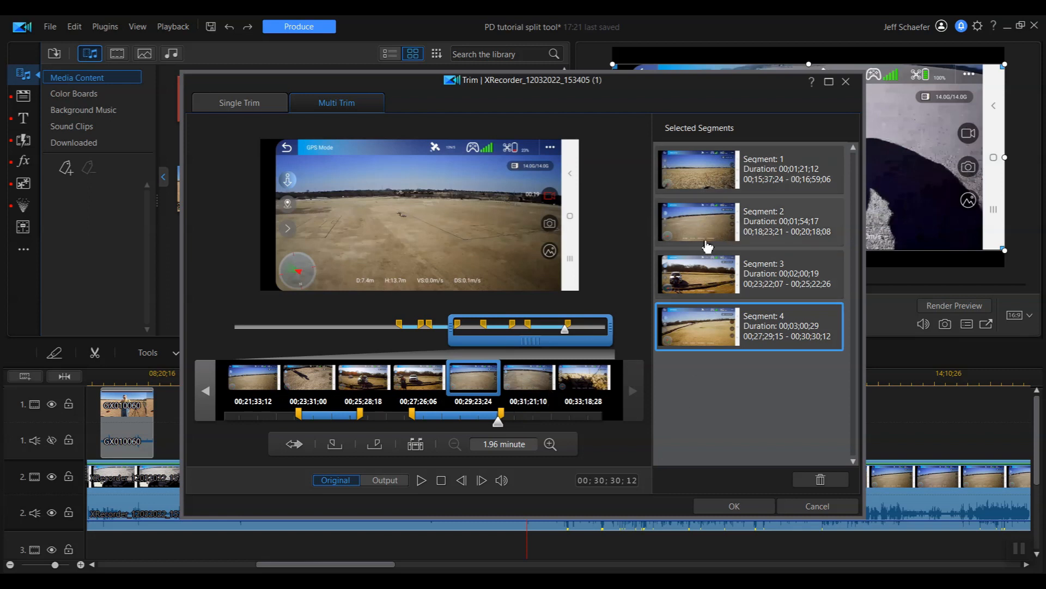
mouse_move(567, 553)
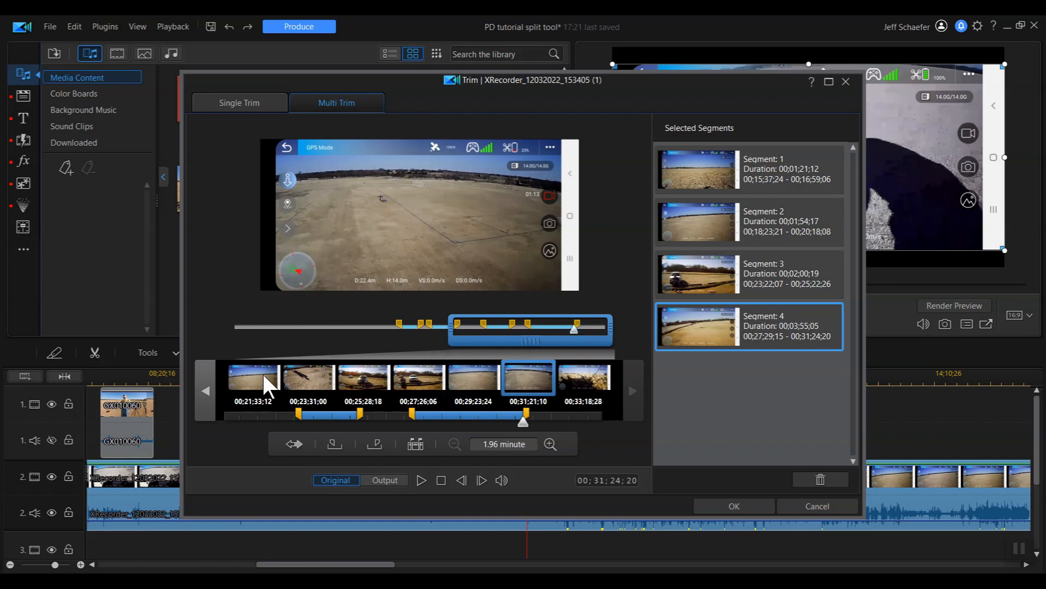
mouse_move(516, 344)
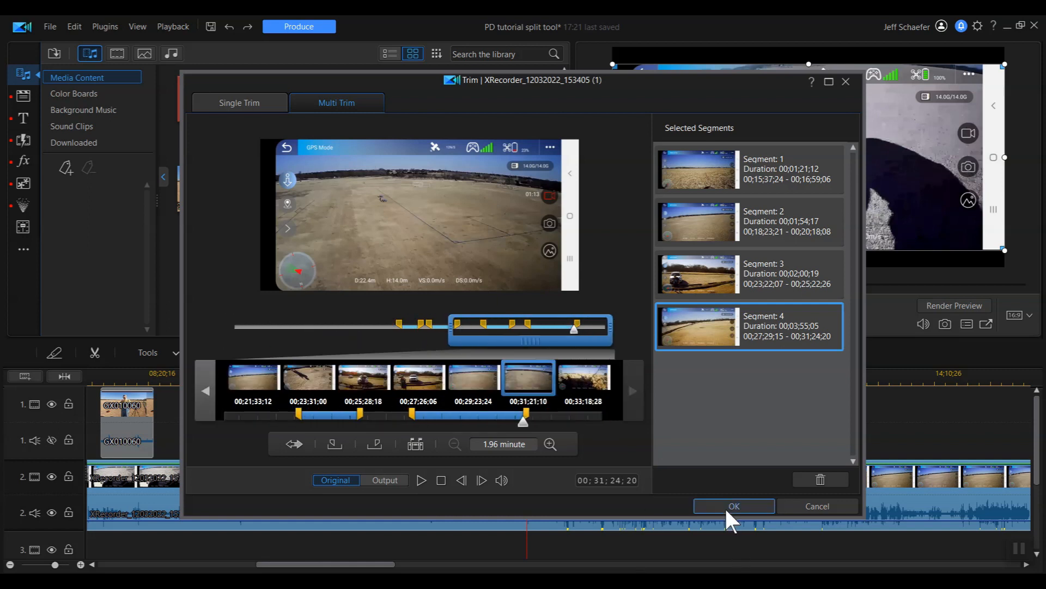
- Apply the four Multi Trim excerpts so they become separate clips on the timeline
left_click(733, 506)
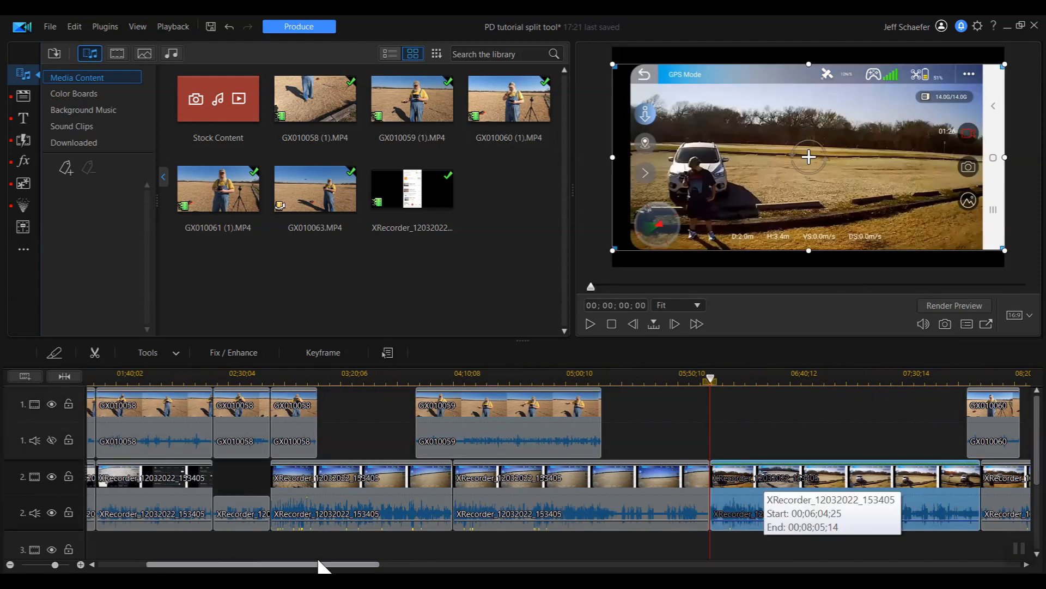
scroll("right", 3)
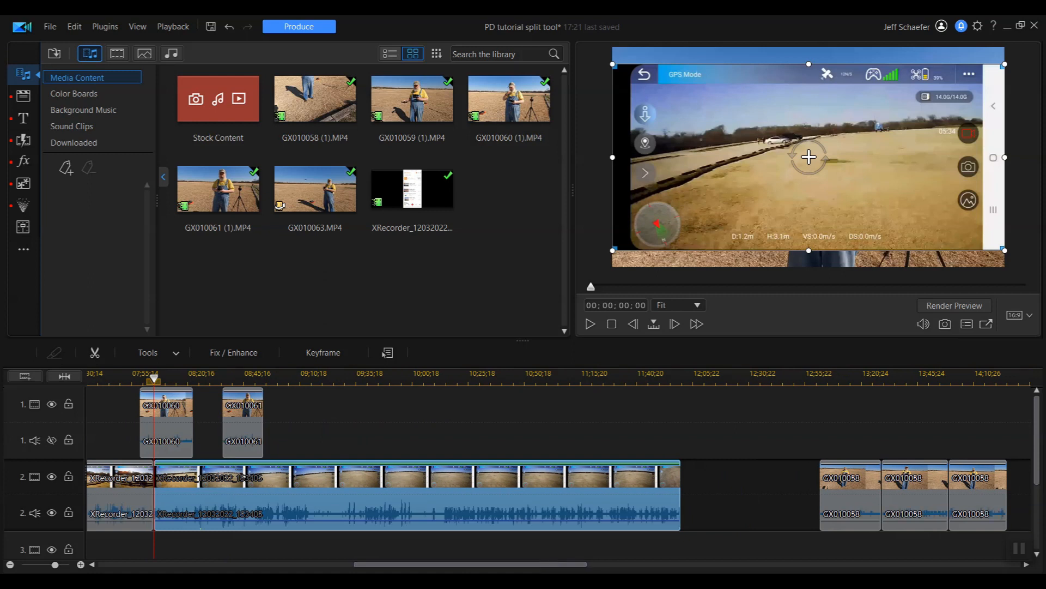
mouse_move(694, 477)
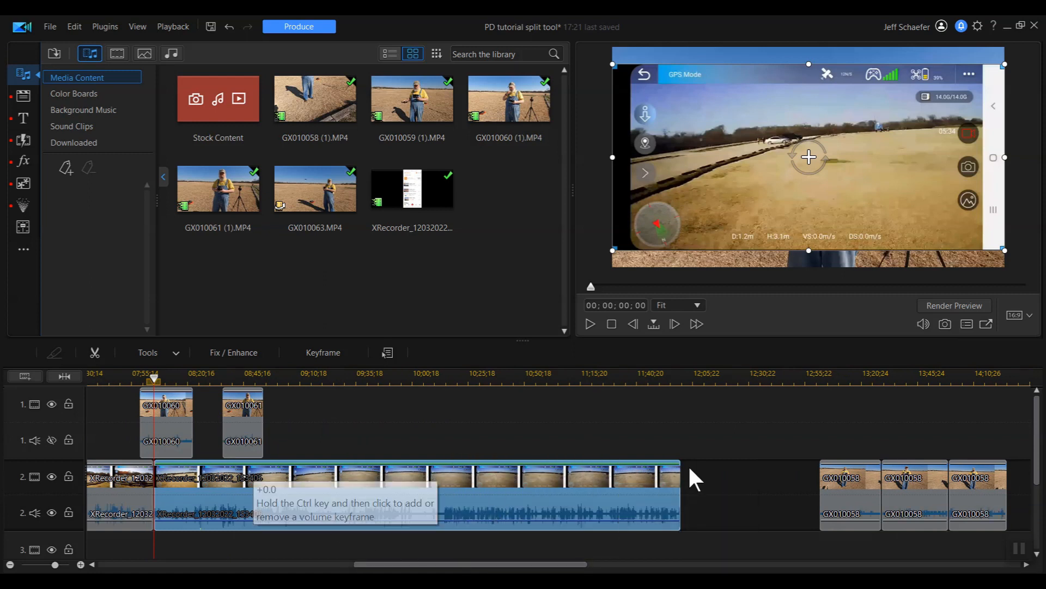
mouse_move(771, 534)
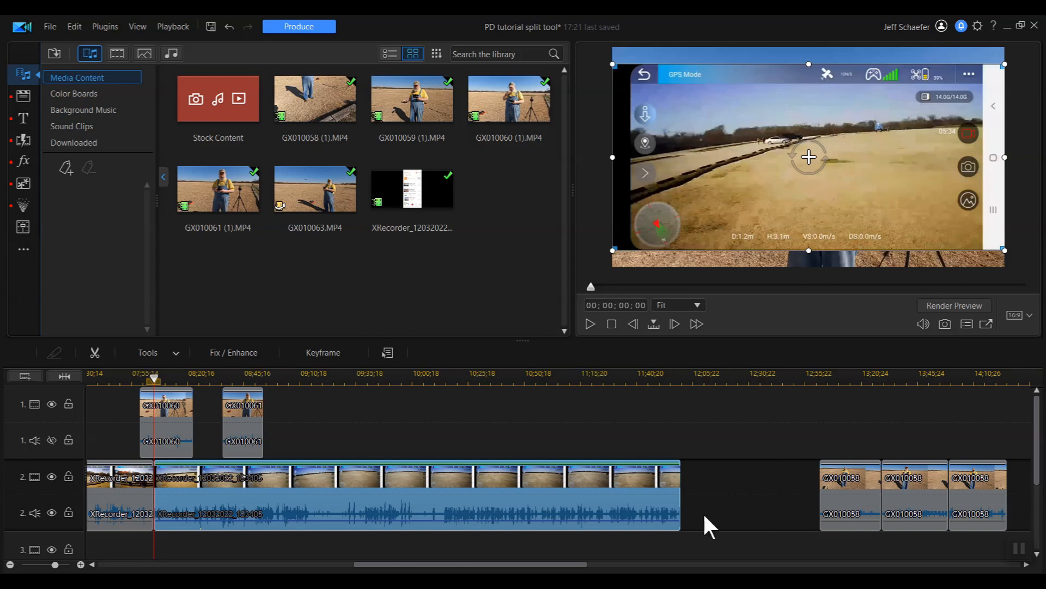
mouse_move(696, 522)
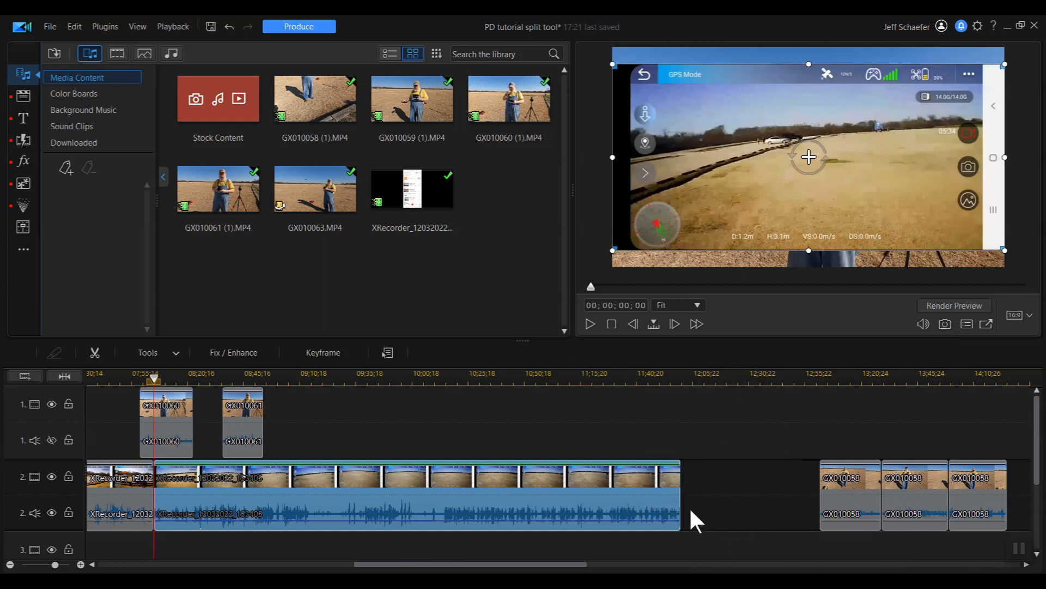
mouse_move(617, 492)
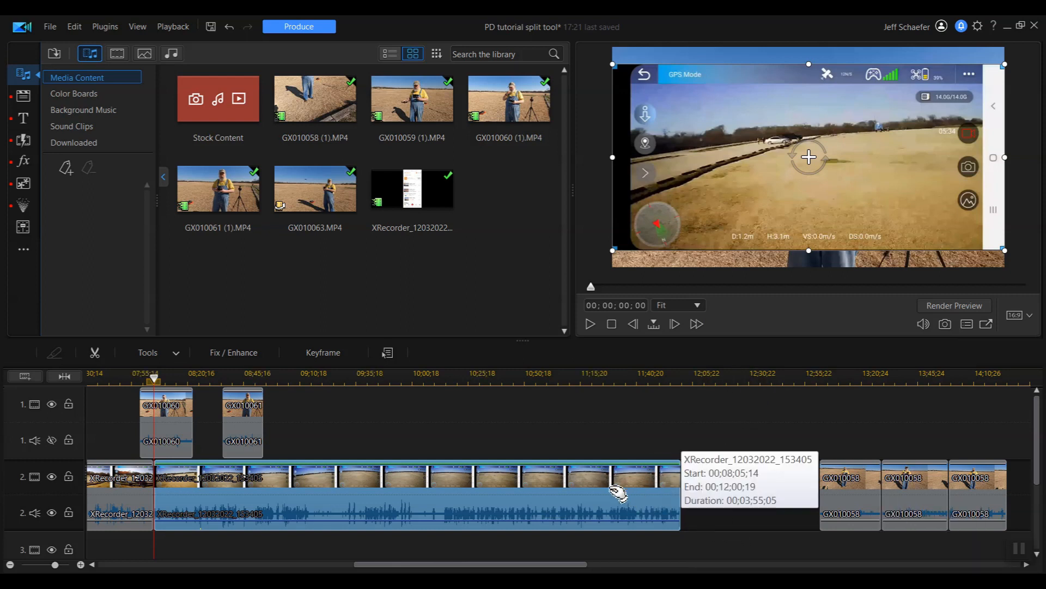
mouse_move(738, 494)
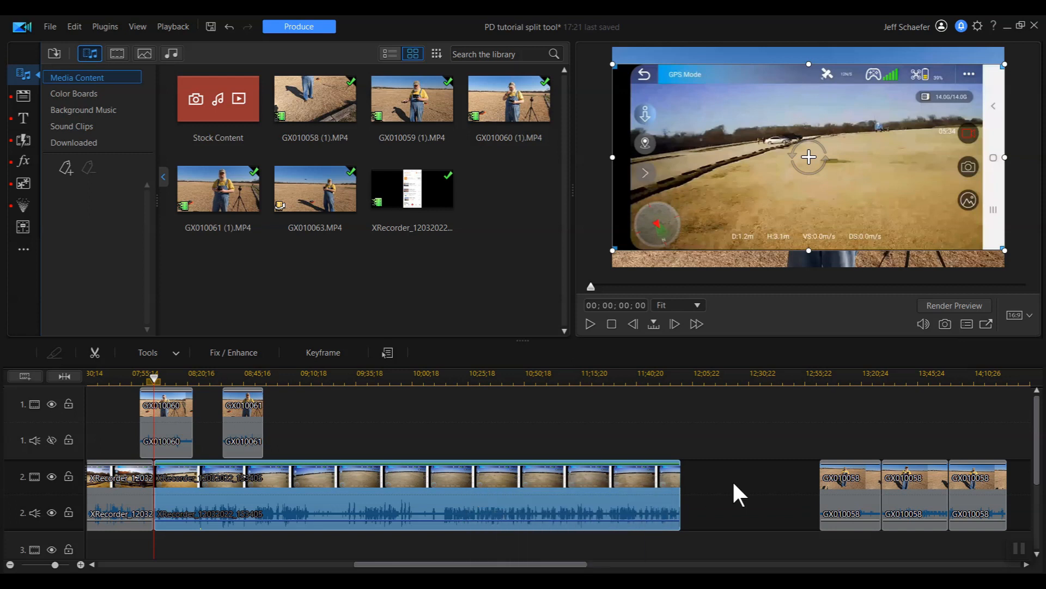
mouse_move(725, 499)
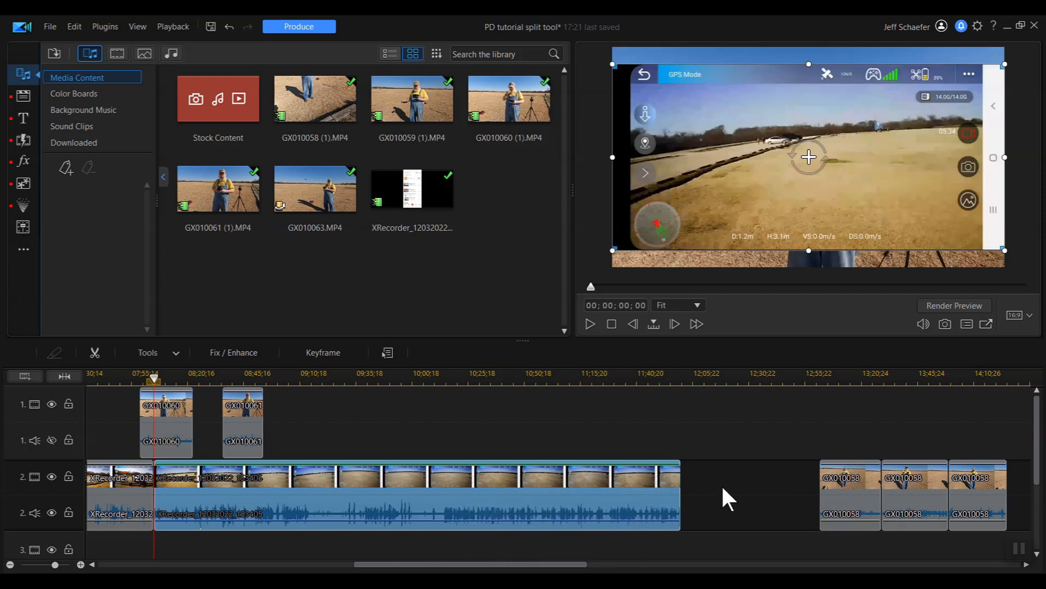
mouse_move(674, 480)
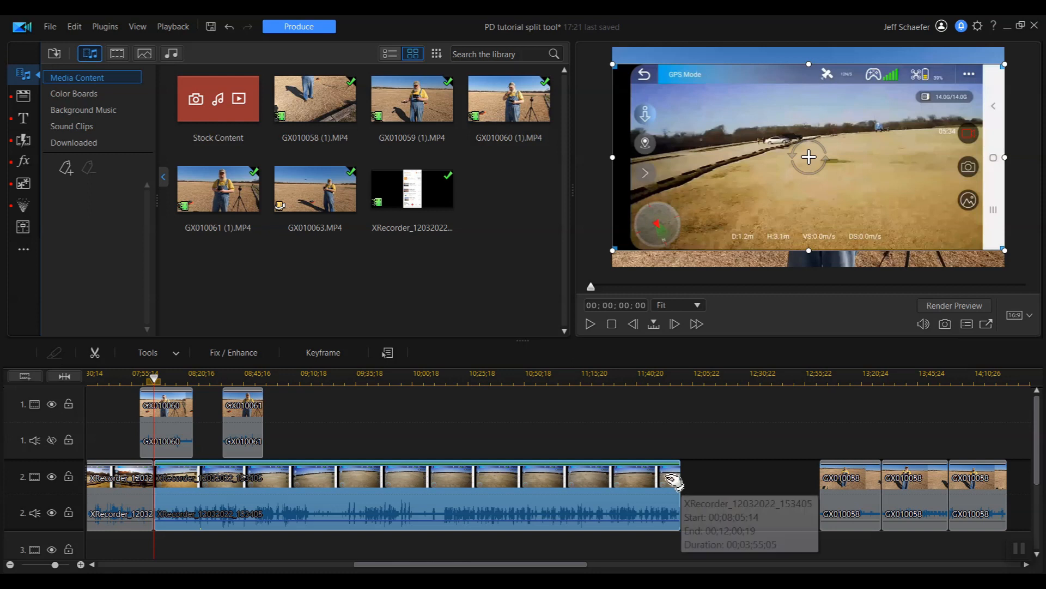
mouse_move(360, 484)
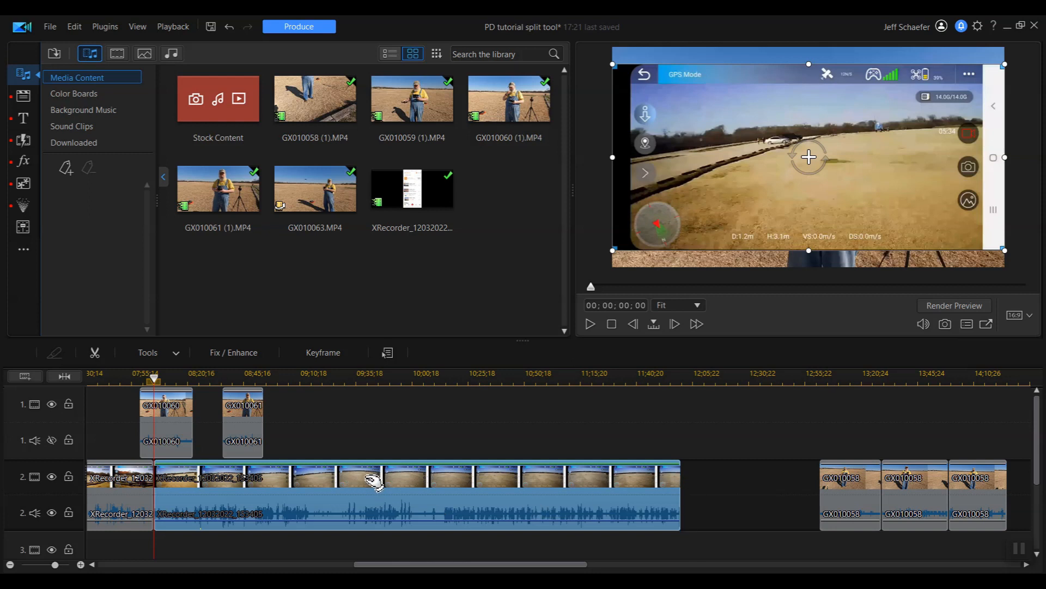
mouse_move(353, 494)
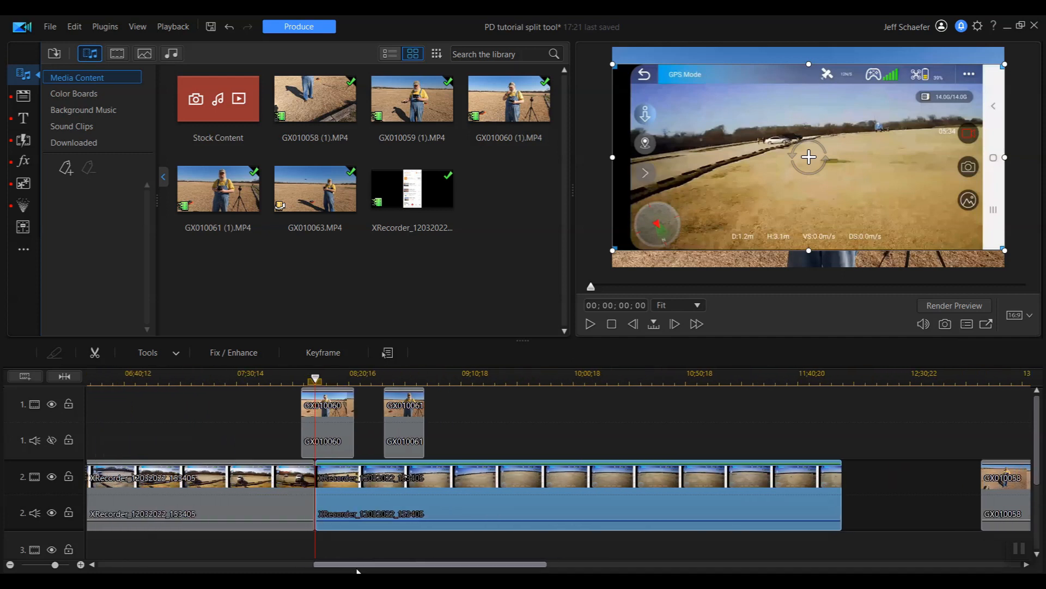
scroll("left", 3)
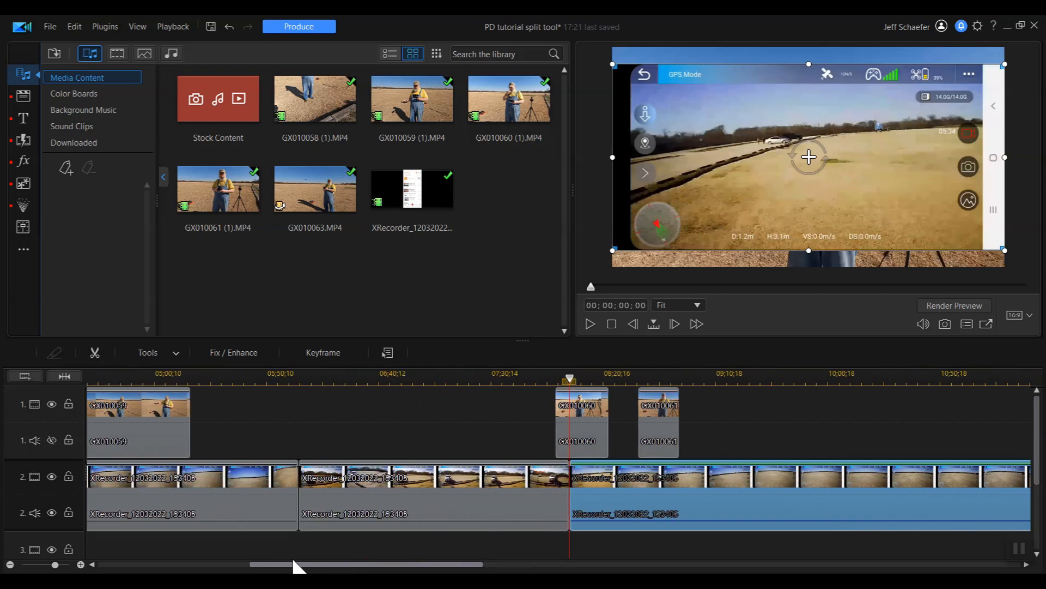